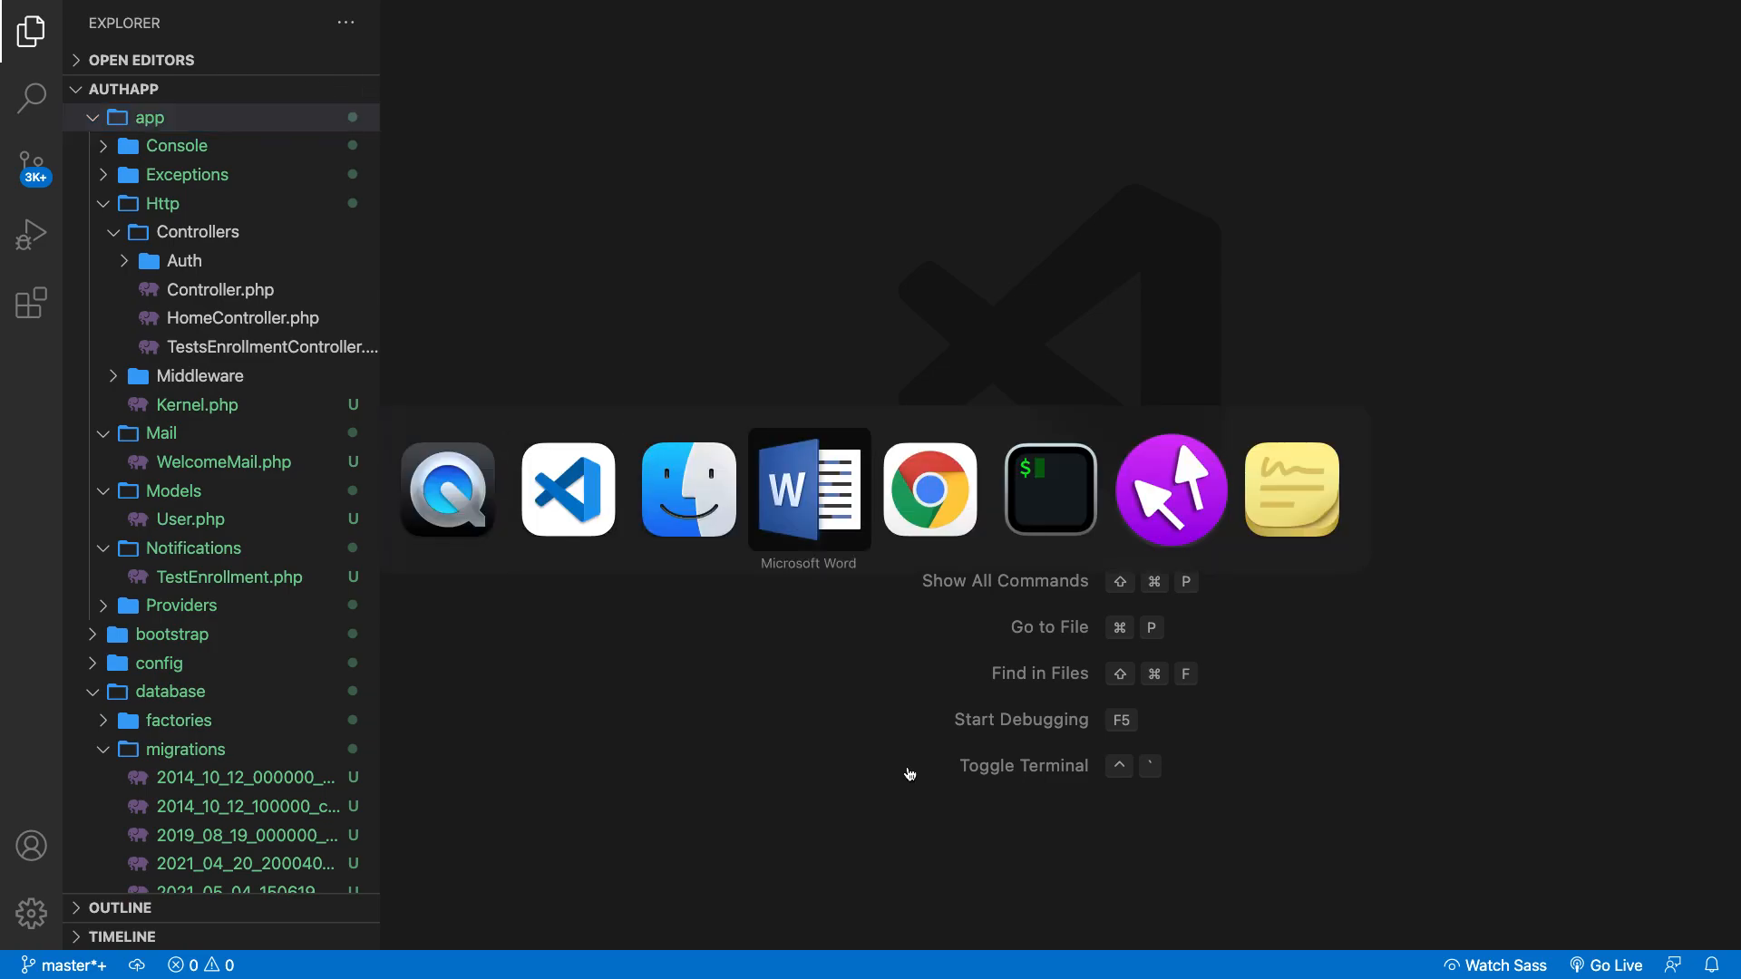
- Run composer require laravel/nexmo-notification-channel in the terminal and let it finish installing
{"action": "left_click", "coordinate": [1049, 488]}
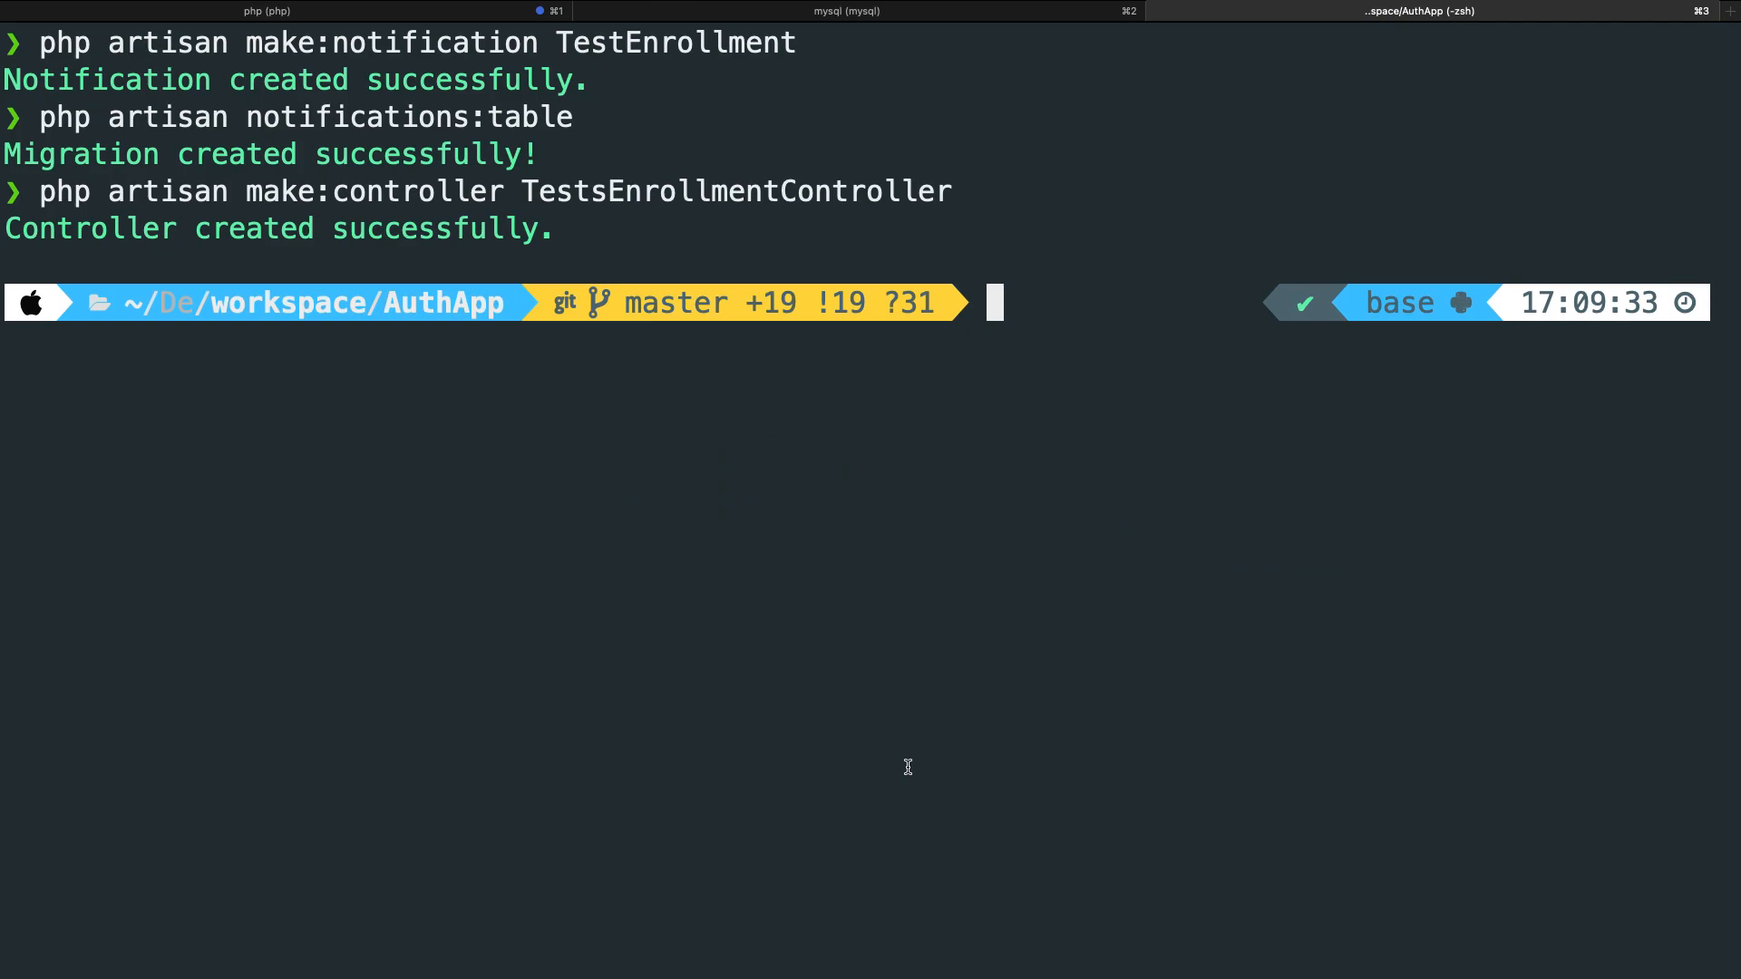
{"action": "type", "text": "composer require"}
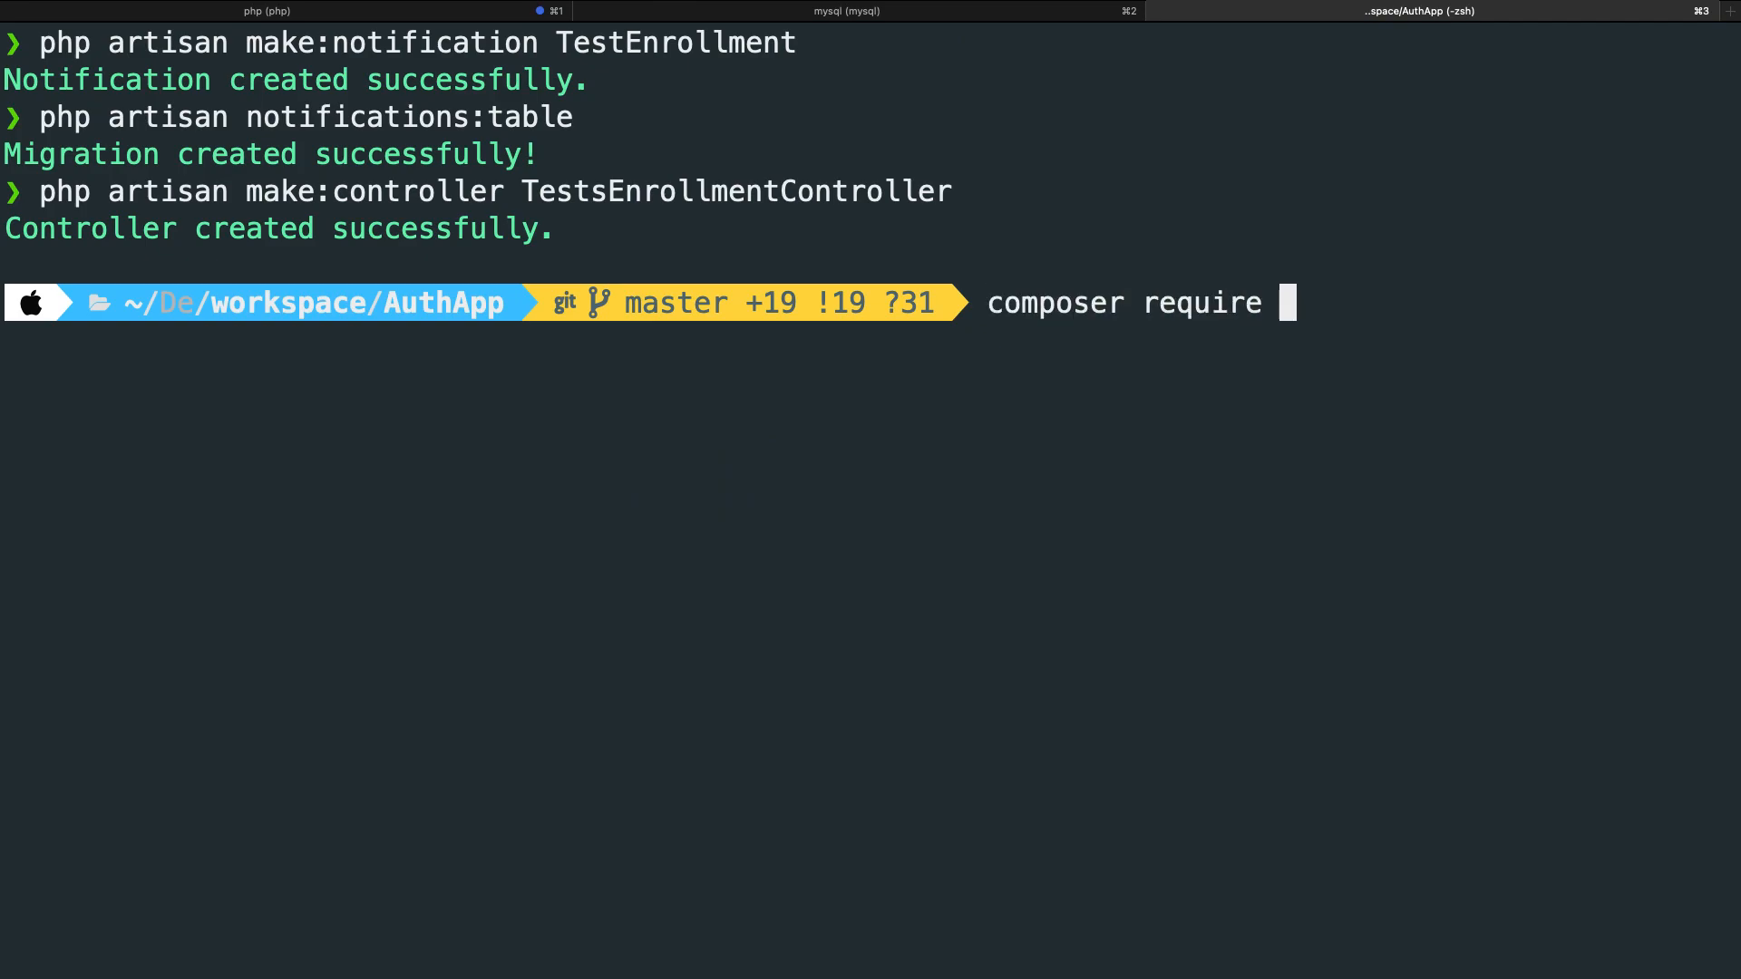
{"action": "type", "text": "laravel/ne"}
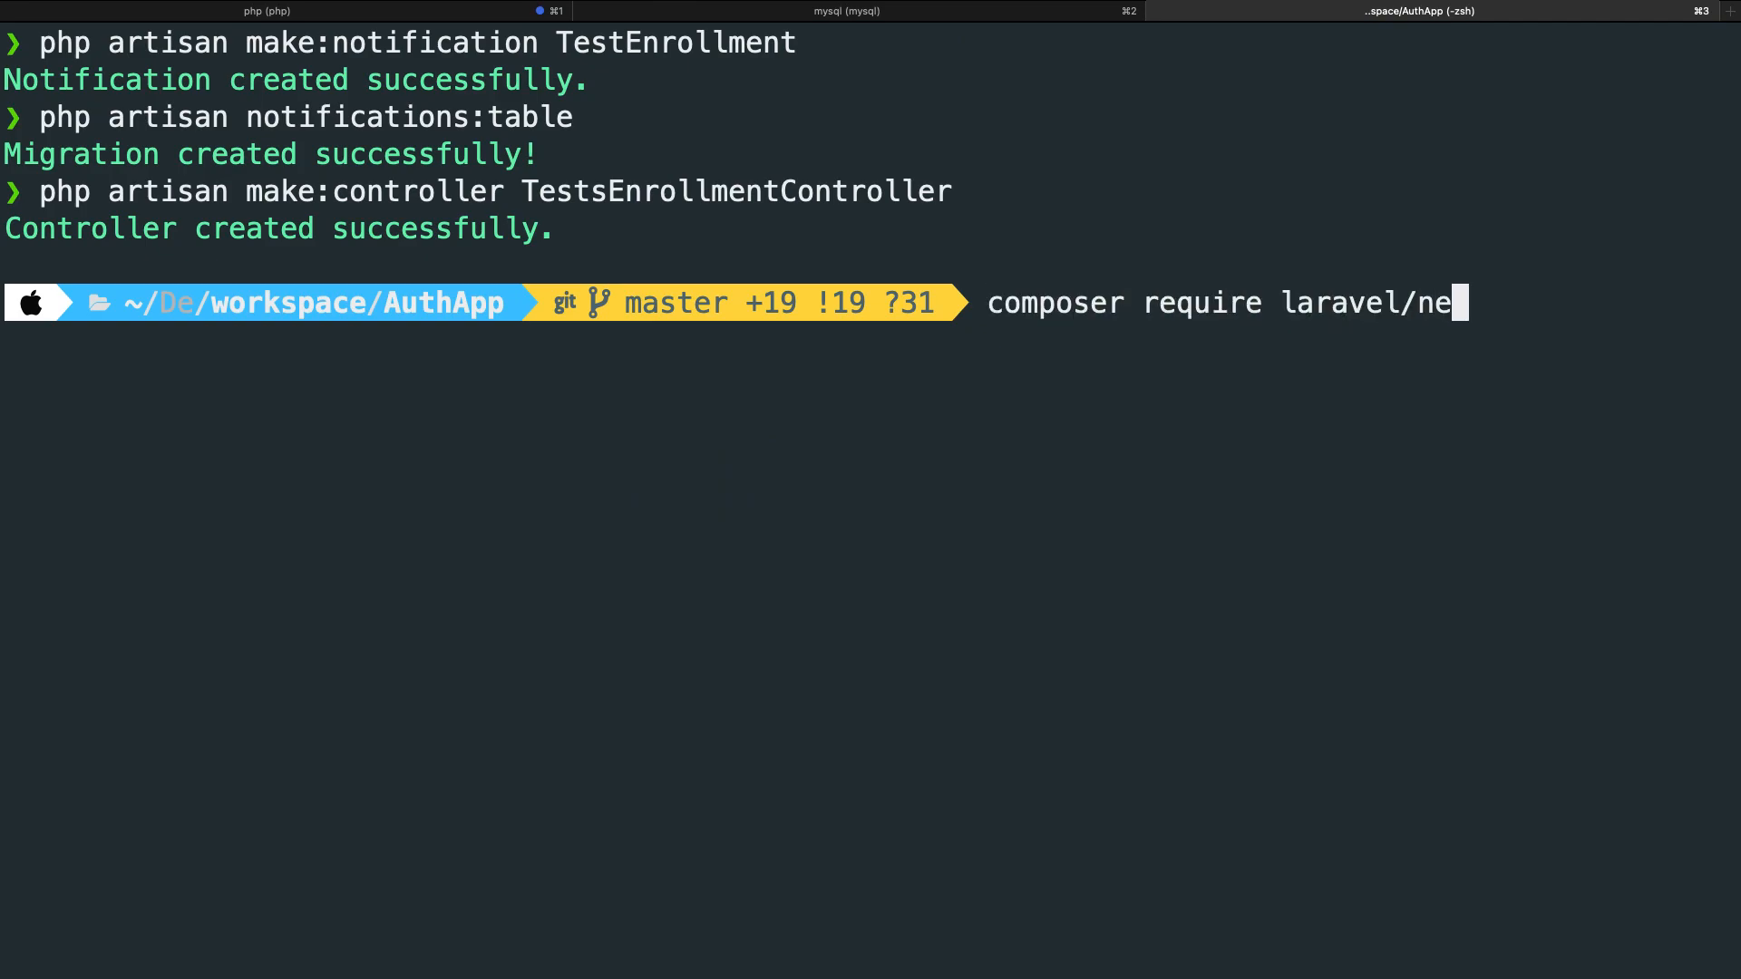
{"action": "type", "text": "xmo-notifica"}
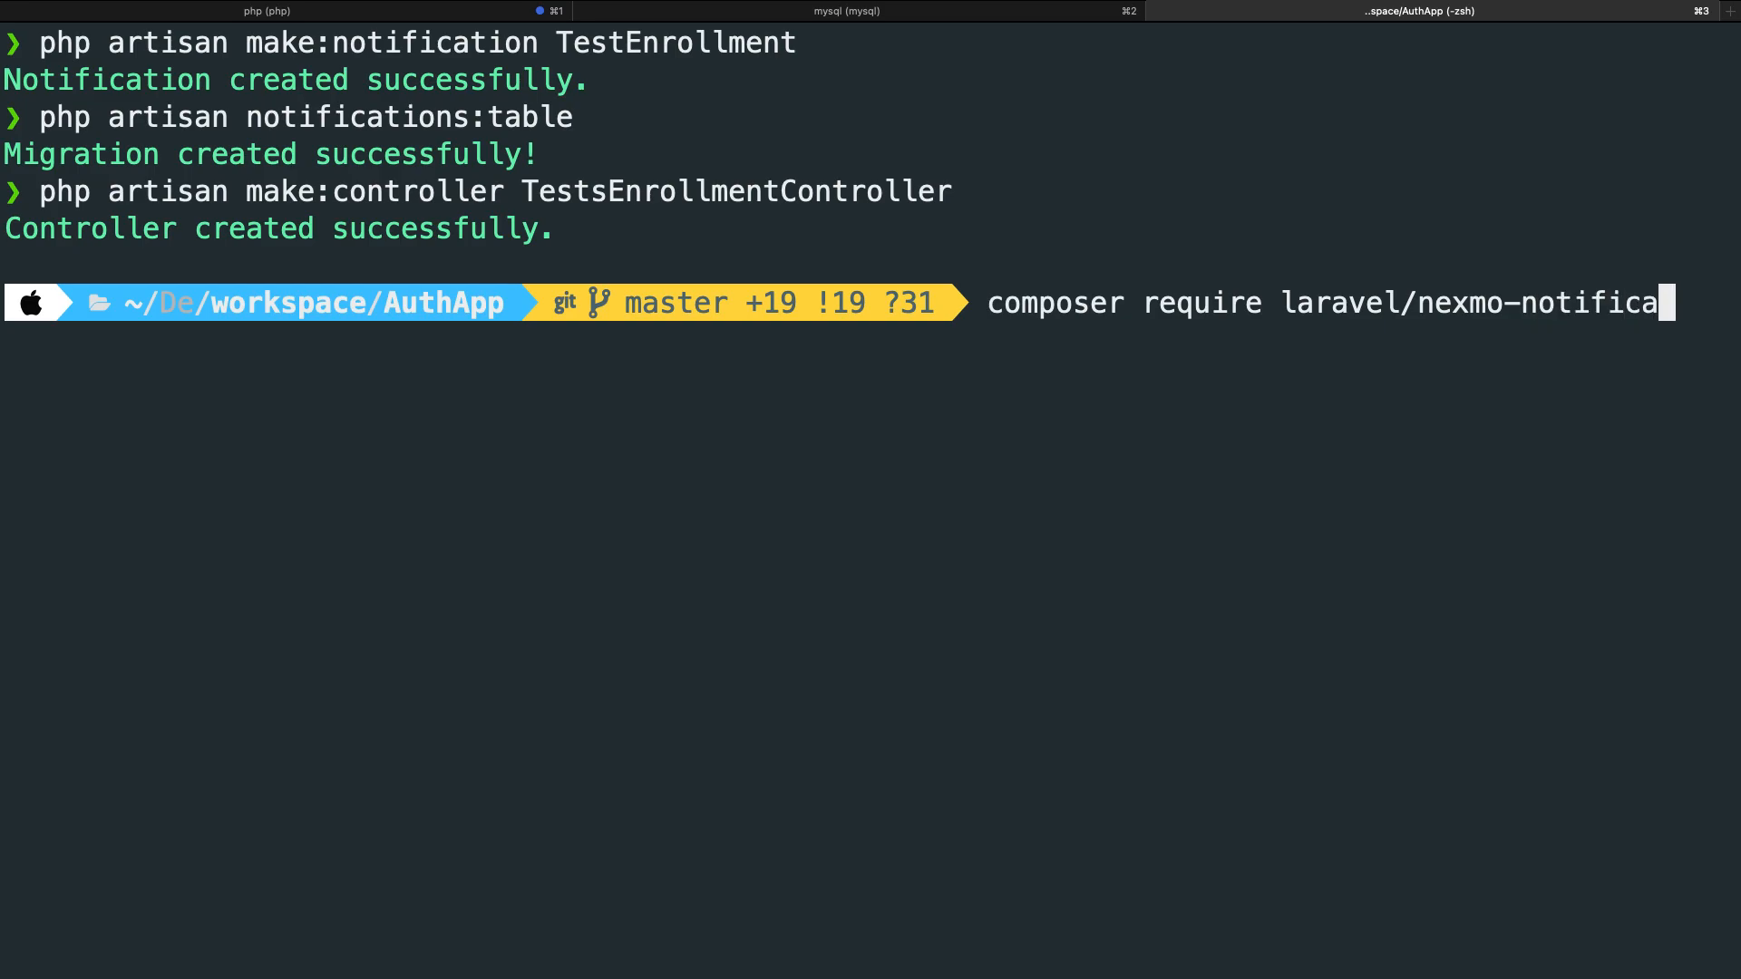
{"action": "type", "text": "tion-channel"}
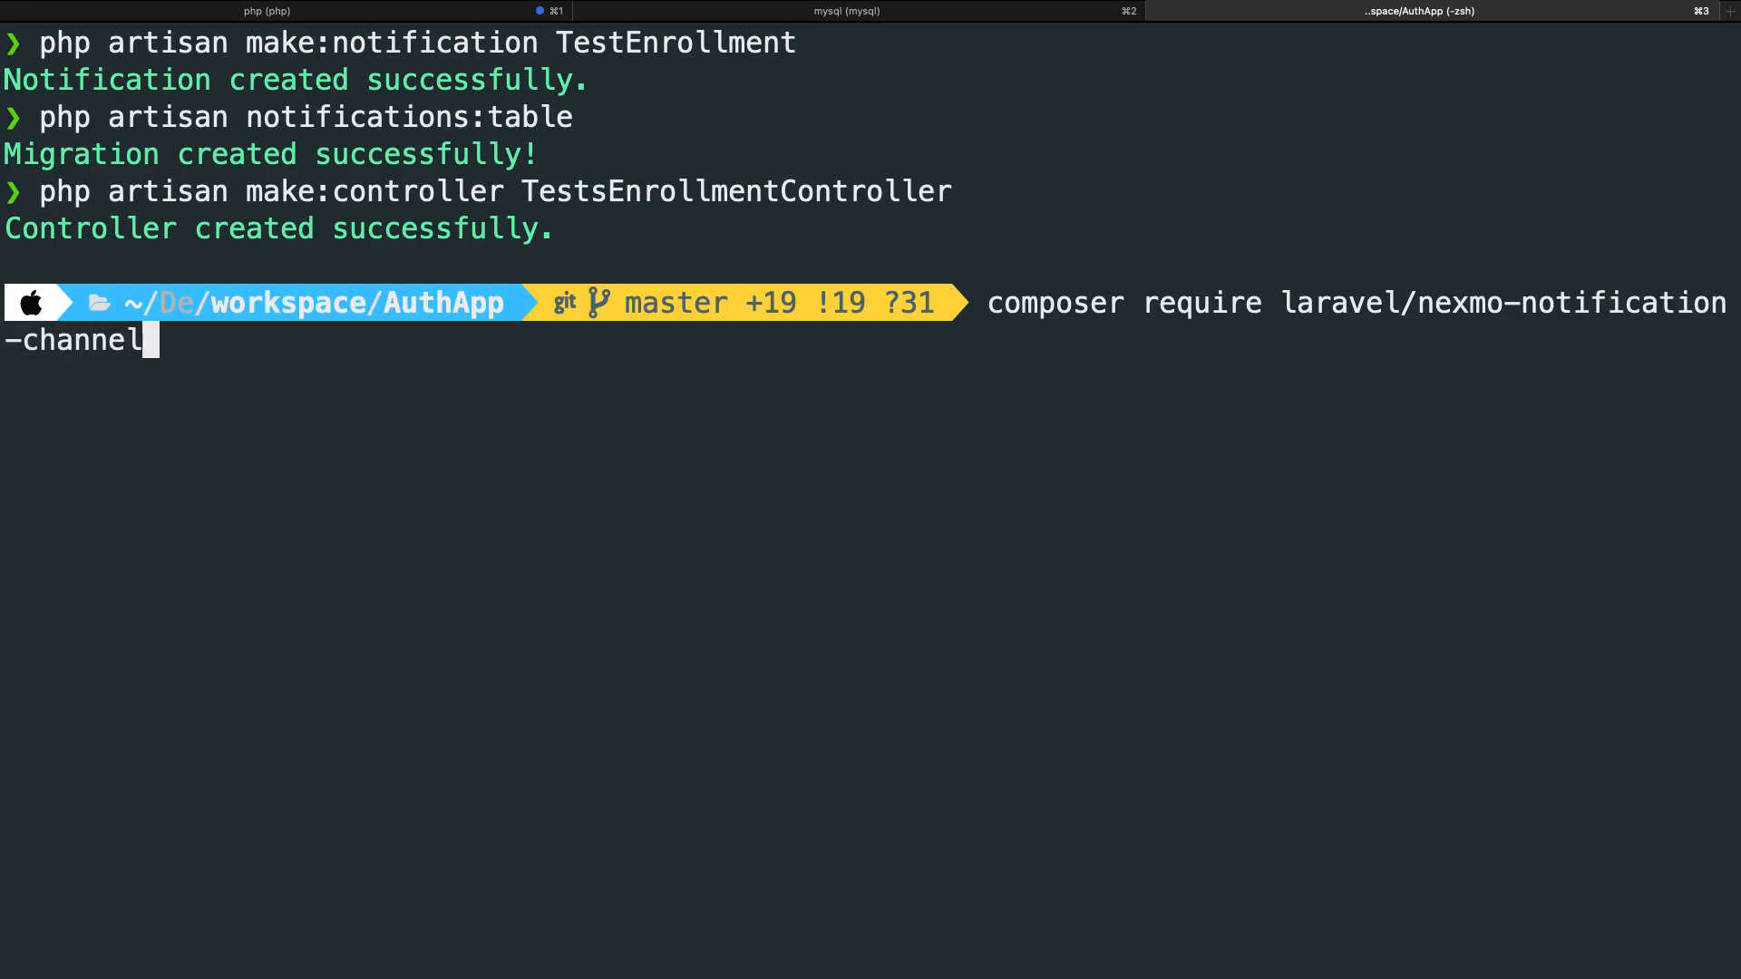
{"action": "key", "text": "Return"}
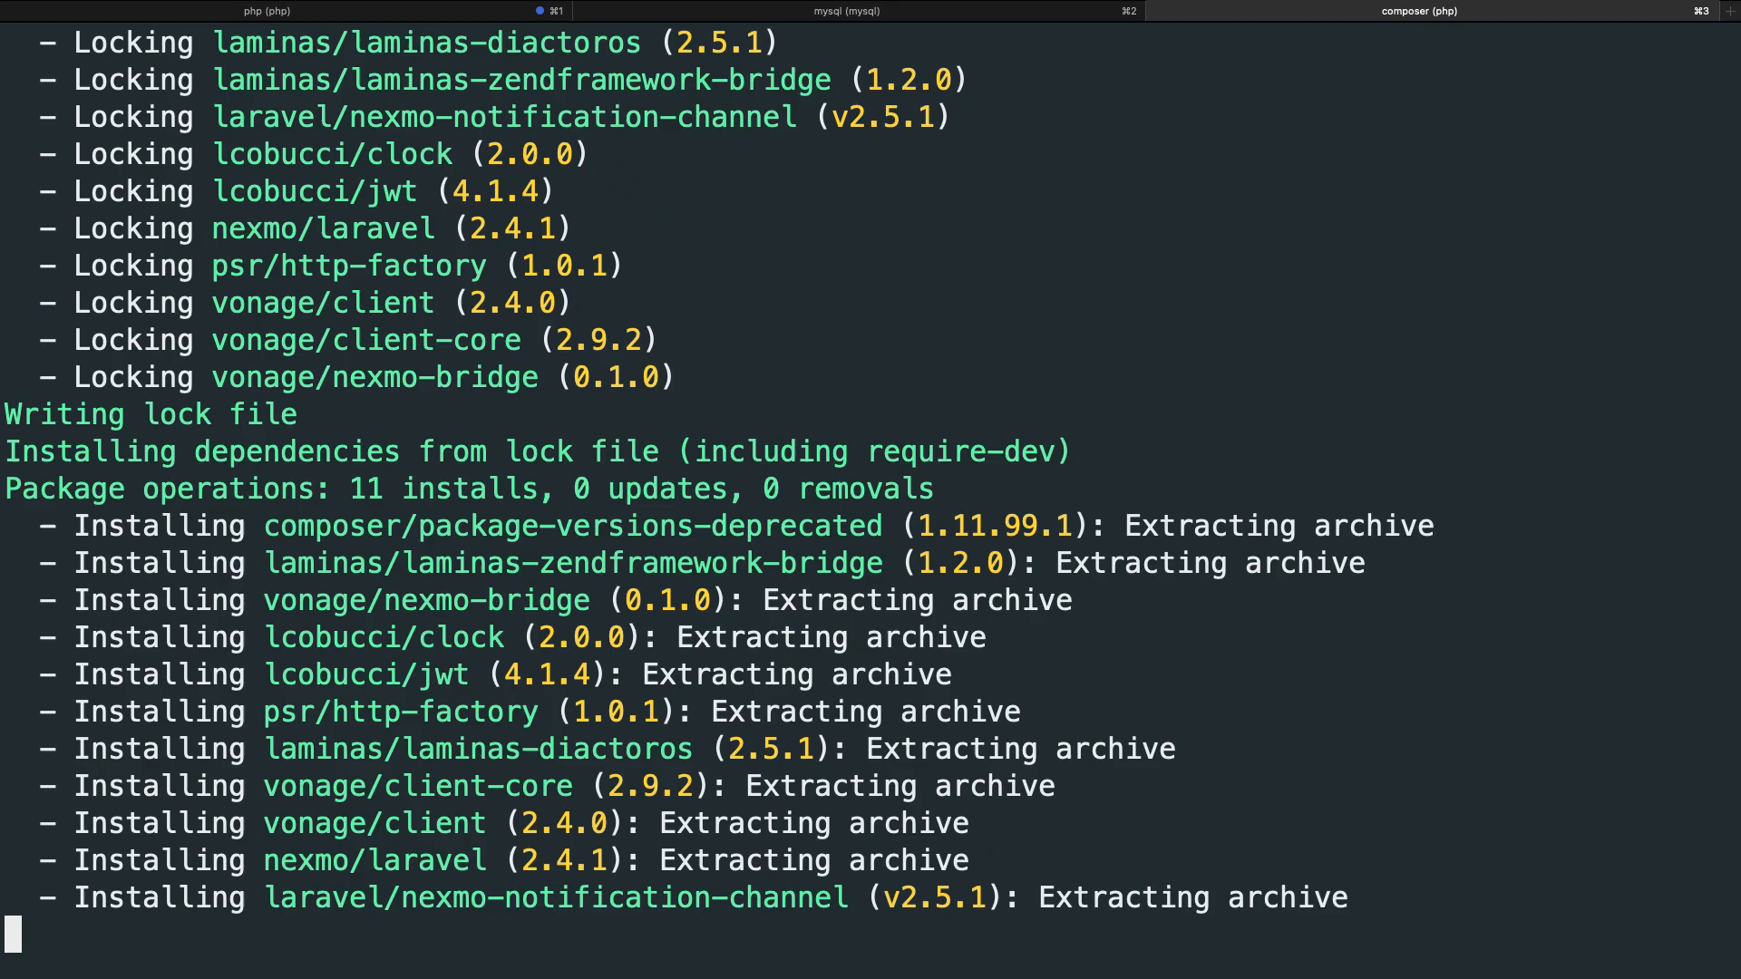
{"action": "scroll", "scroll_direction": "down", "scroll_amount": 3}
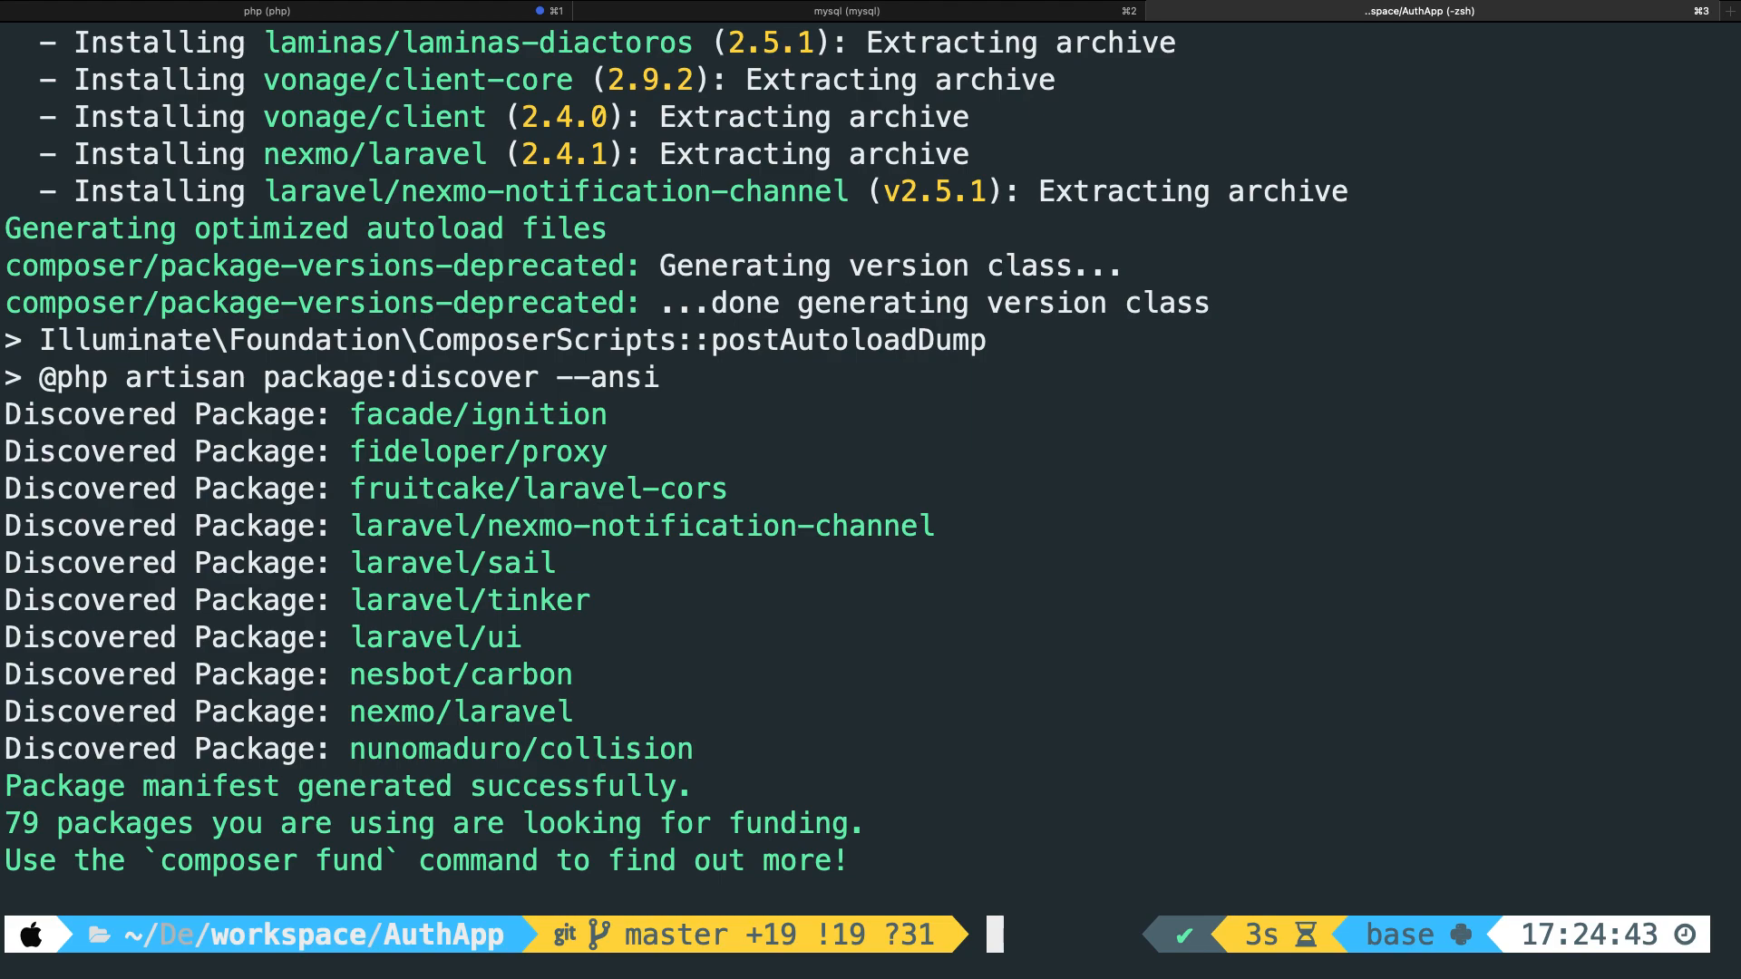
{"action": "mouse_move", "coordinate": [908, 765]}
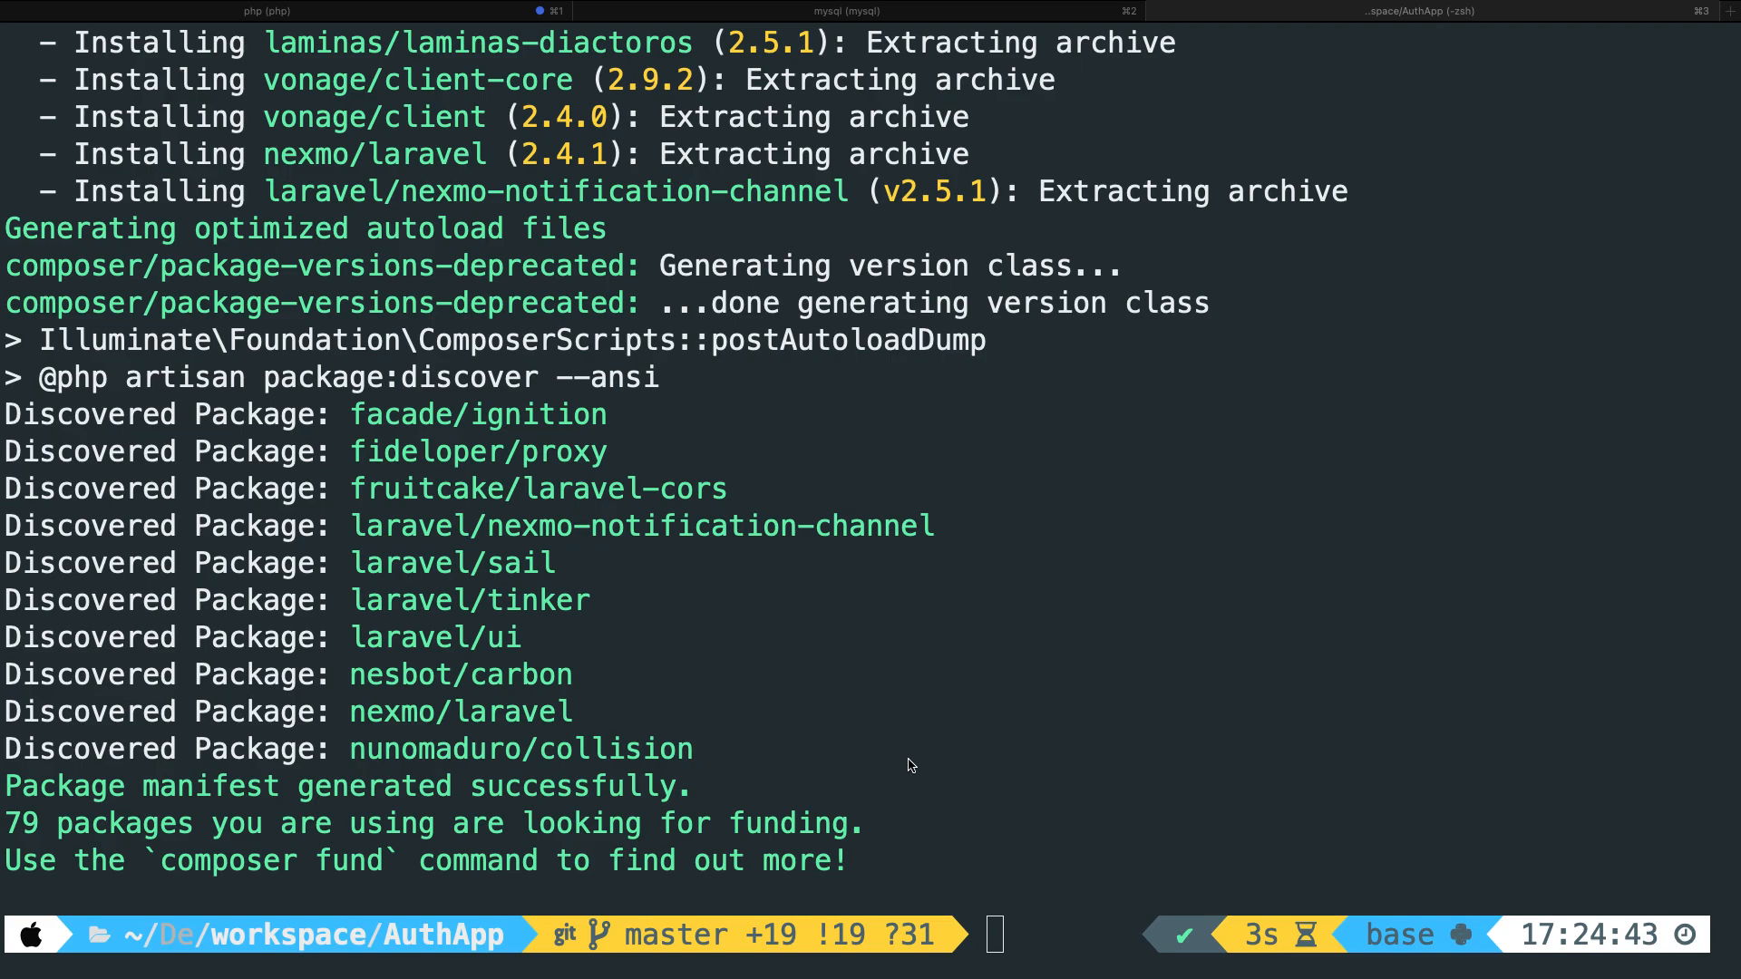
{"action": "mouse_move", "coordinate": [889, 767]}
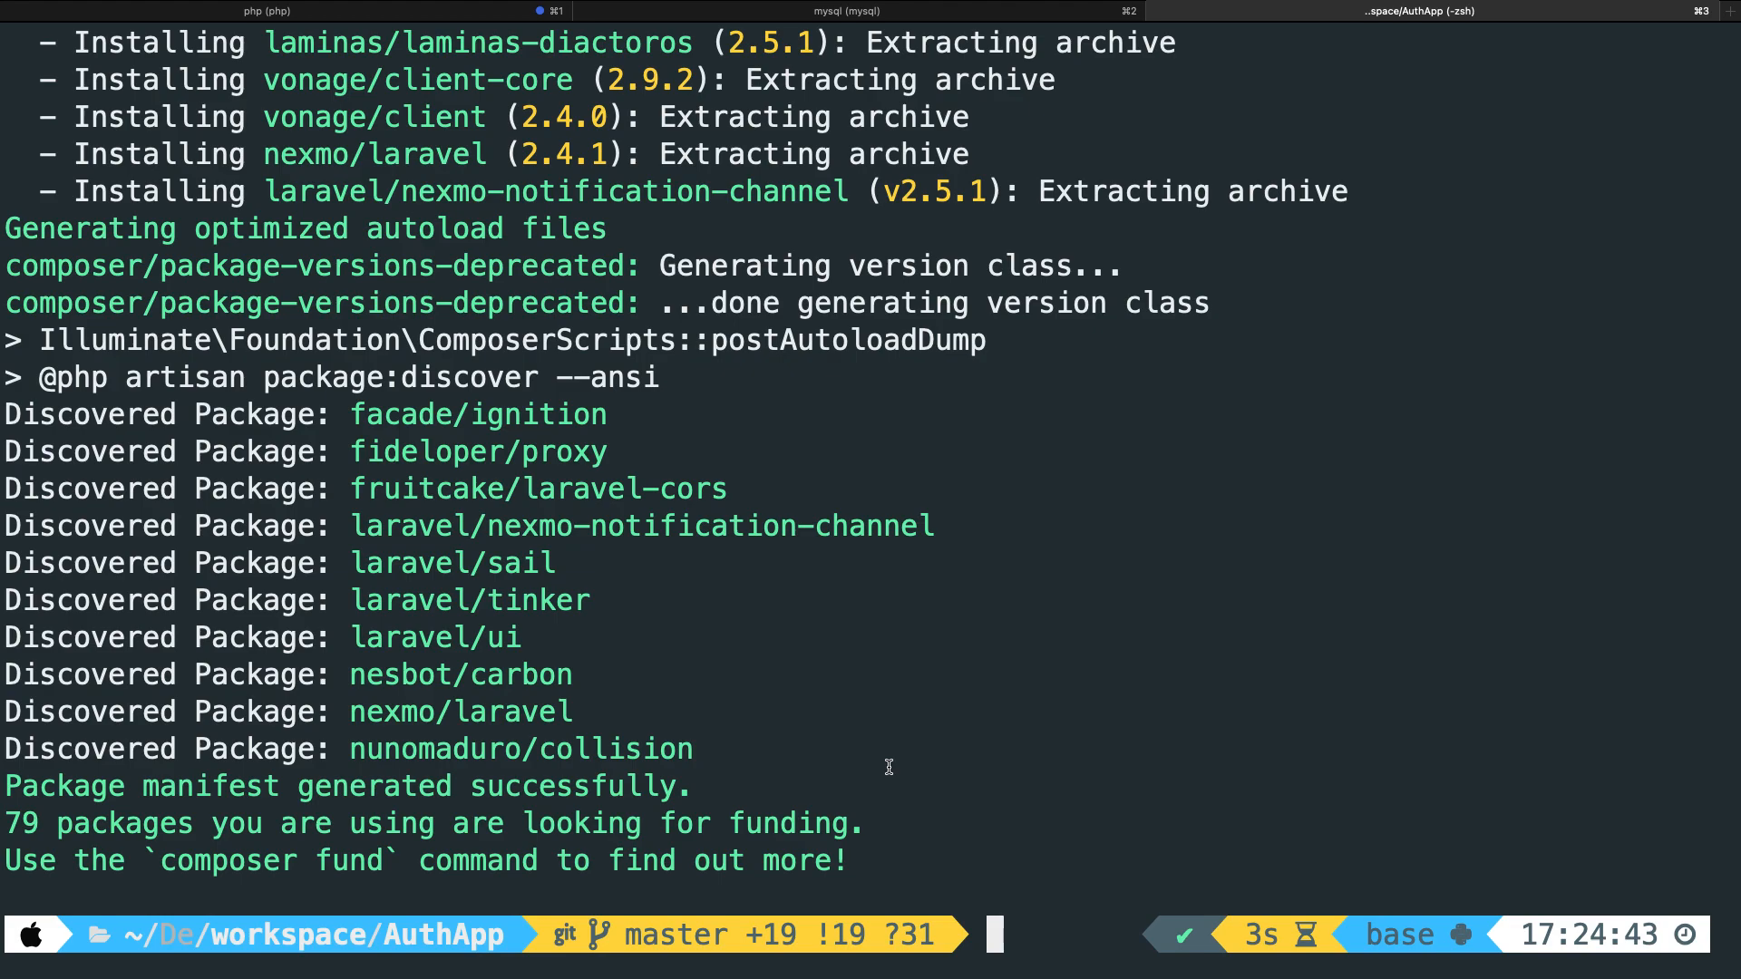
- Run php artisan vendor:publish and choose provider 10 to copy nexmo.php into config
{"action": "type", "text": "php artisan"}
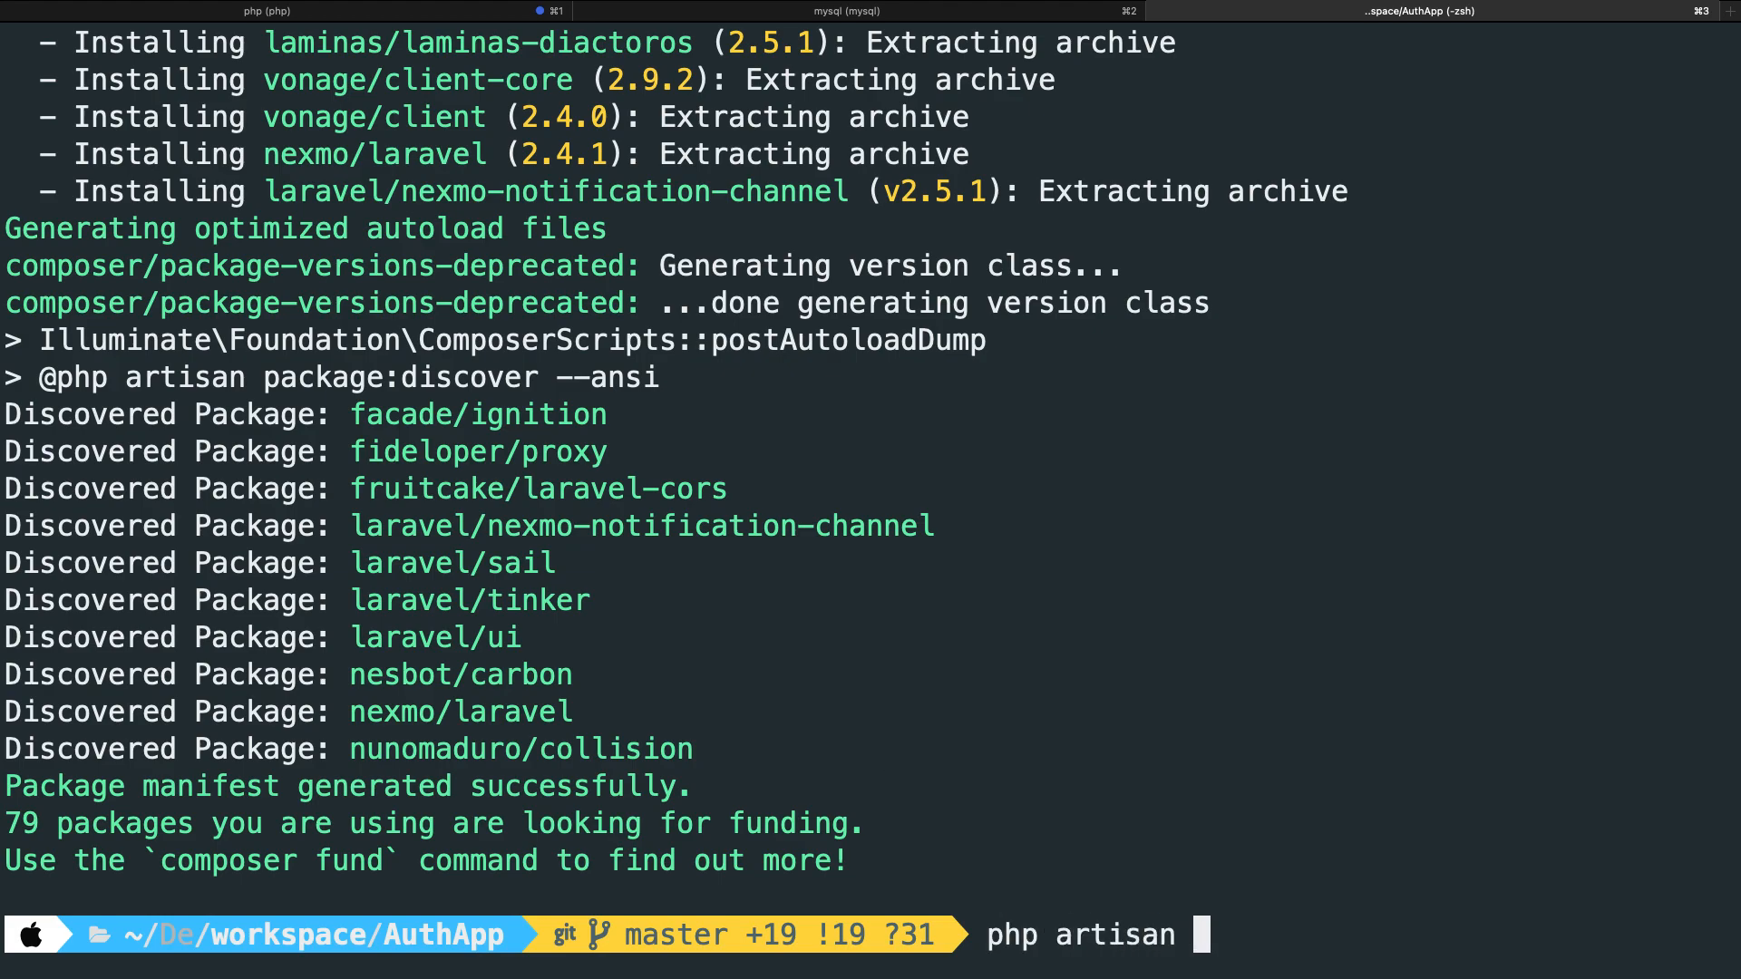
{"action": "type", "text": "vendor:pub"}
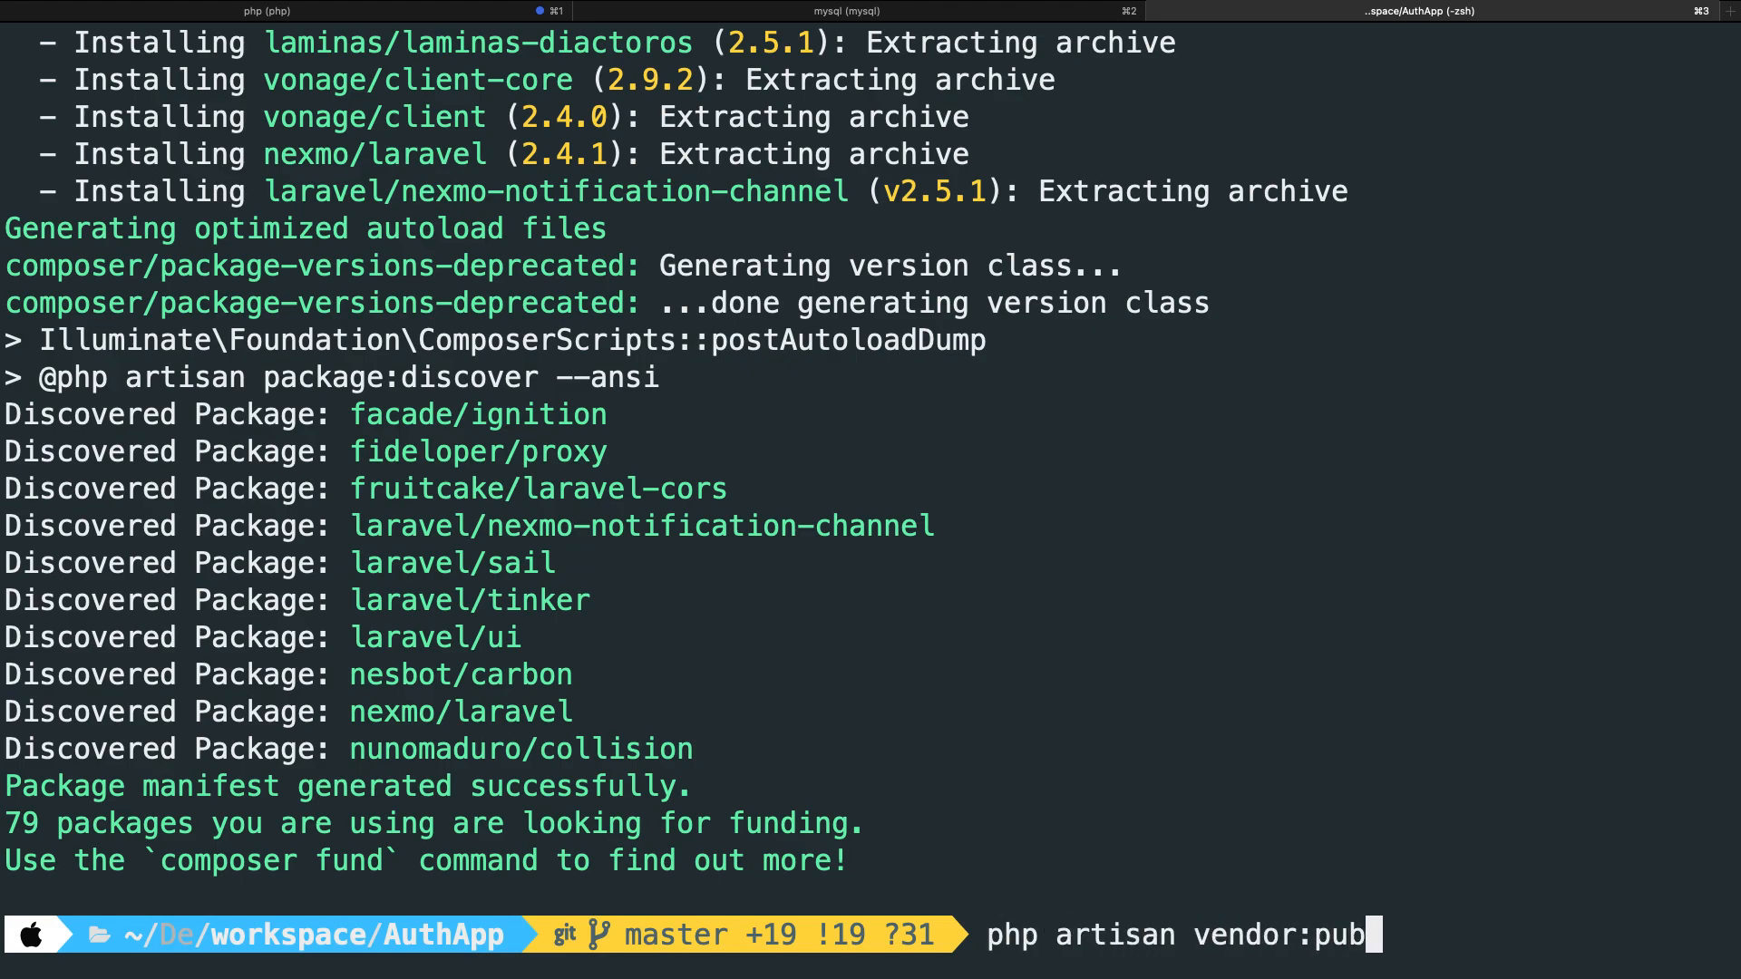
{"action": "key", "text": "Return"}
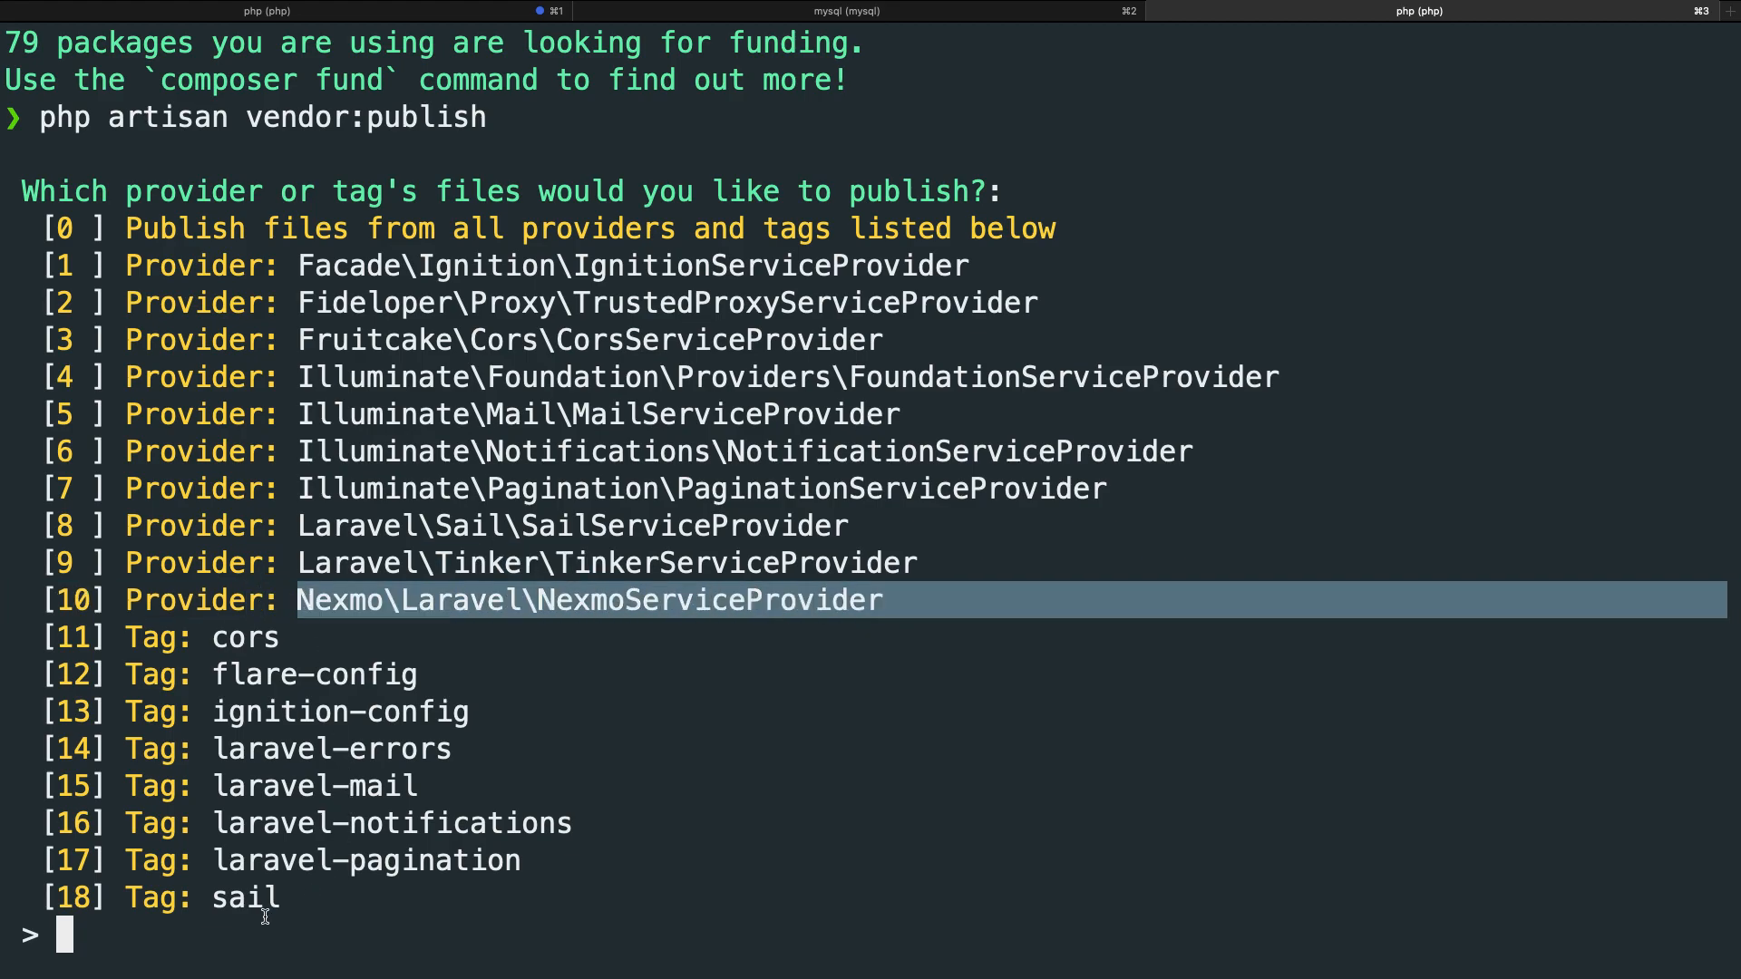
{"action": "type", "text": "10"}
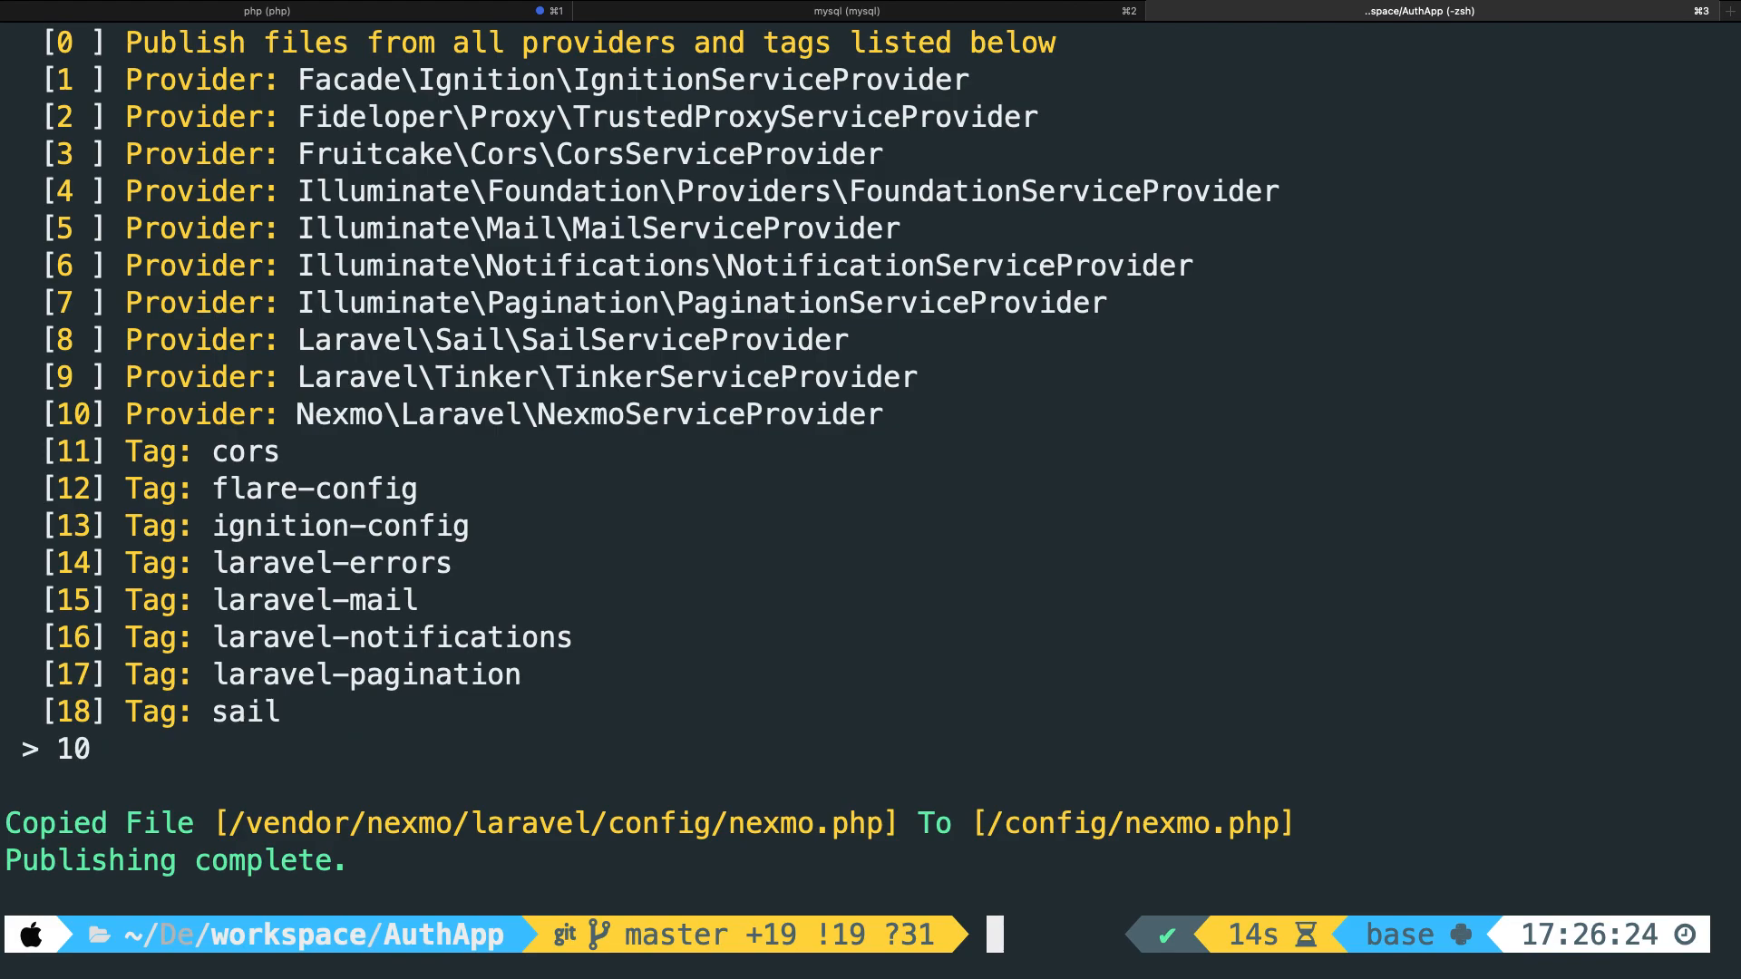
{"action": "mouse_move", "coordinate": [994, 792]}
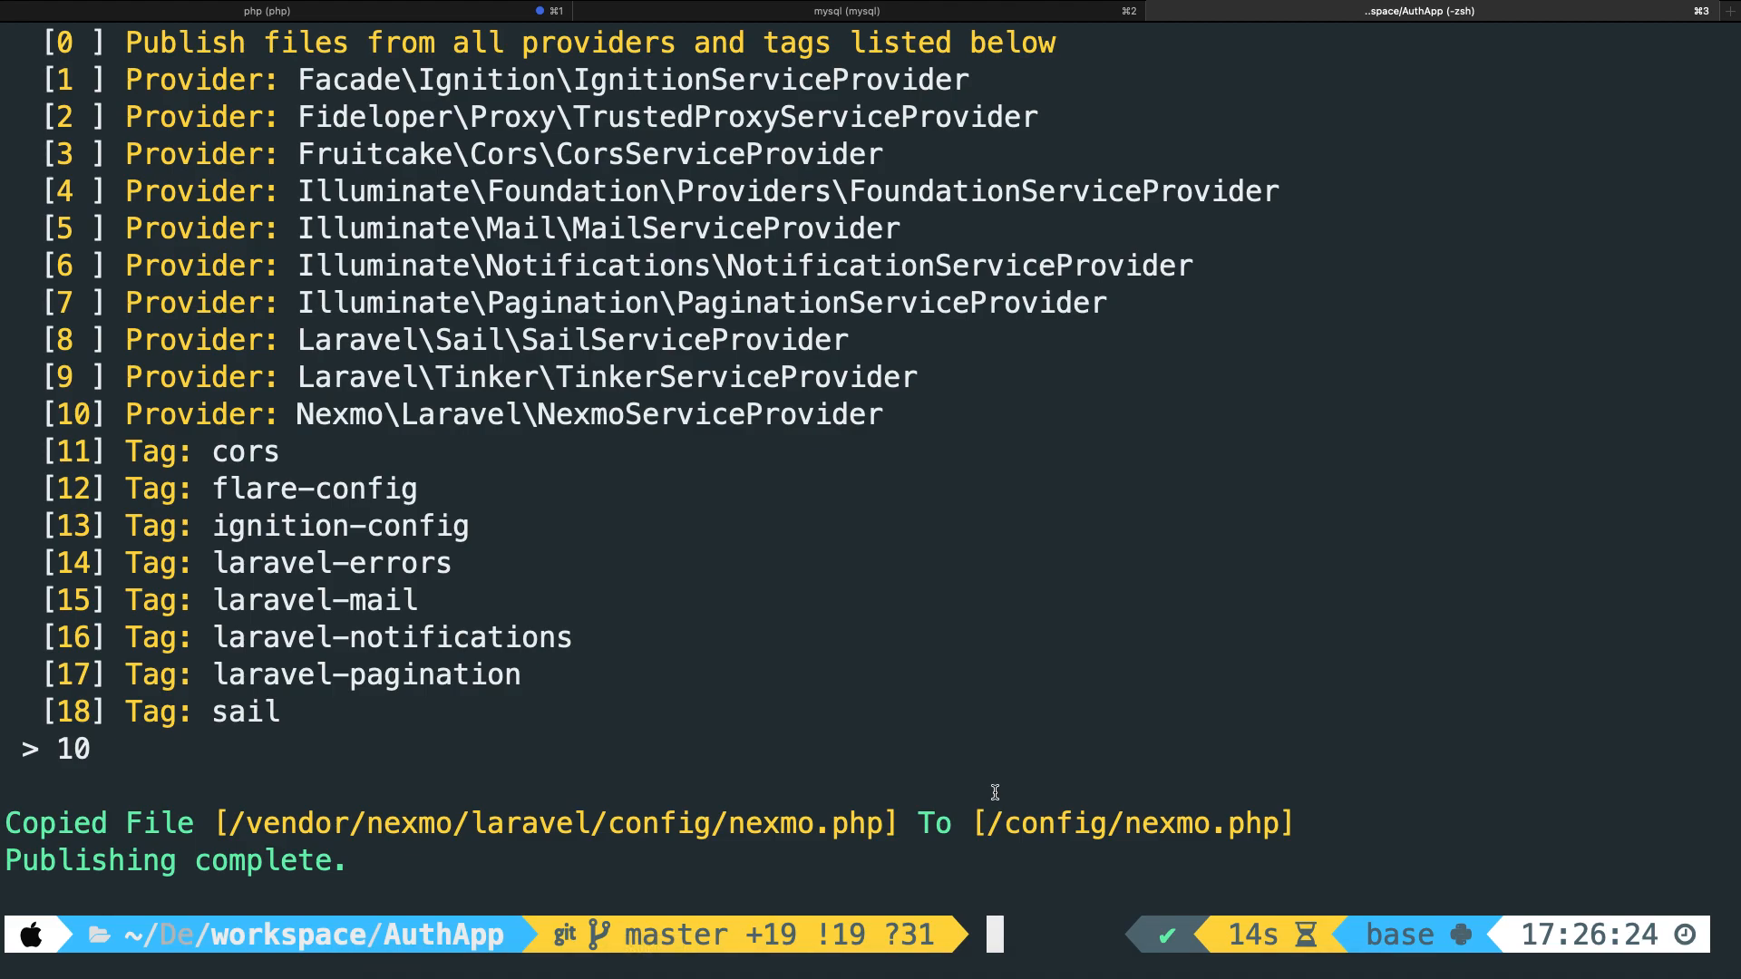
{"action": "mouse_move", "coordinate": [1244, 711]}
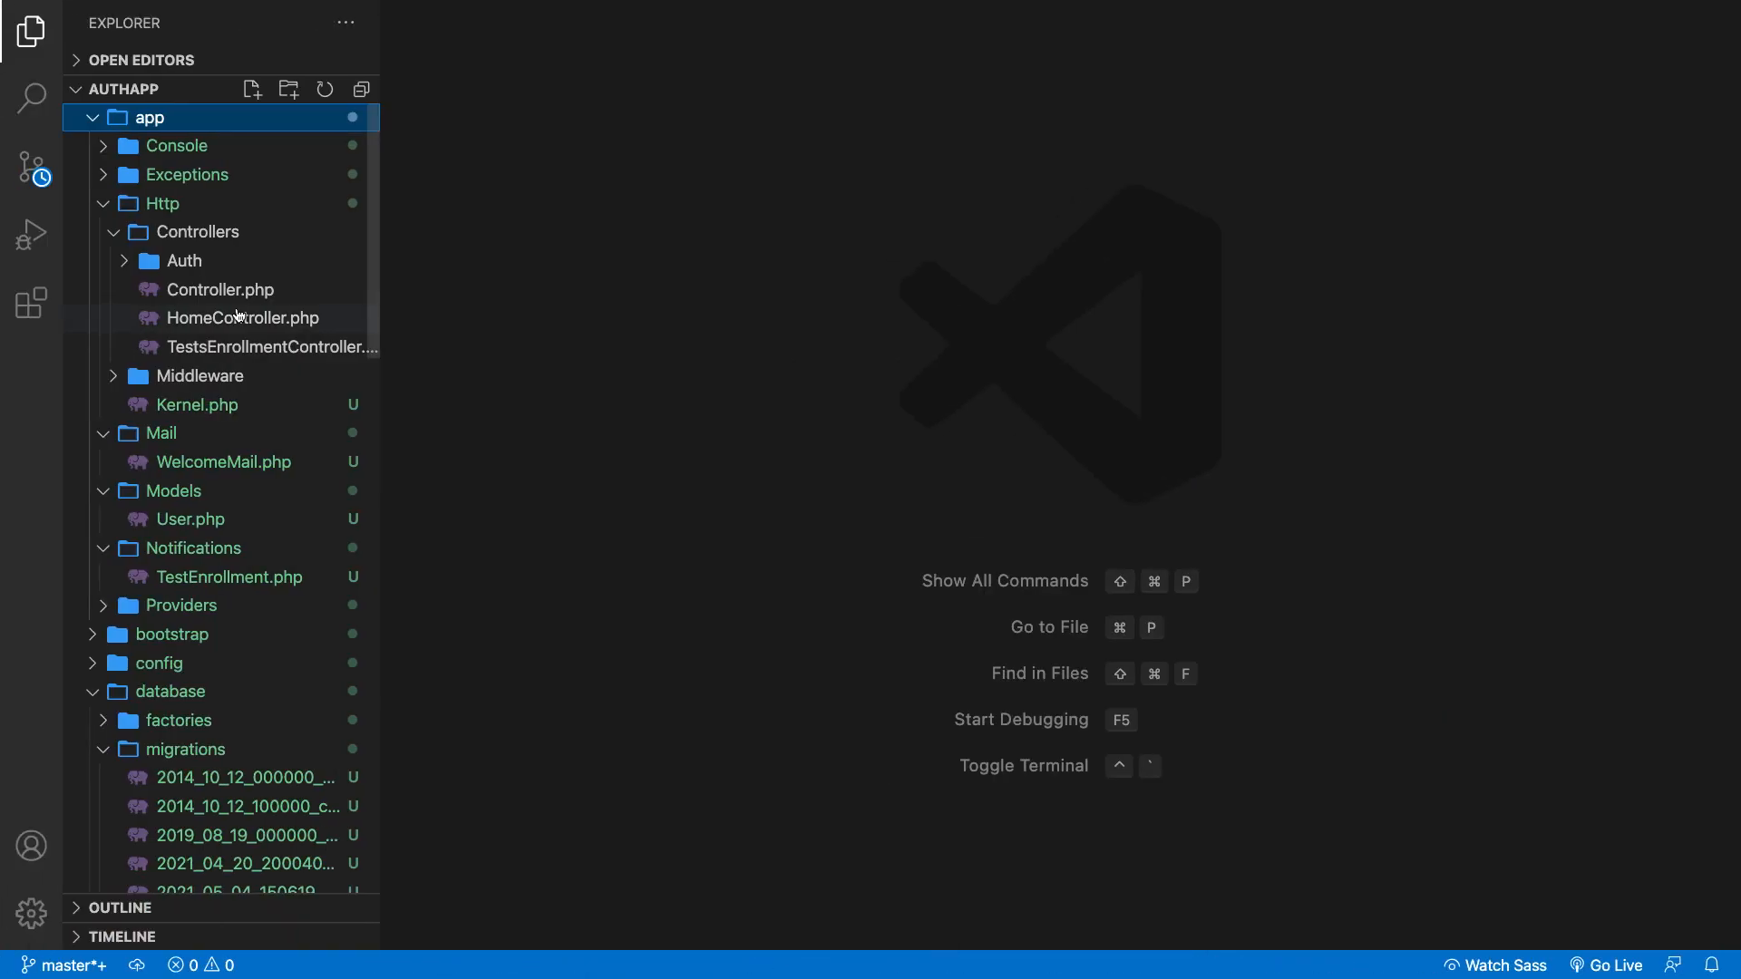
- Open config/nexmo.php and inspect the api_key entry read from environment variables
{"action": "left_click", "coordinate": [160, 664]}
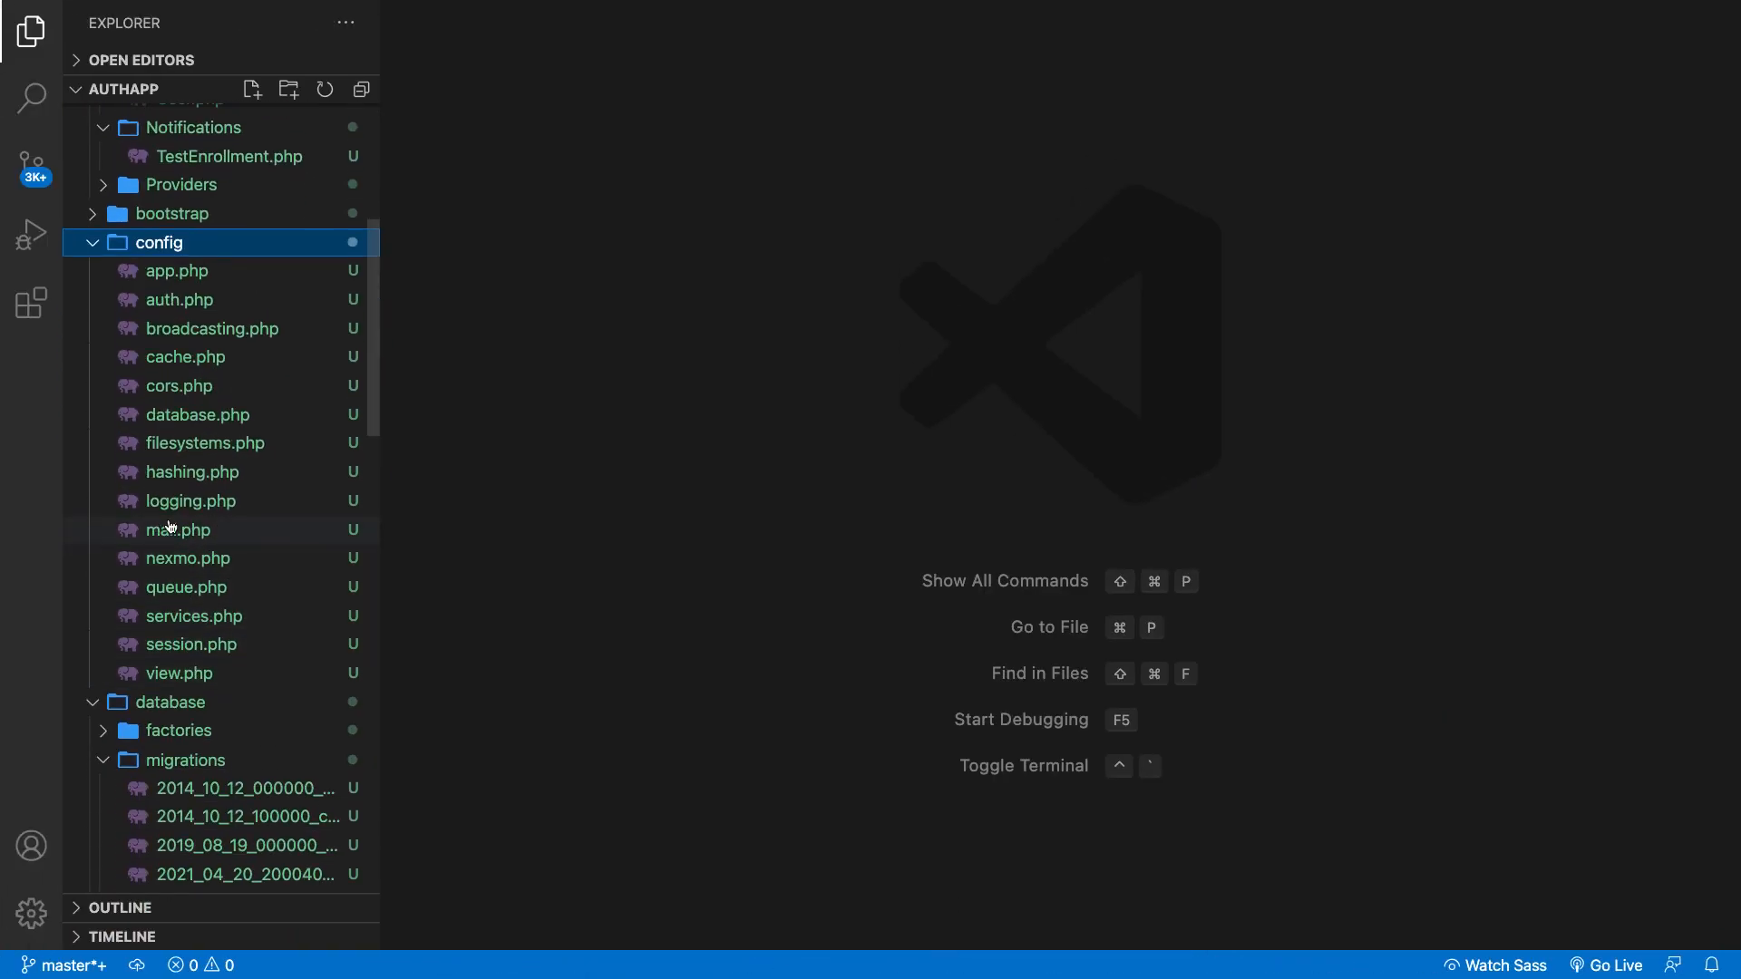
{"action": "mouse_move", "coordinate": [189, 568]}
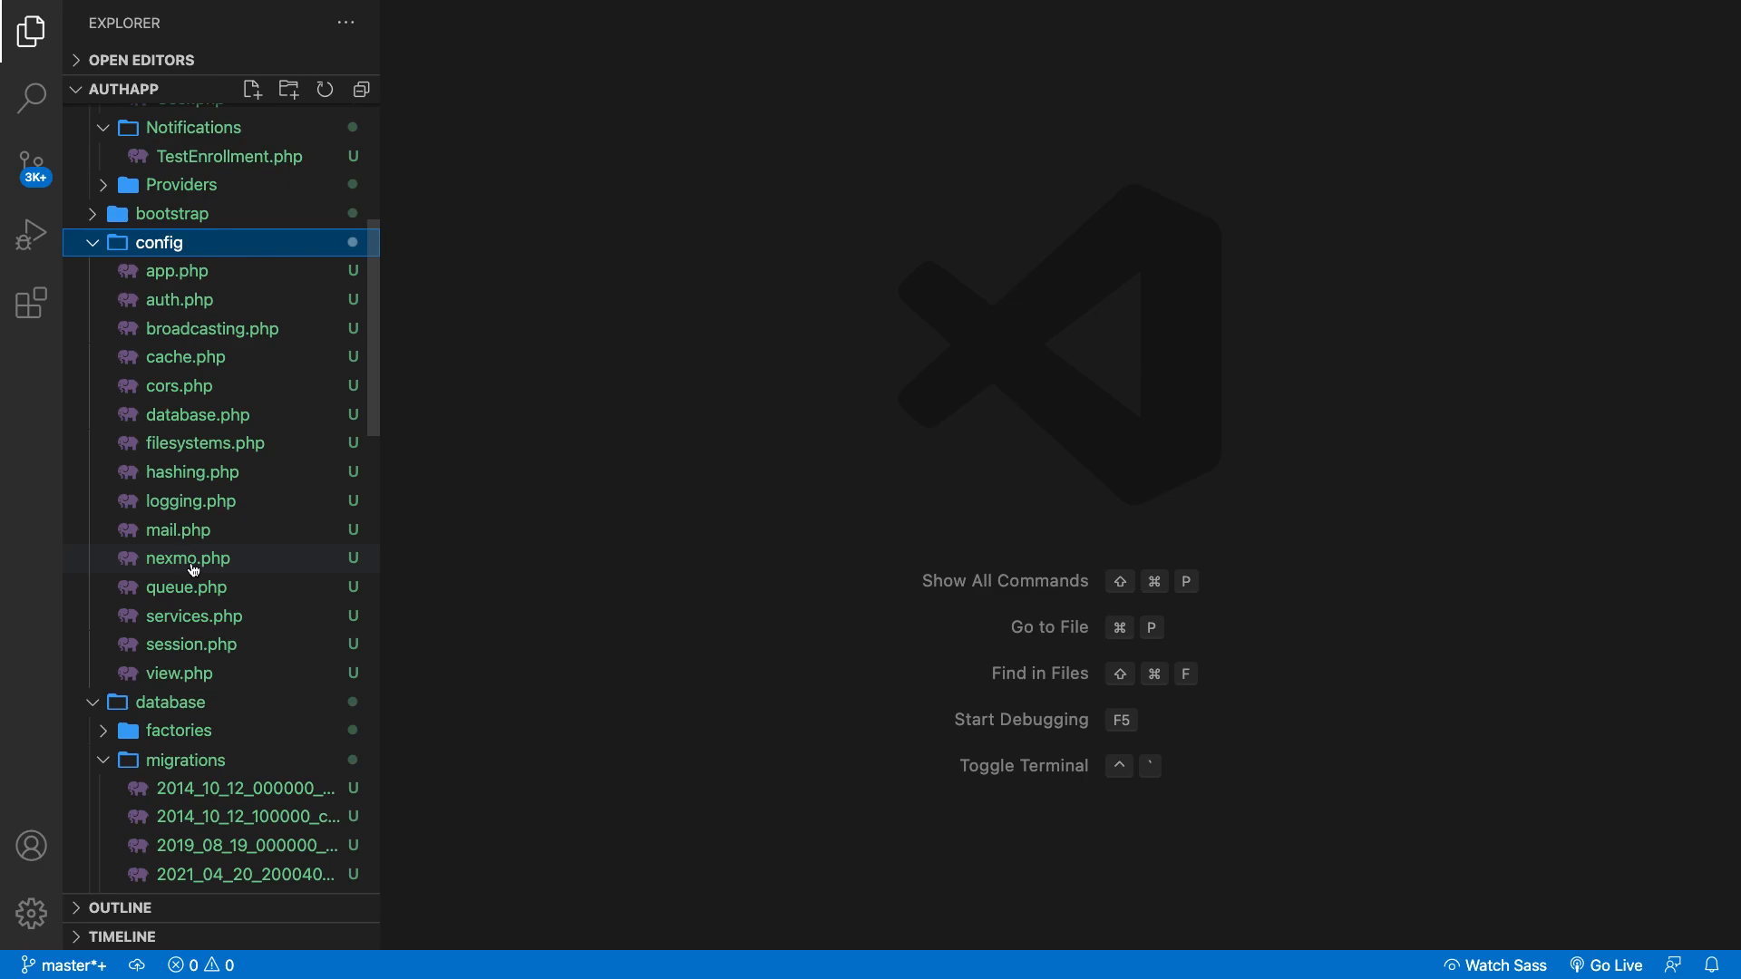
{"action": "left_click", "coordinate": [187, 558]}
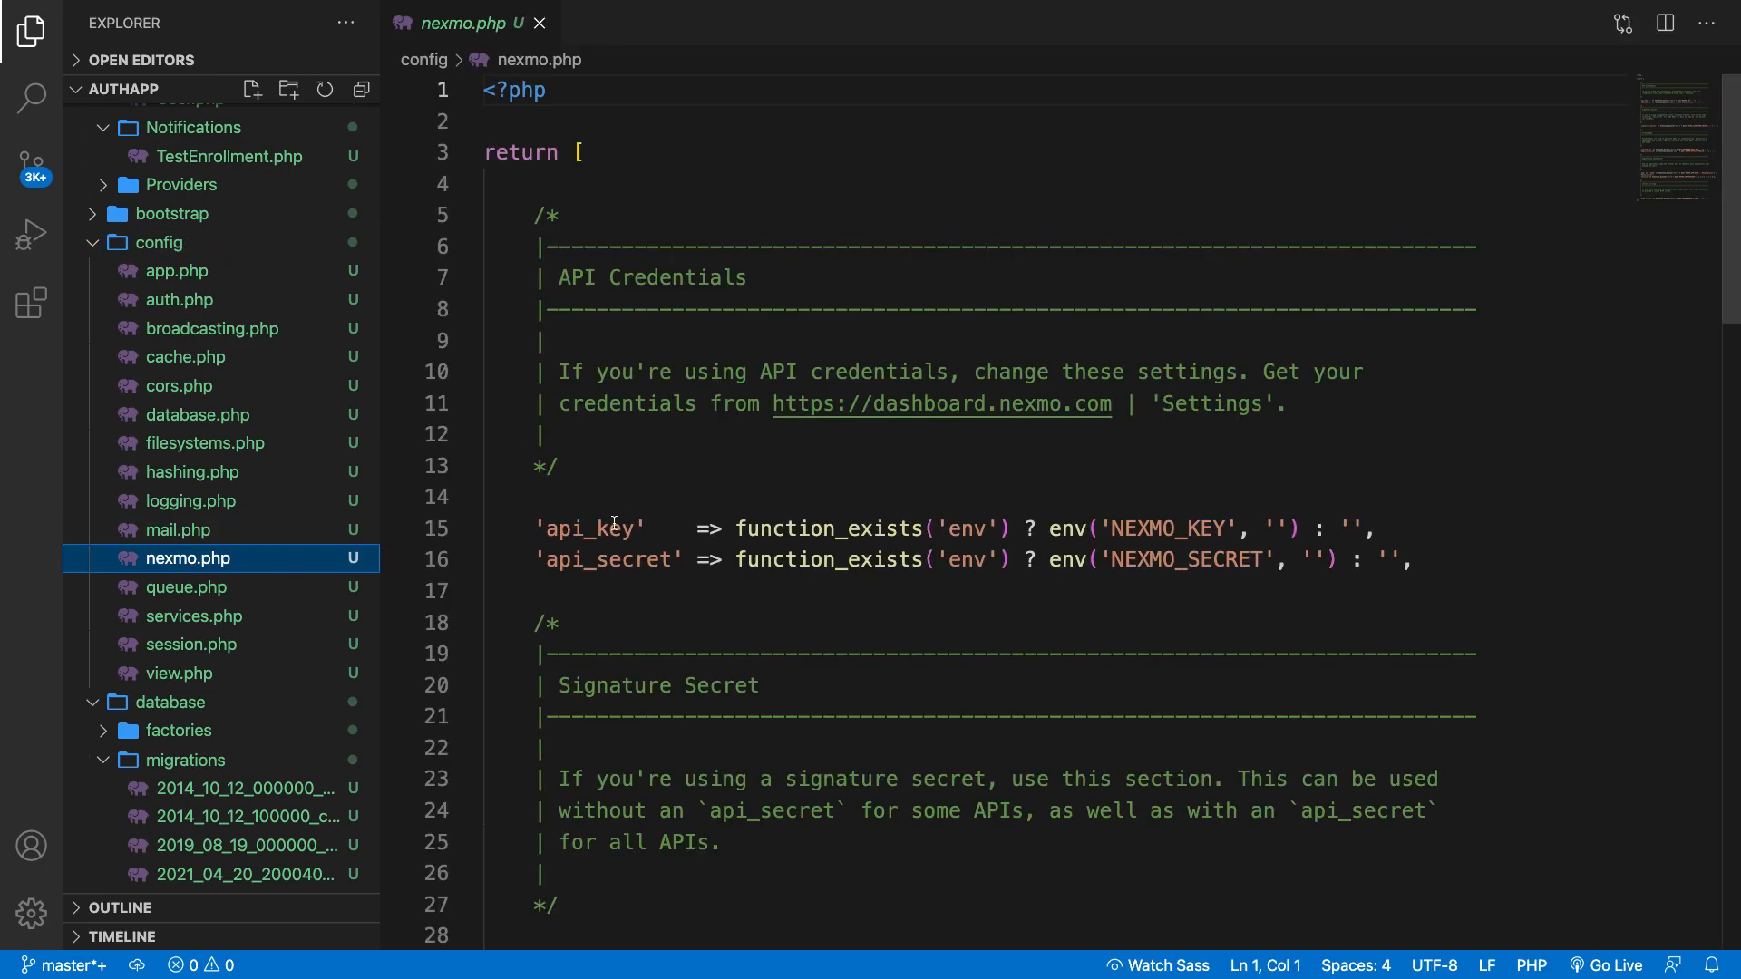
{"action": "double_click", "coordinate": [590, 528]}
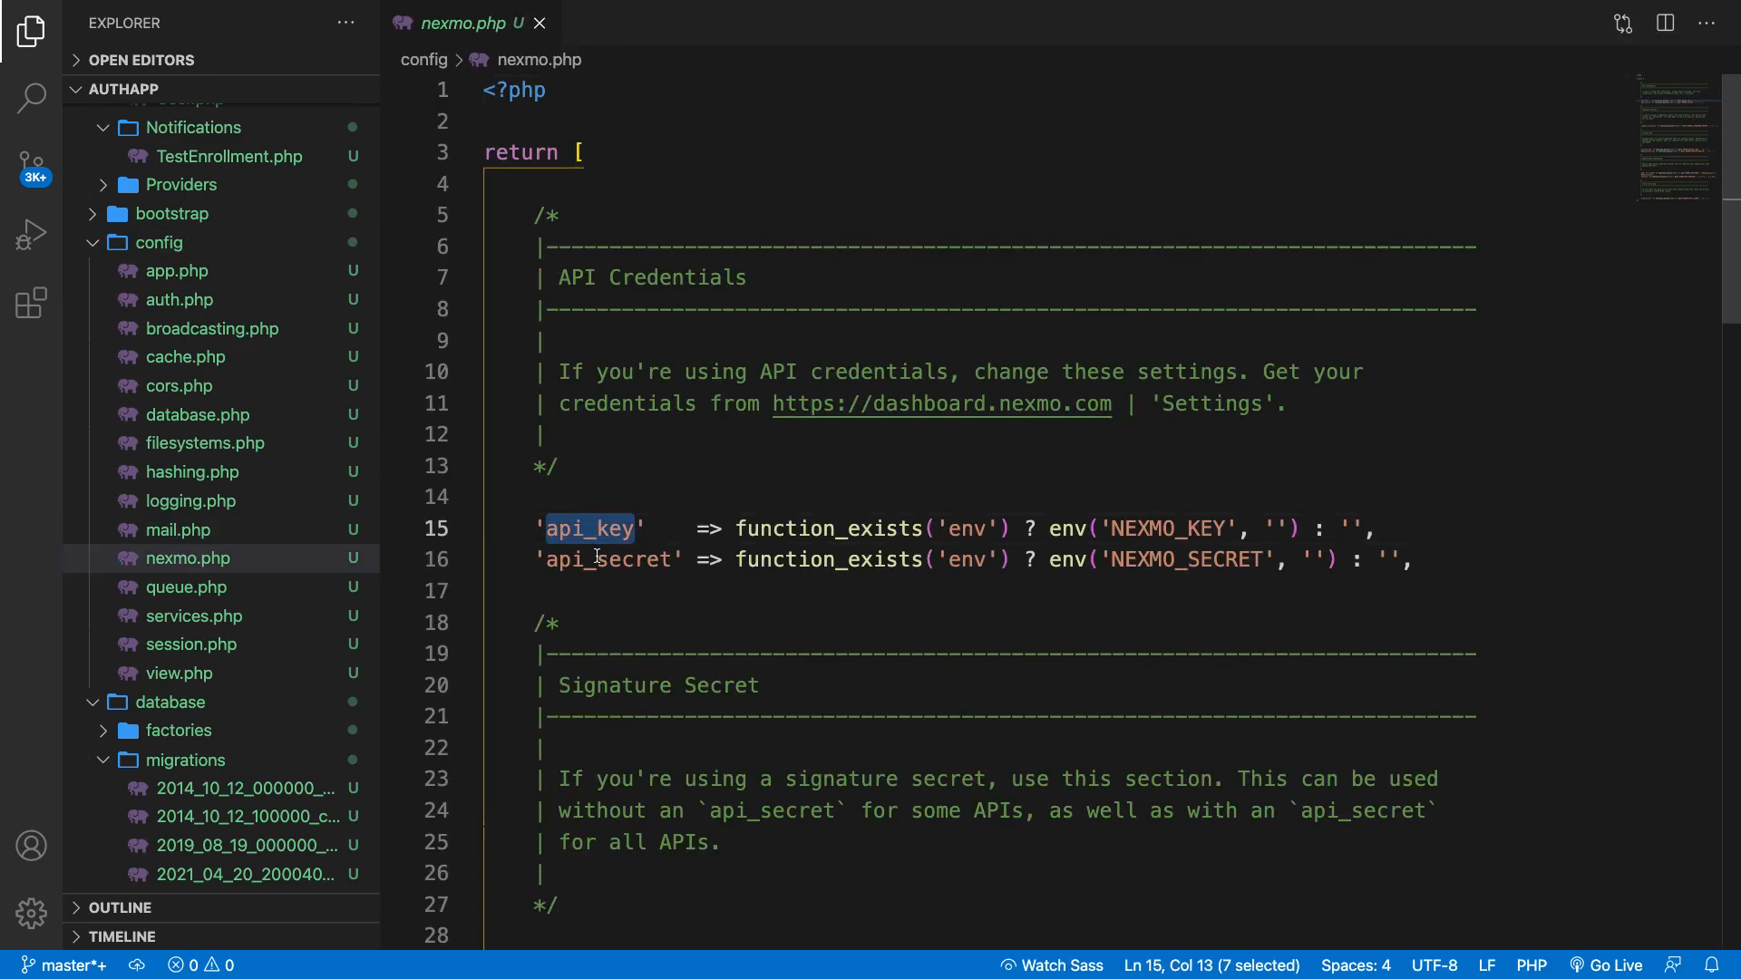
{"action": "left_click", "coordinate": [611, 591]}
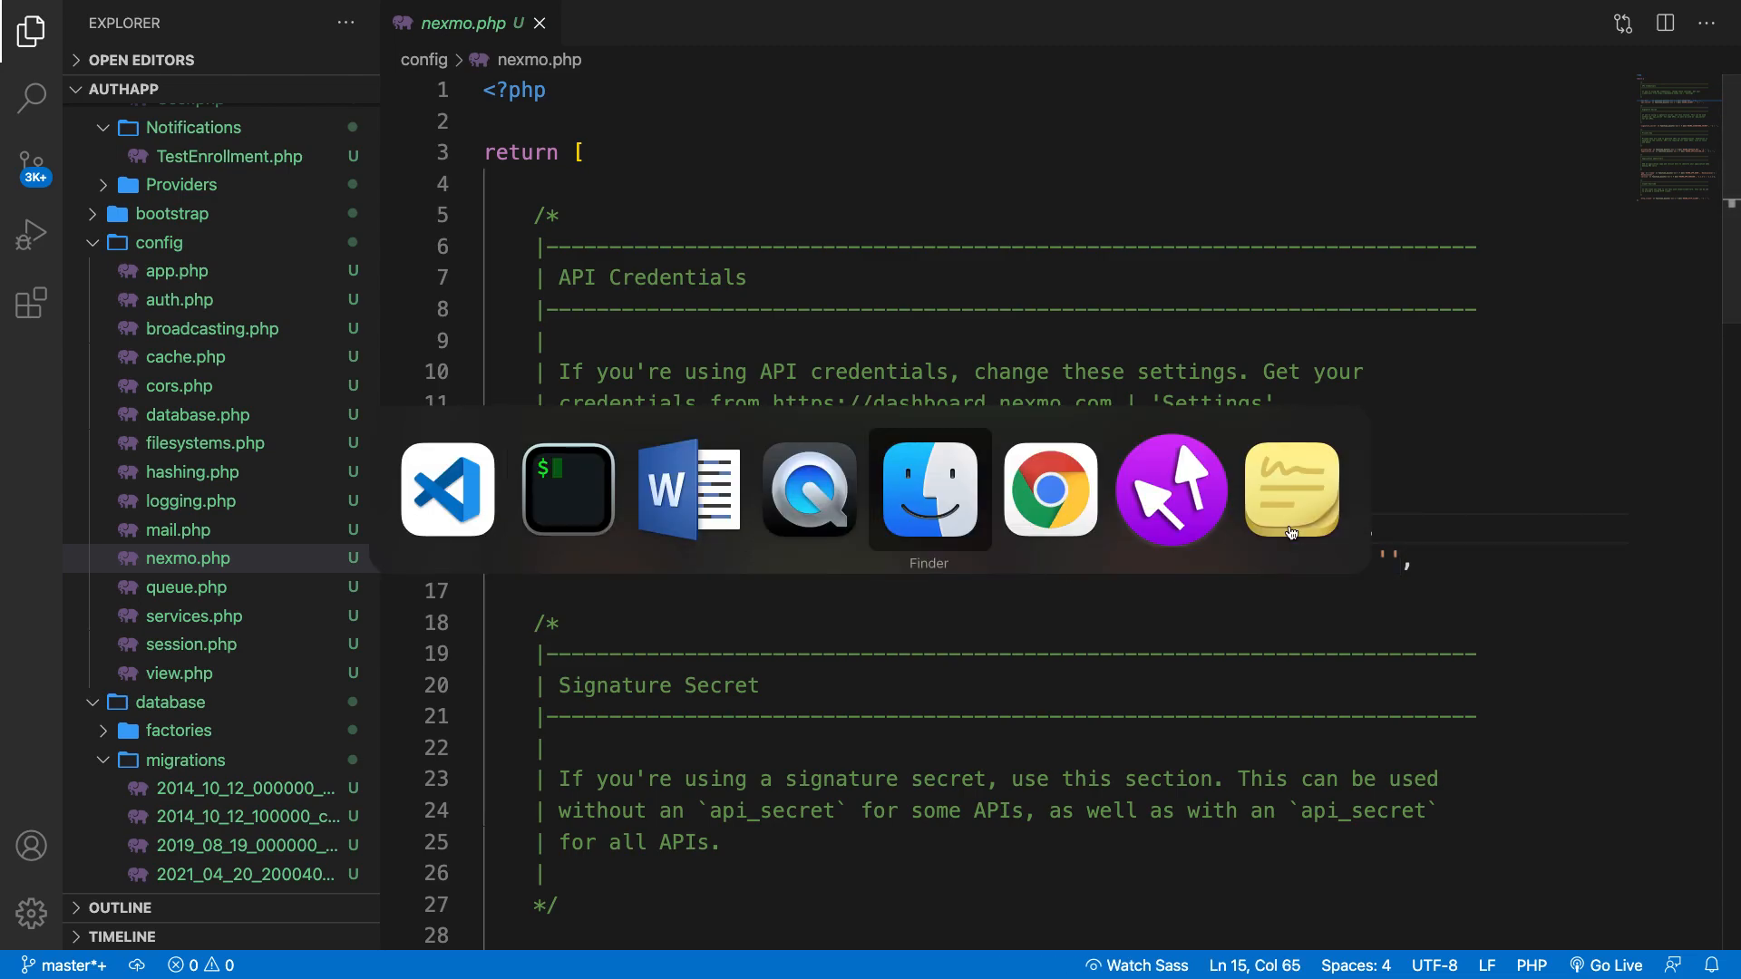
- In a new Chrome tab search 'ne' and open the Nexmo developer site
{"action": "left_click", "coordinate": [1048, 487]}
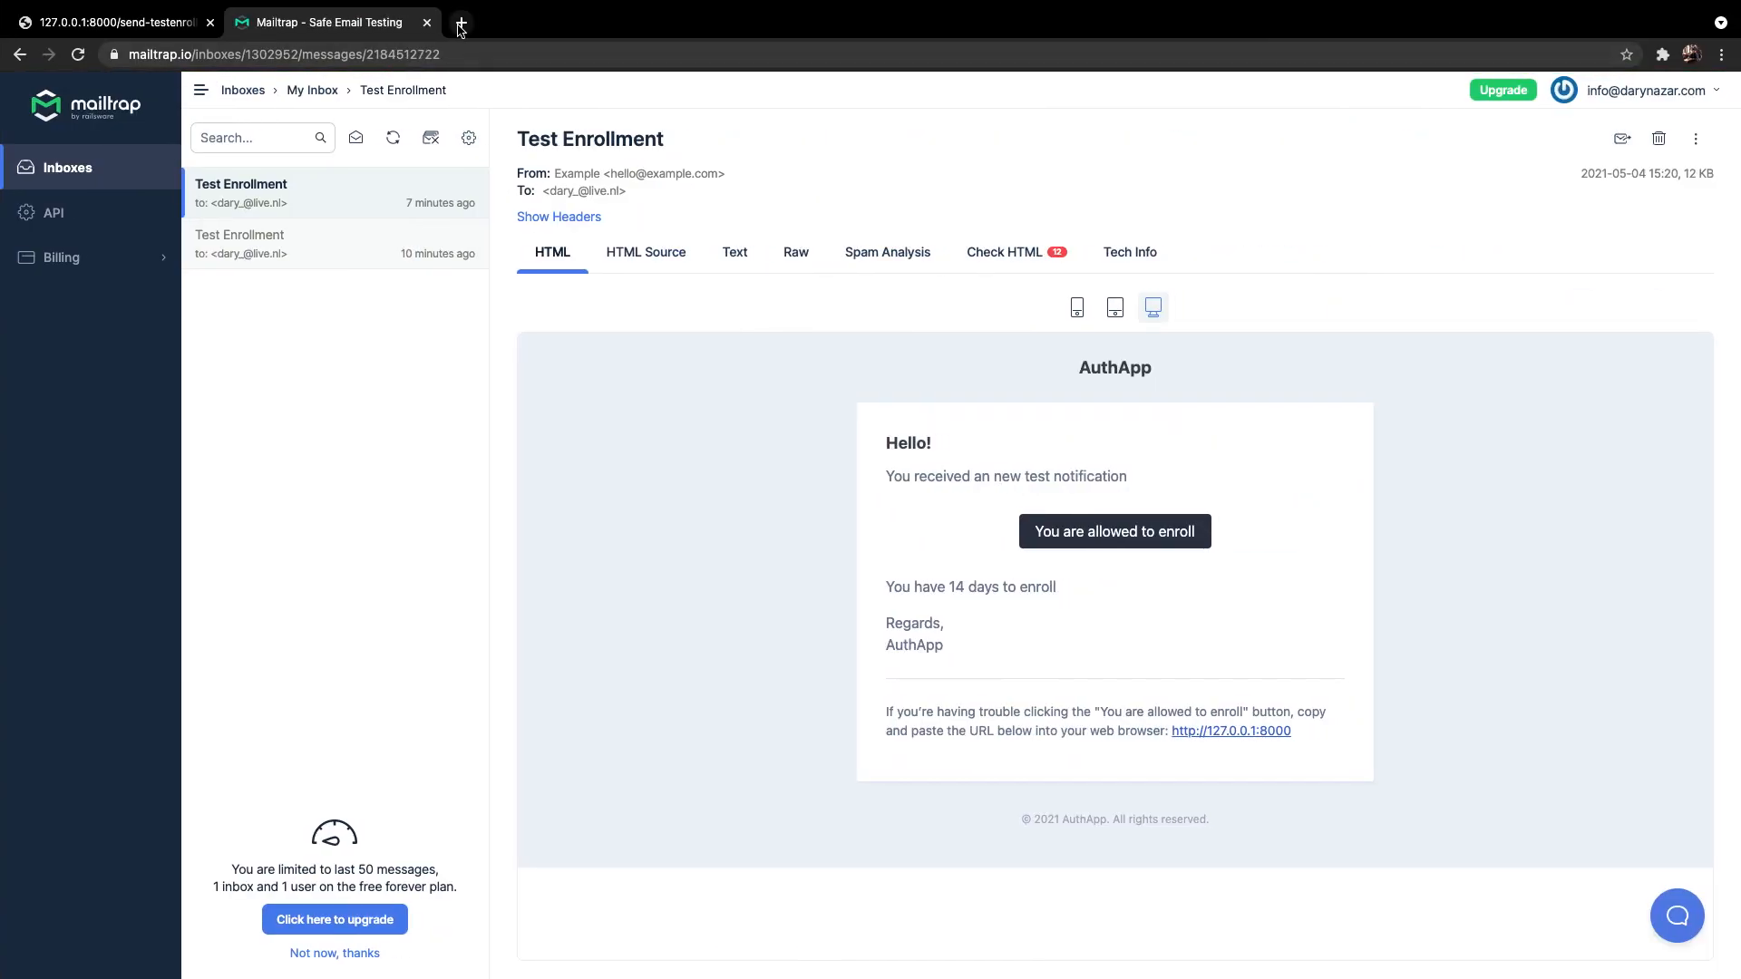
{"action": "left_click", "coordinate": [459, 22]}
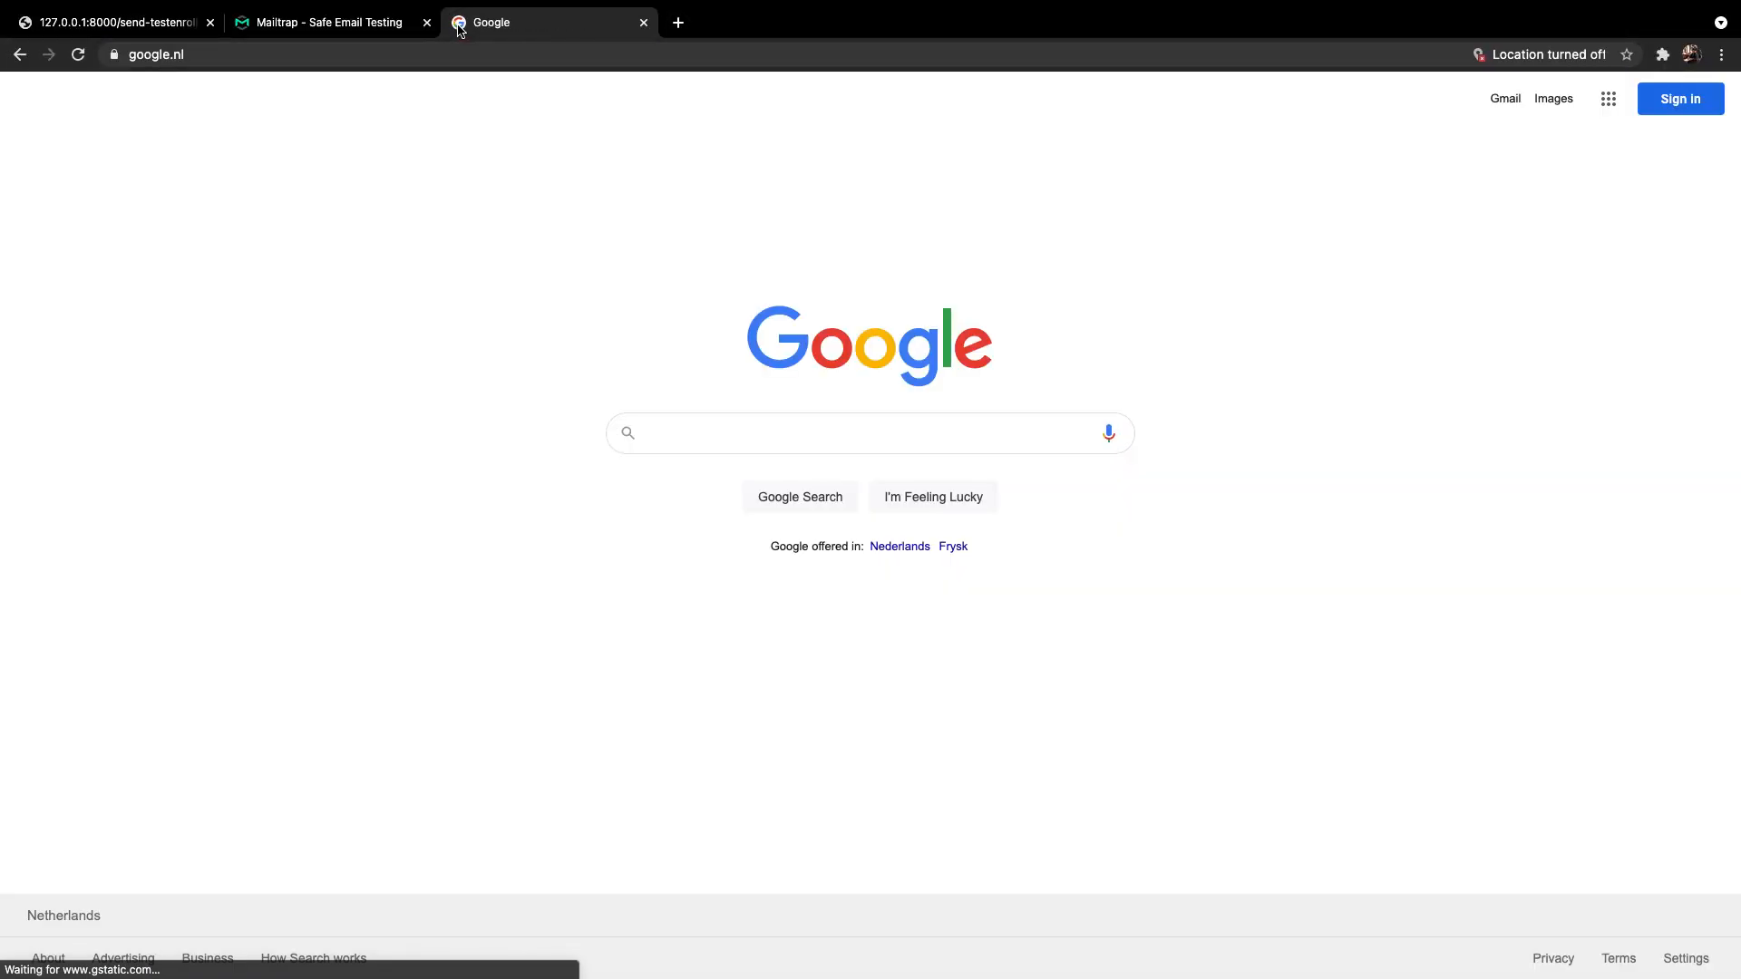
{"action": "type", "text": "nexmo"}
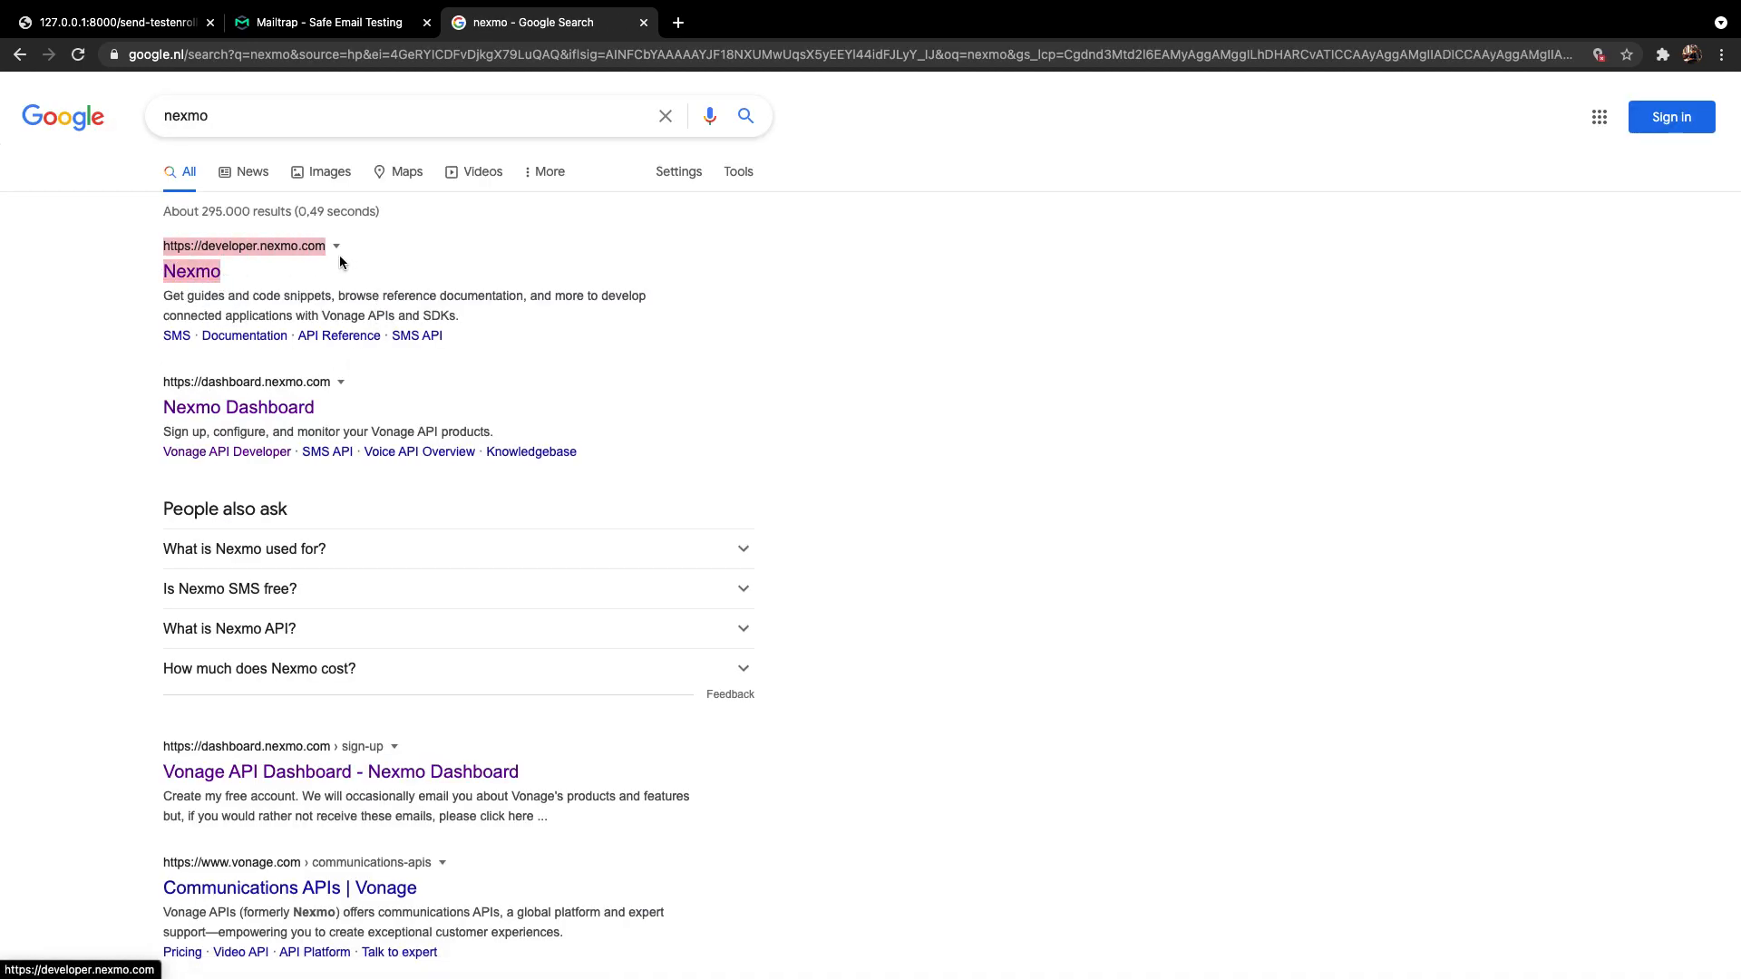
{"action": "left_click", "coordinate": [190, 270]}
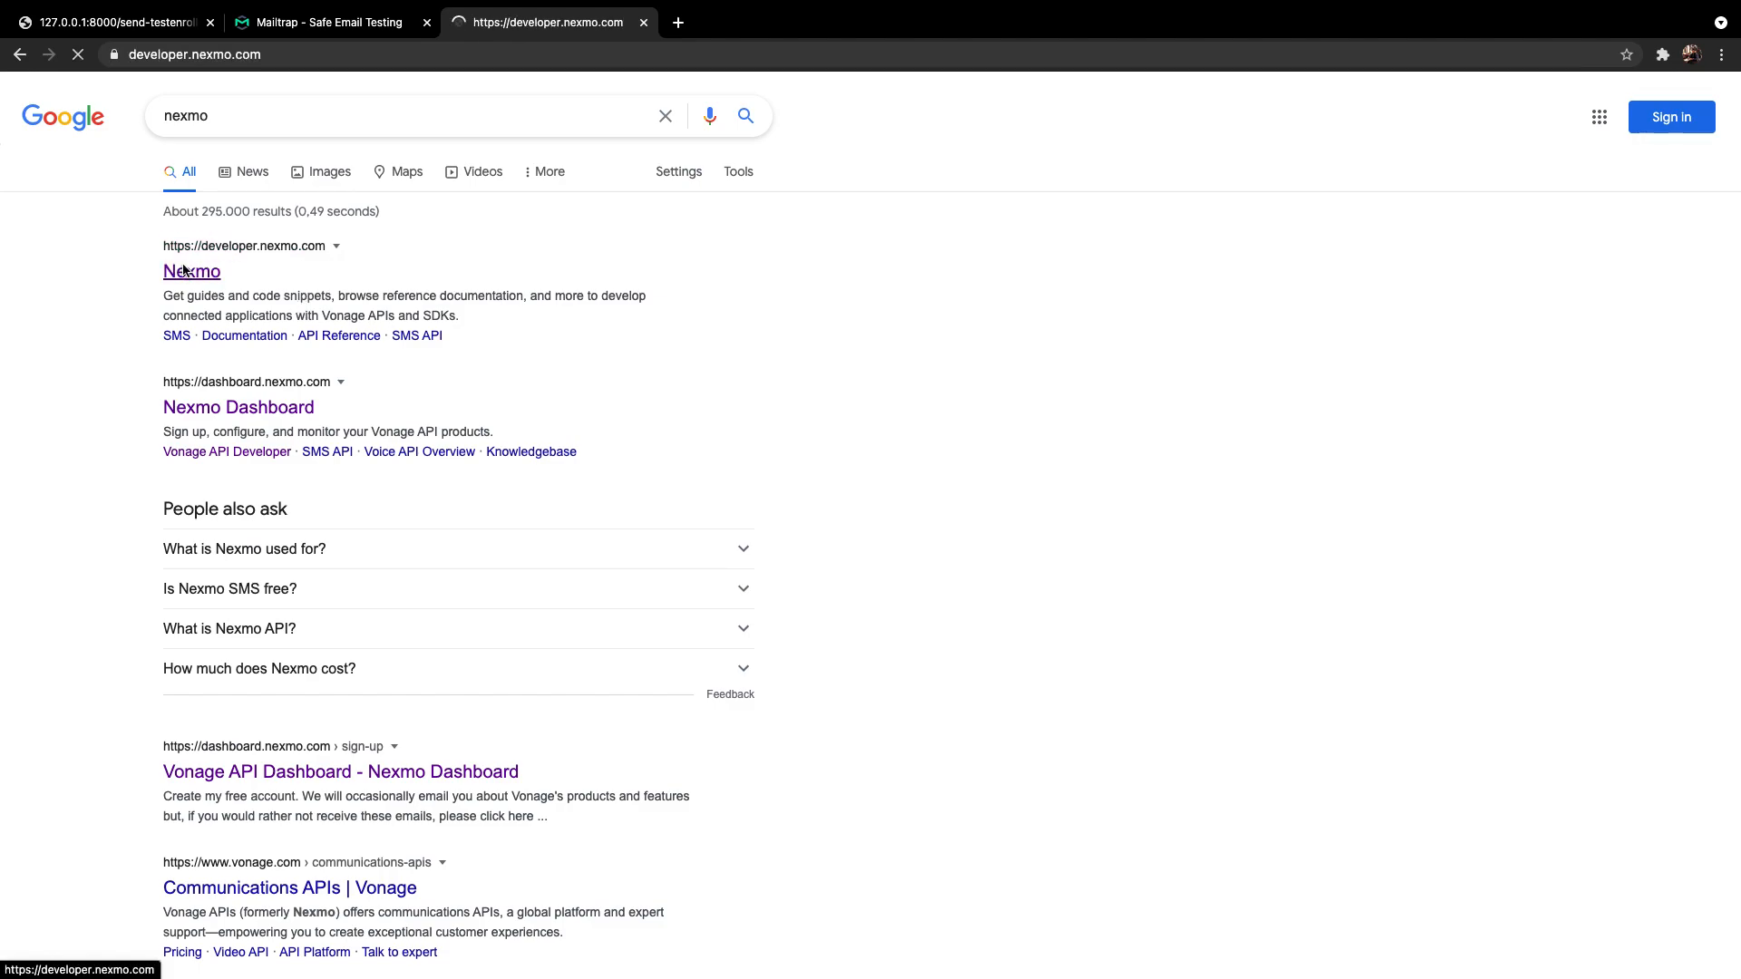
{"action": "left_click", "coordinate": [191, 271]}
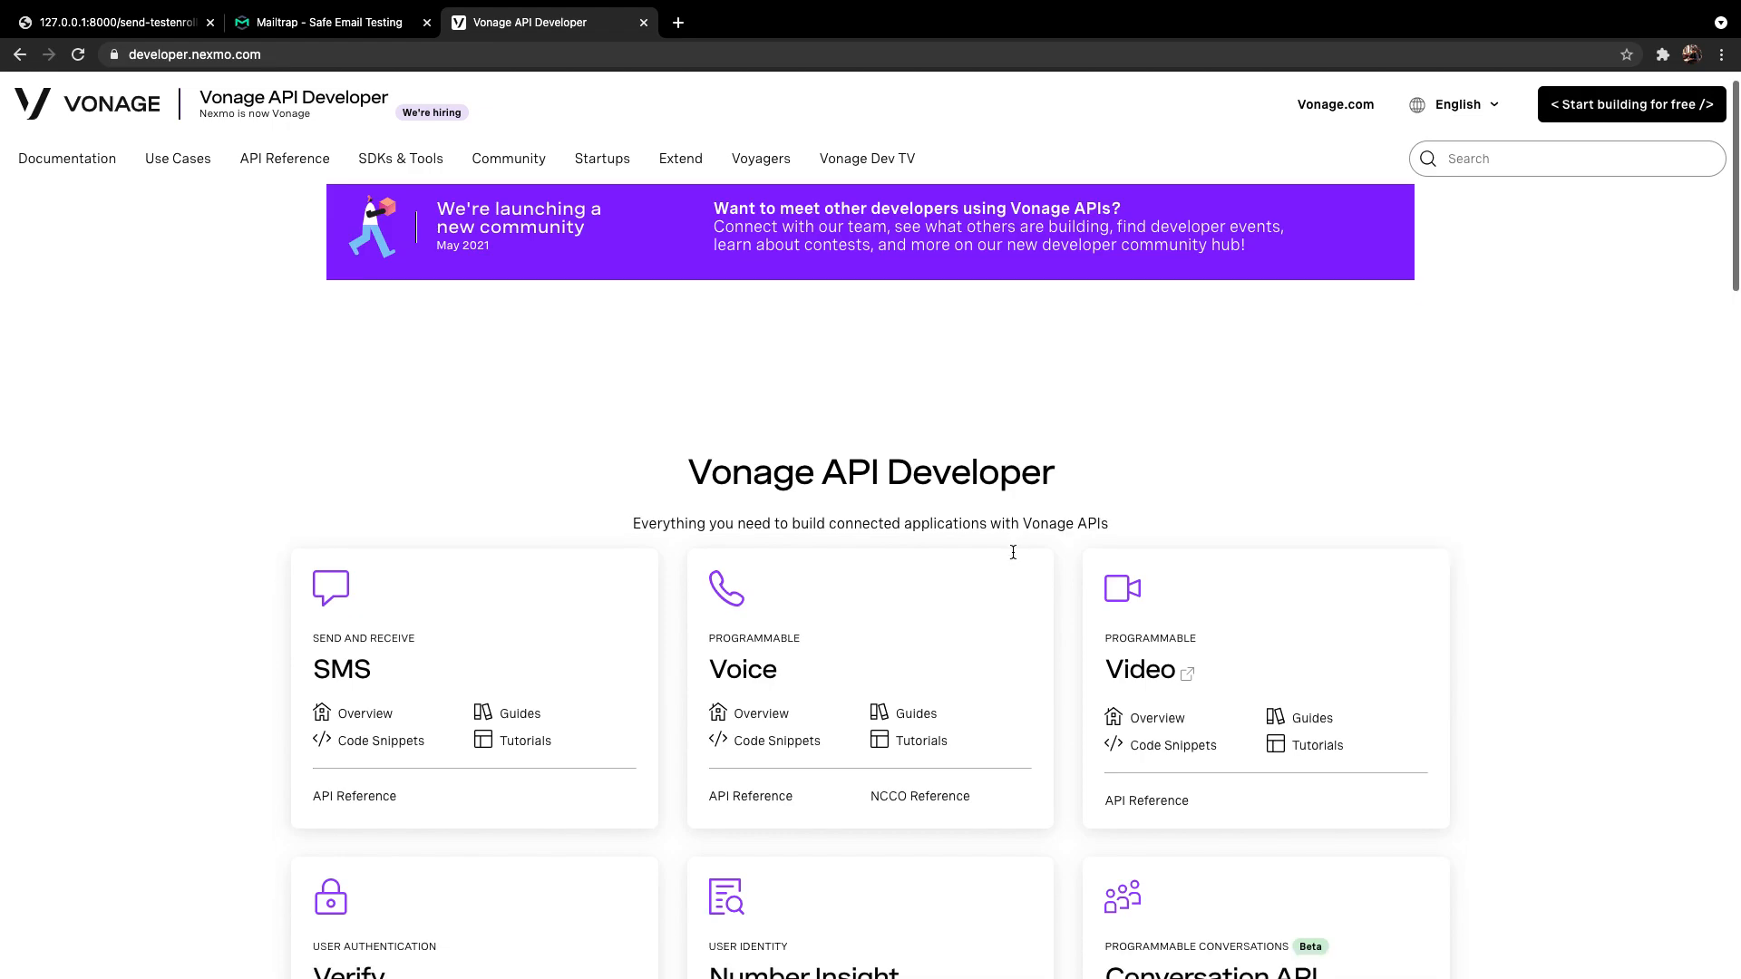
- From developer.nexmo.com go to the 'Start building for free' account sign-up page
{"action": "scroll", "scroll_direction": "down", "scroll_amount": 3}
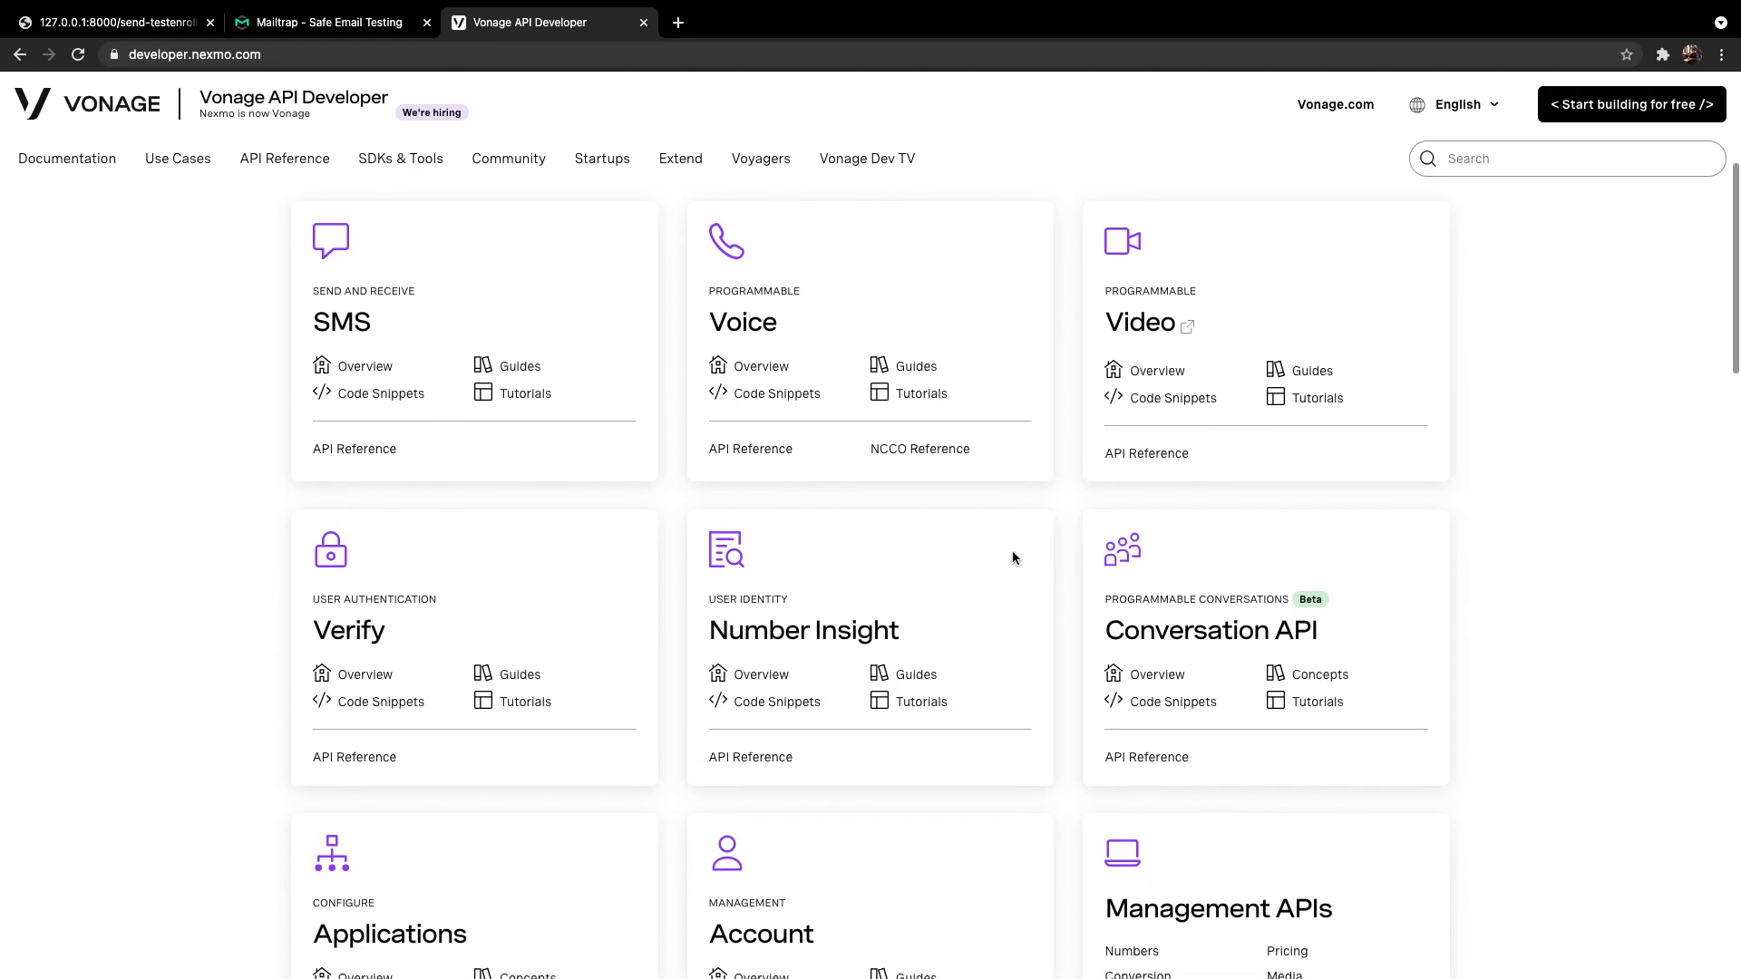
{"action": "mouse_move", "coordinate": [738, 345]}
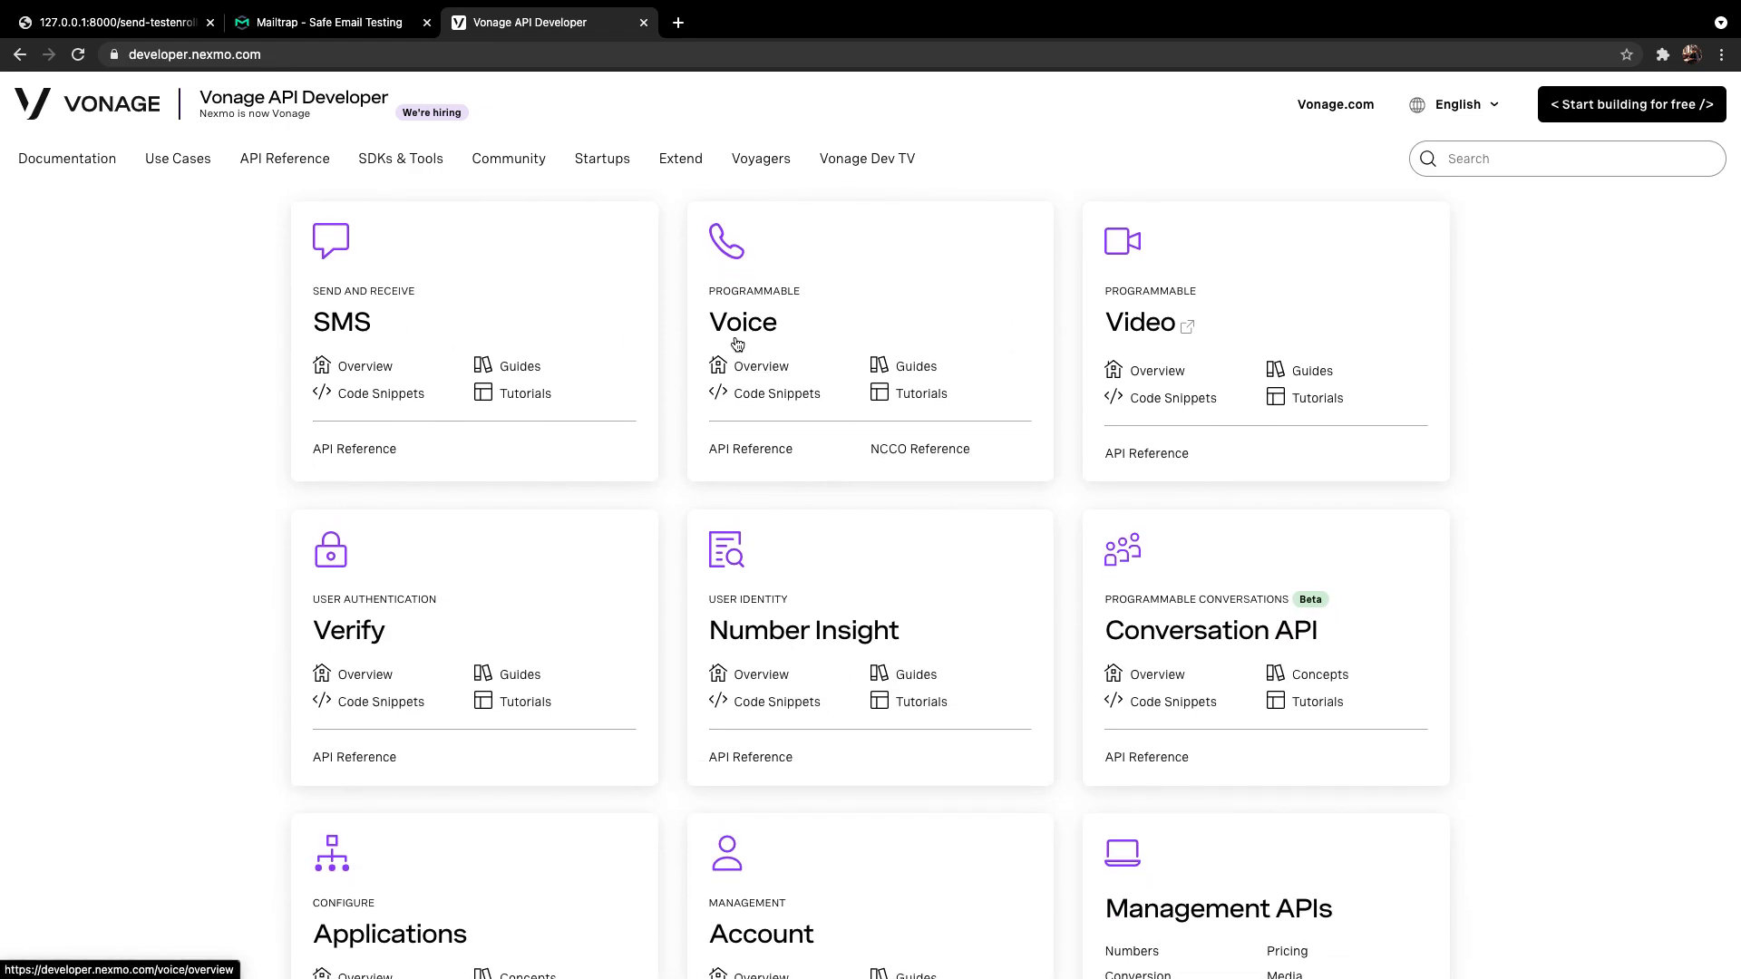
{"action": "mouse_move", "coordinate": [1150, 266]}
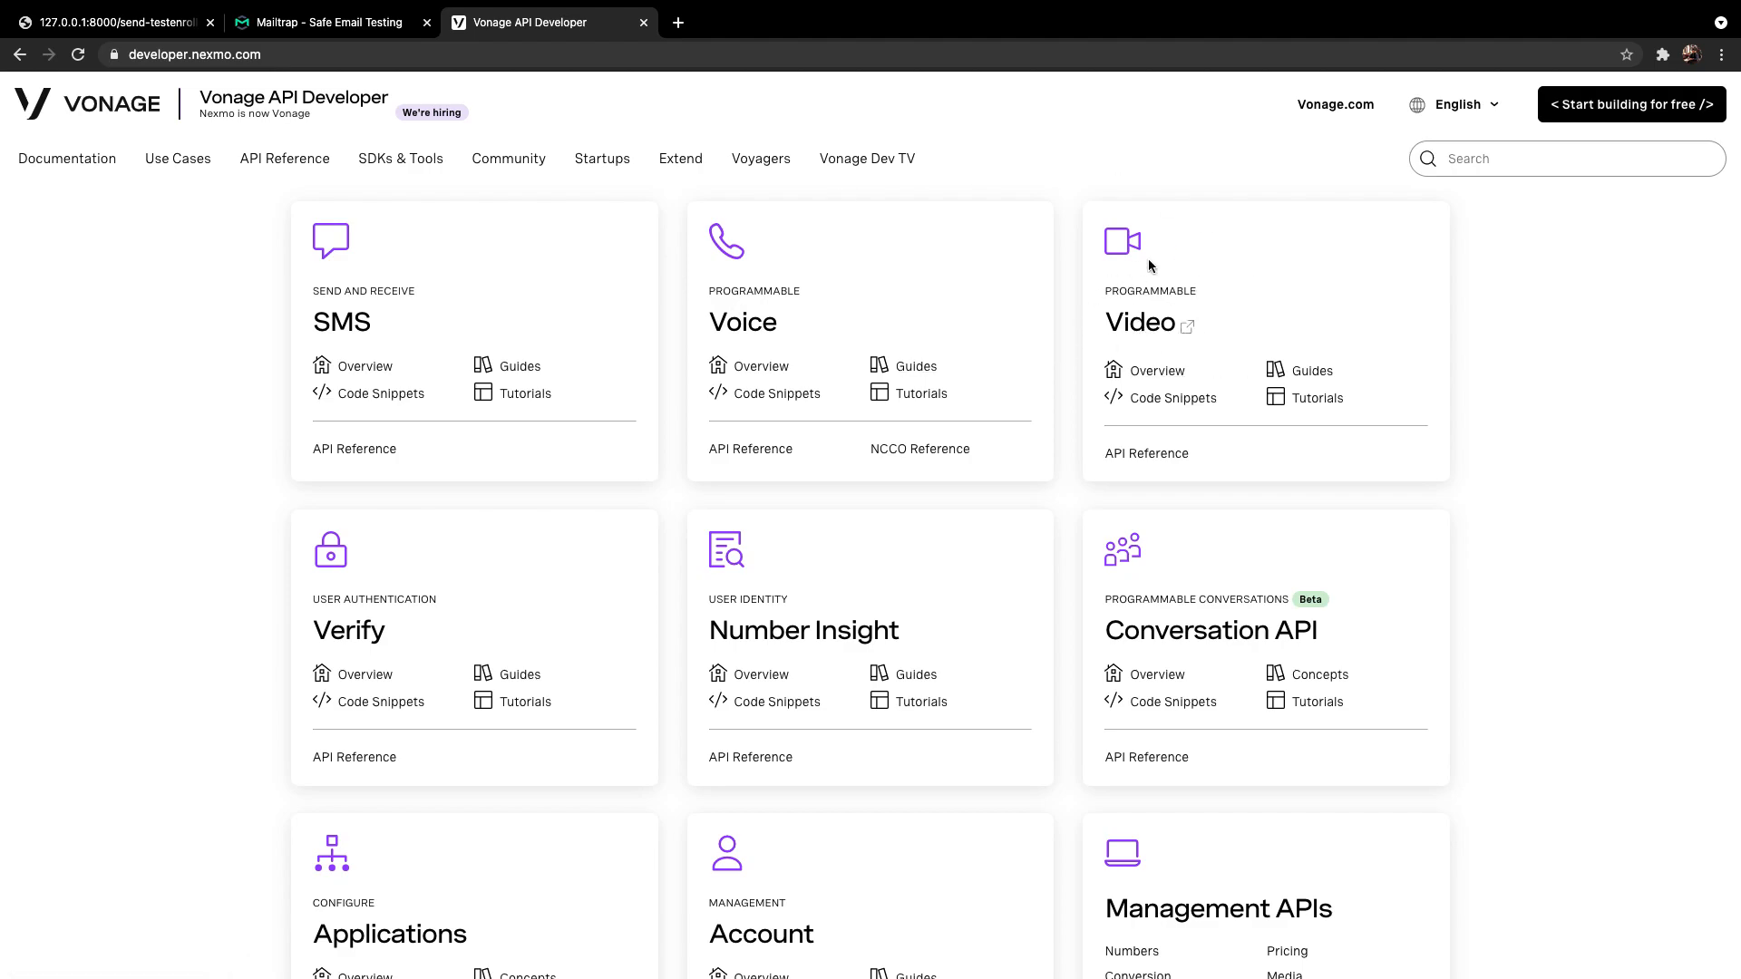
{"action": "mouse_move", "coordinate": [1135, 329]}
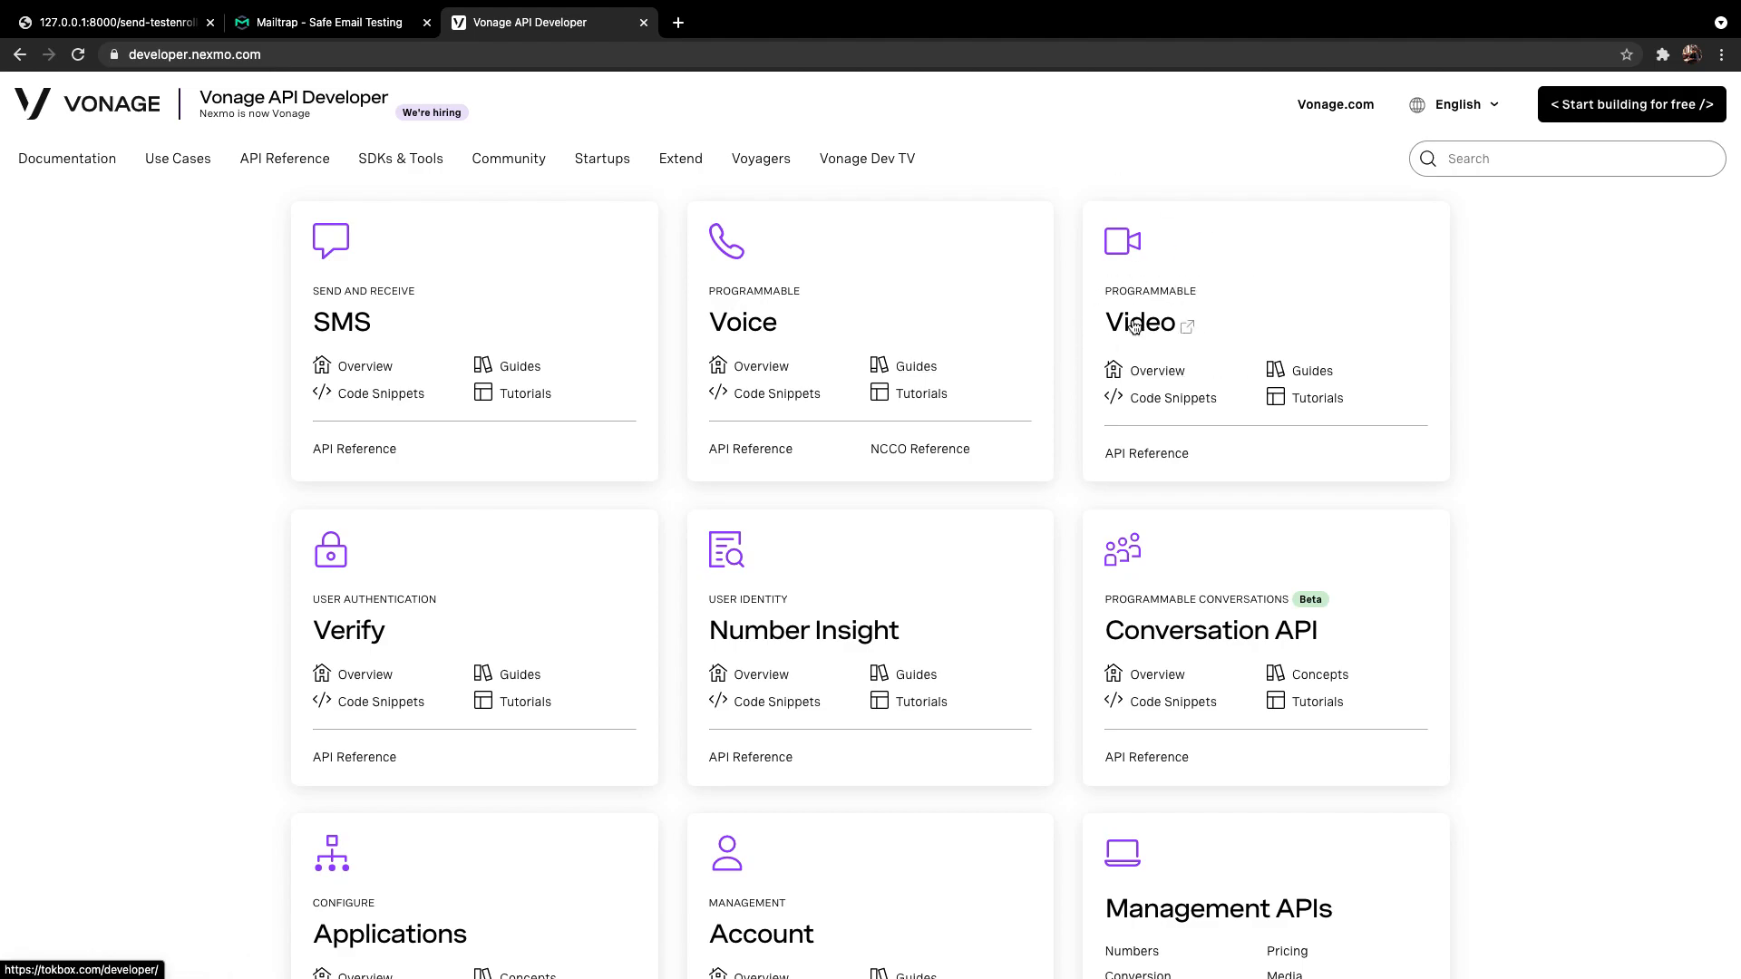
{"action": "scroll", "scroll_direction": "up", "scroll_amount": 3}
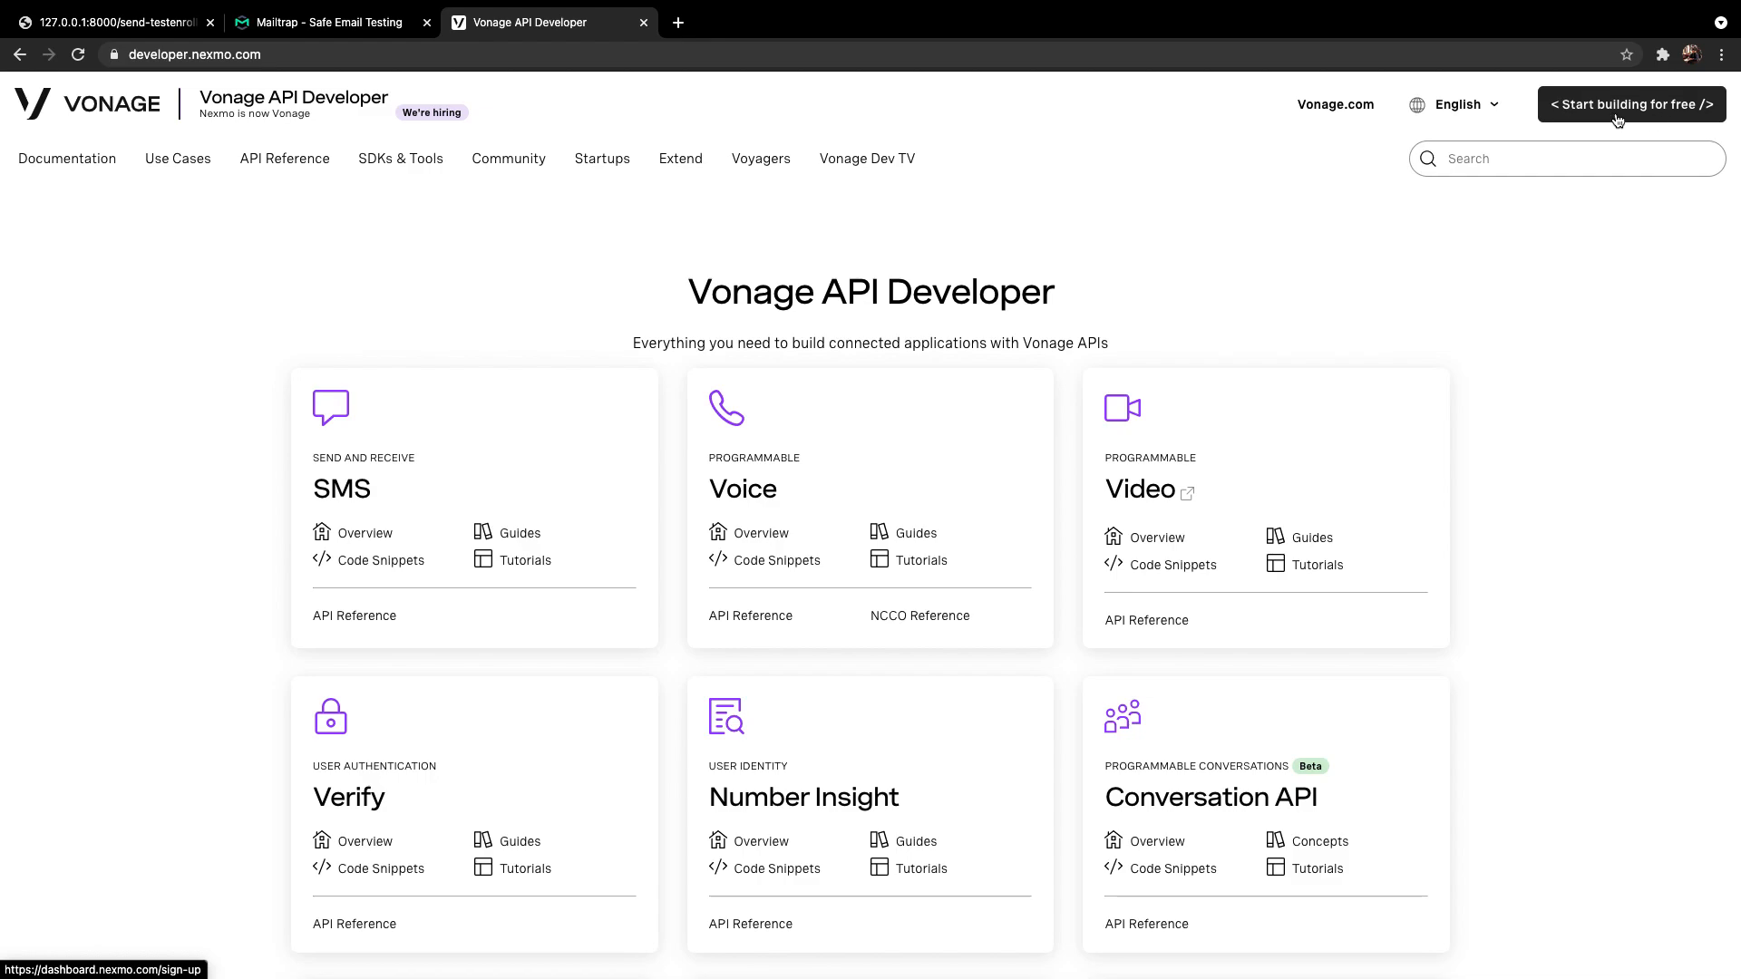
{"action": "left_click", "coordinate": [1631, 103]}
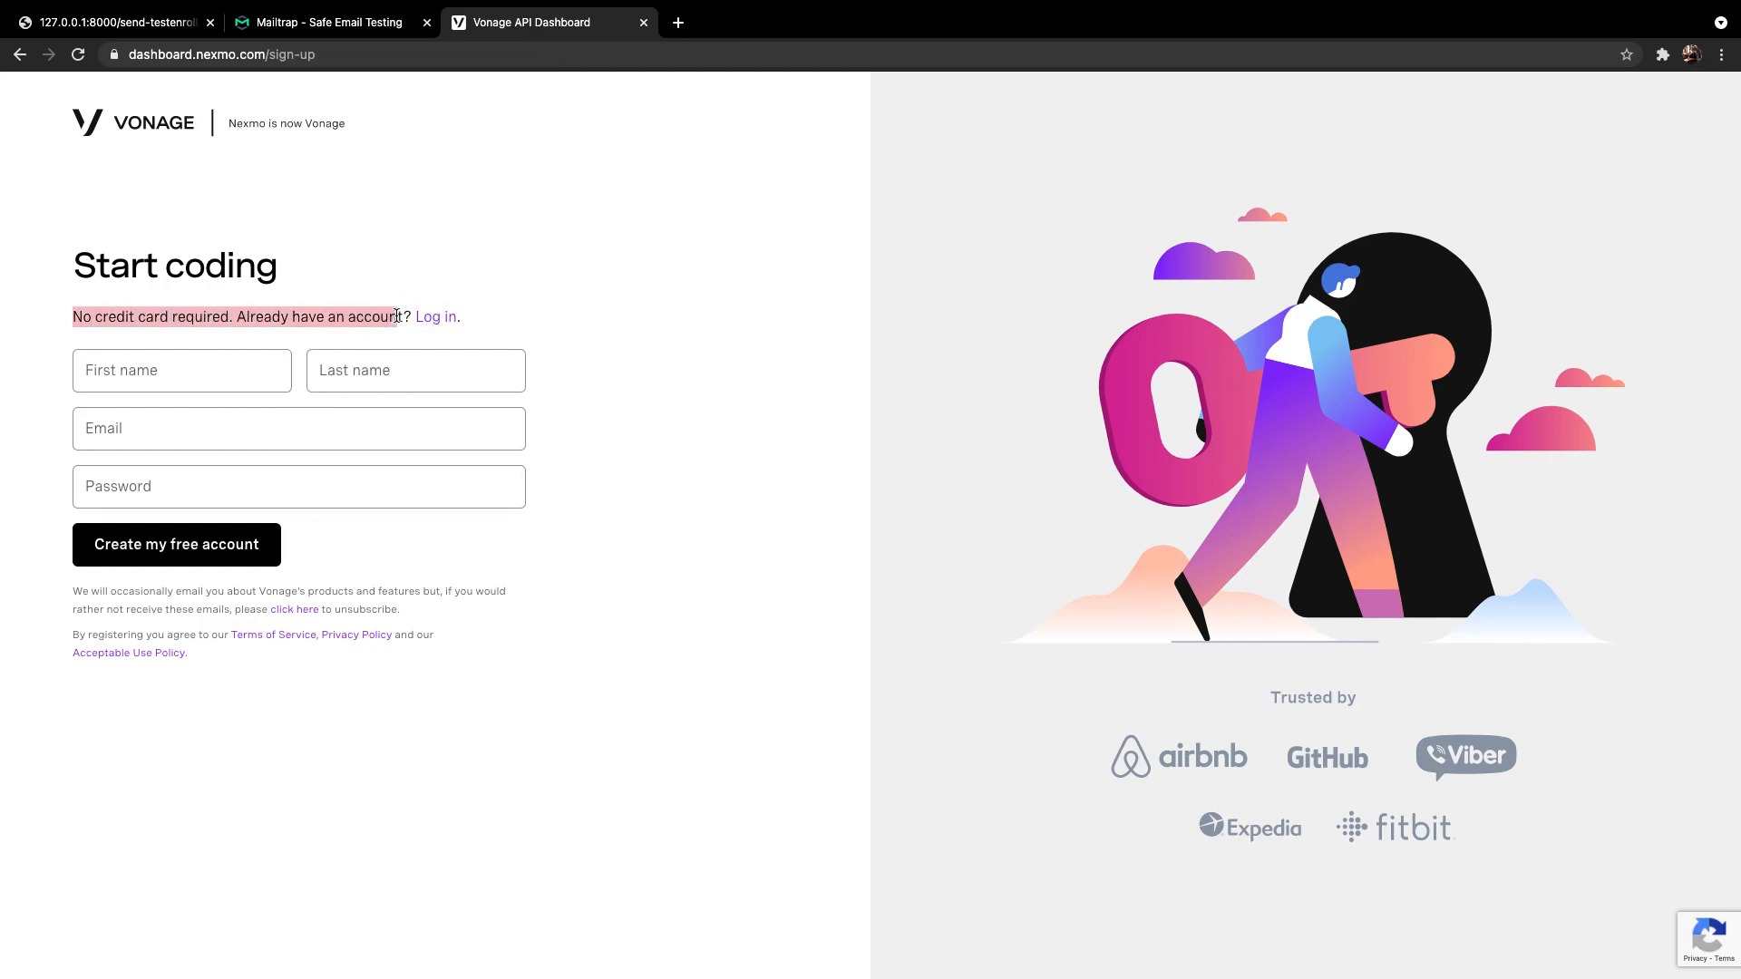
{"action": "mouse_move", "coordinate": [736, 329]}
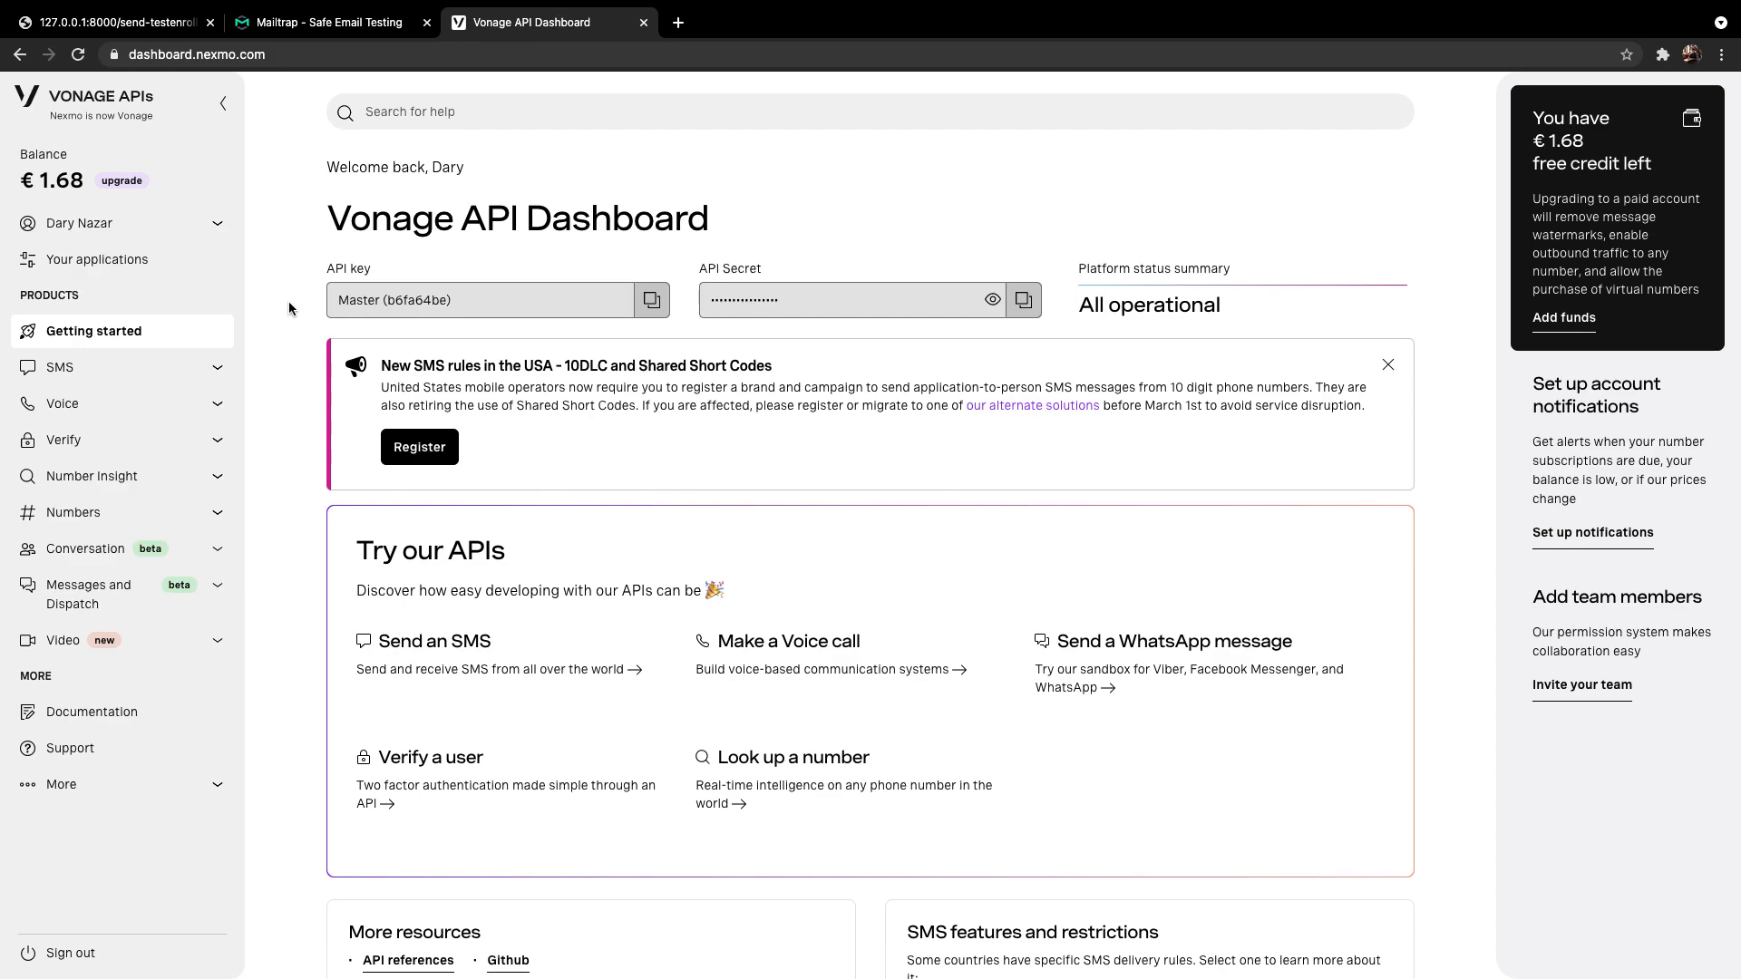
{"action": "mouse_move", "coordinate": [165, 298]}
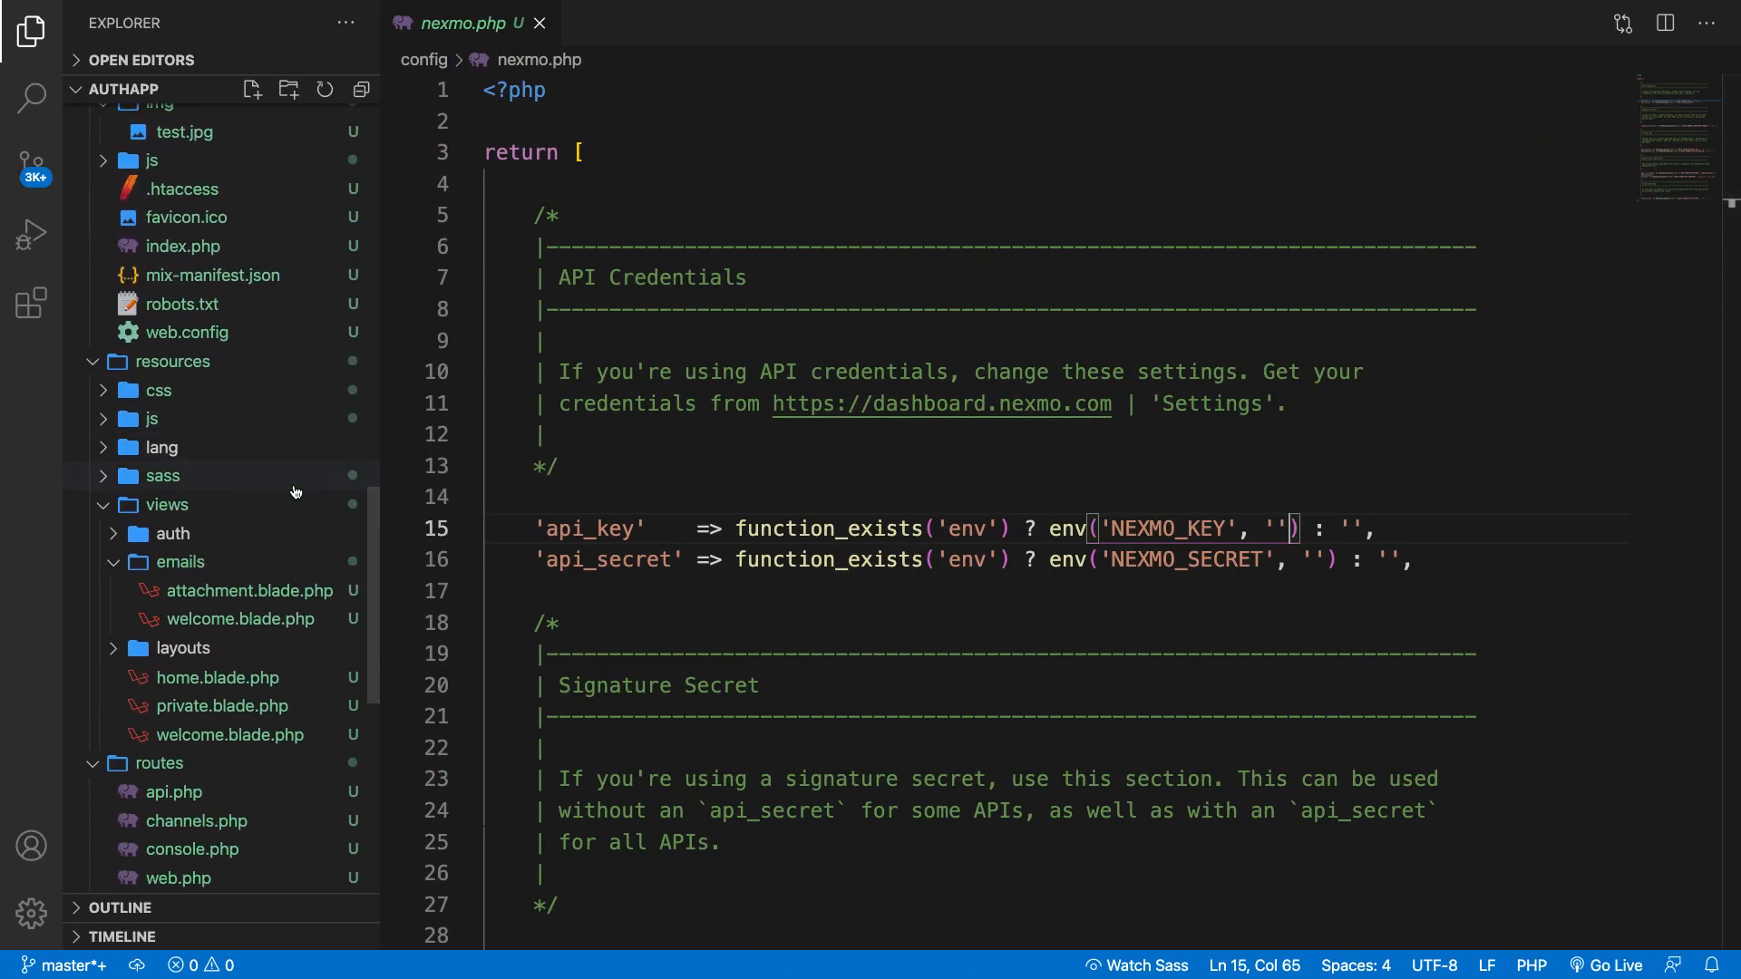
{"action": "scroll", "scroll_direction": "down", "scroll_amount": 3}
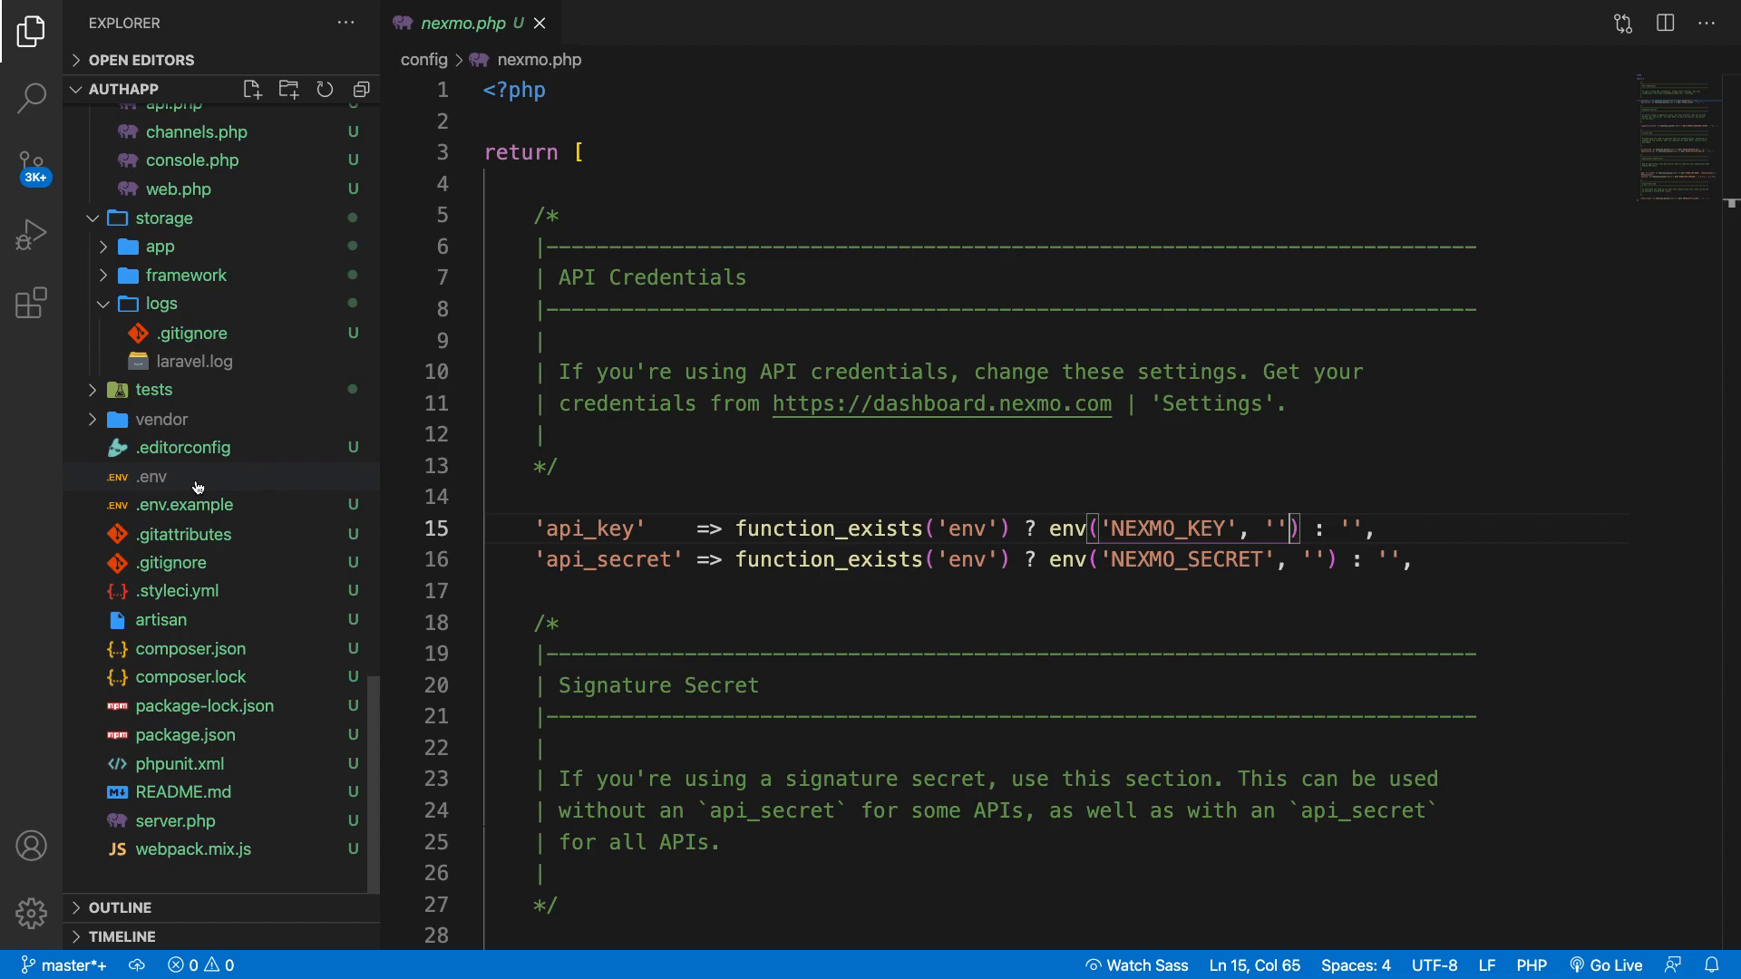
{"action": "left_click", "coordinate": [153, 477]}
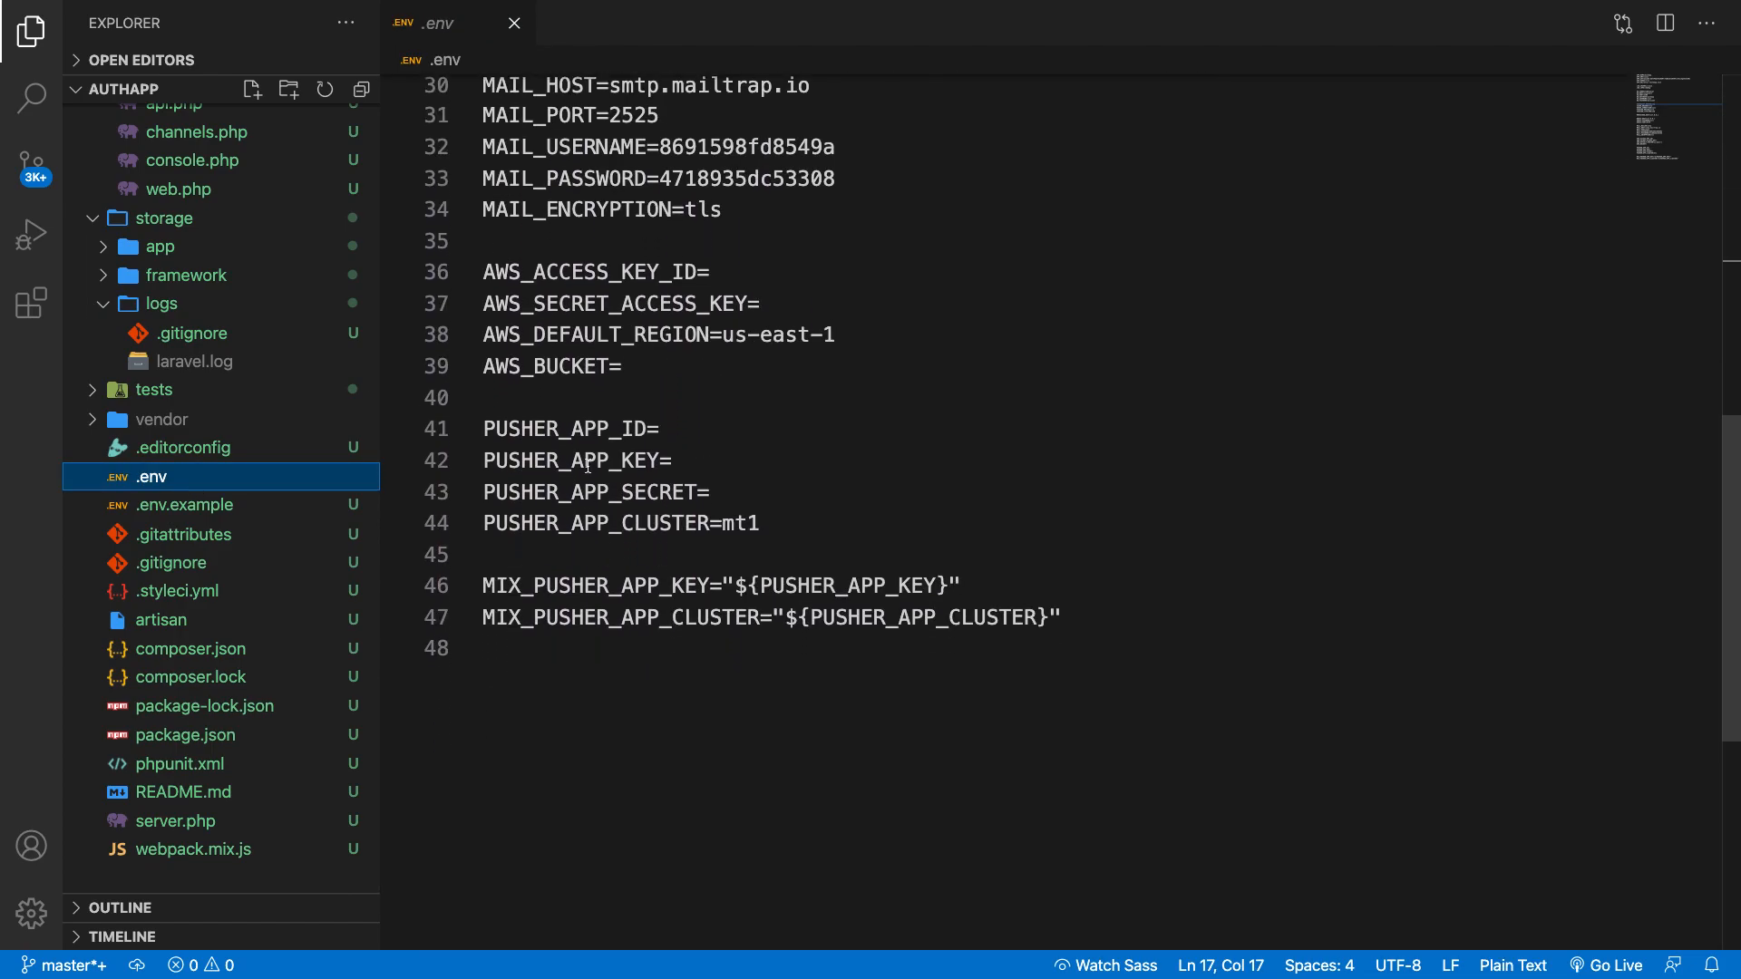
{"action": "key", "text": "enter"}
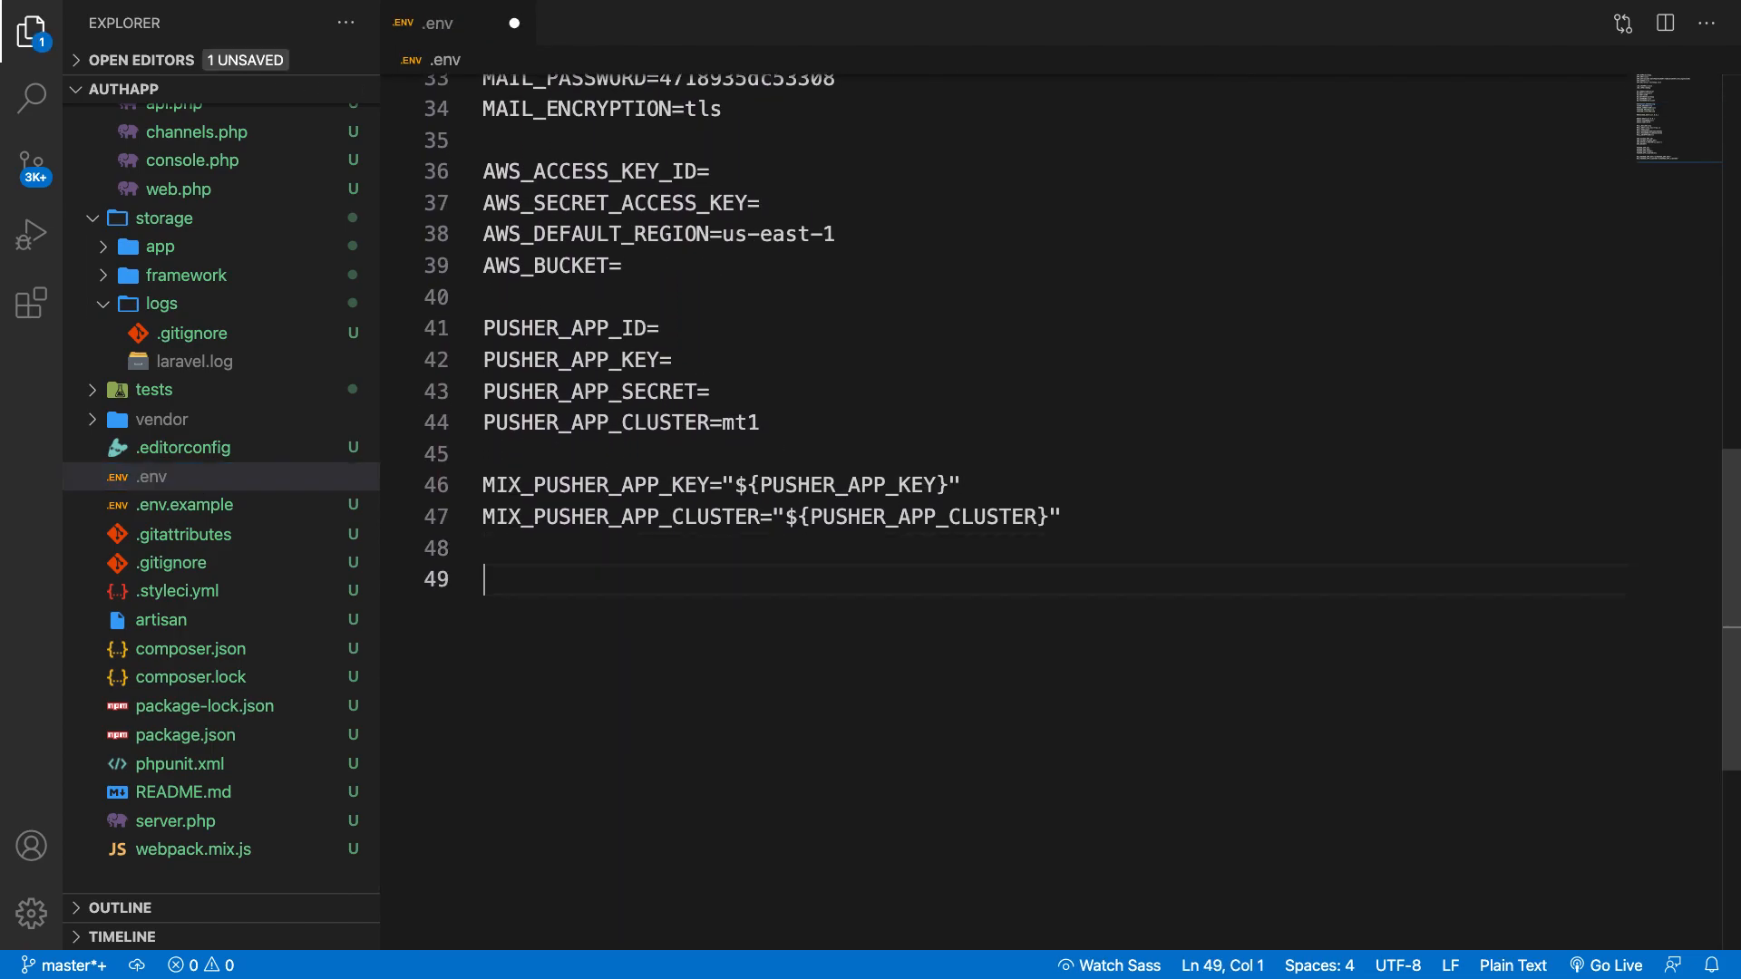
{"action": "type", "text": "NEXMO_KEY"}
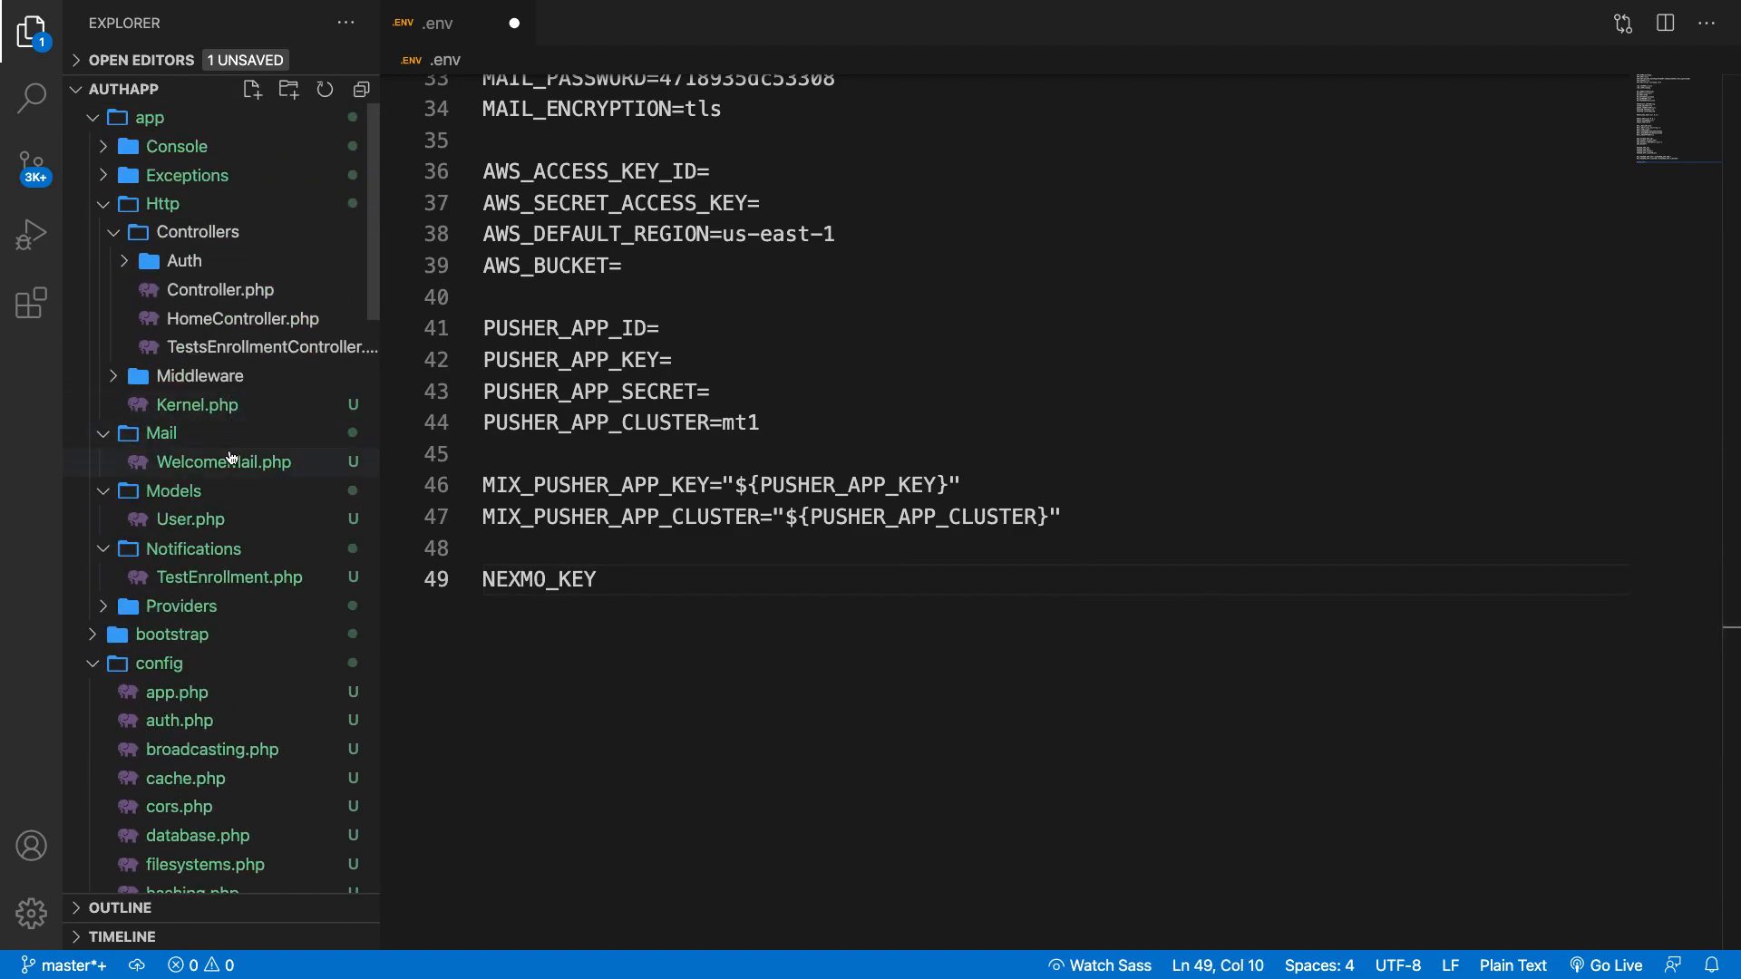
{"action": "scroll", "scroll_direction": "down", "scroll_amount": 3}
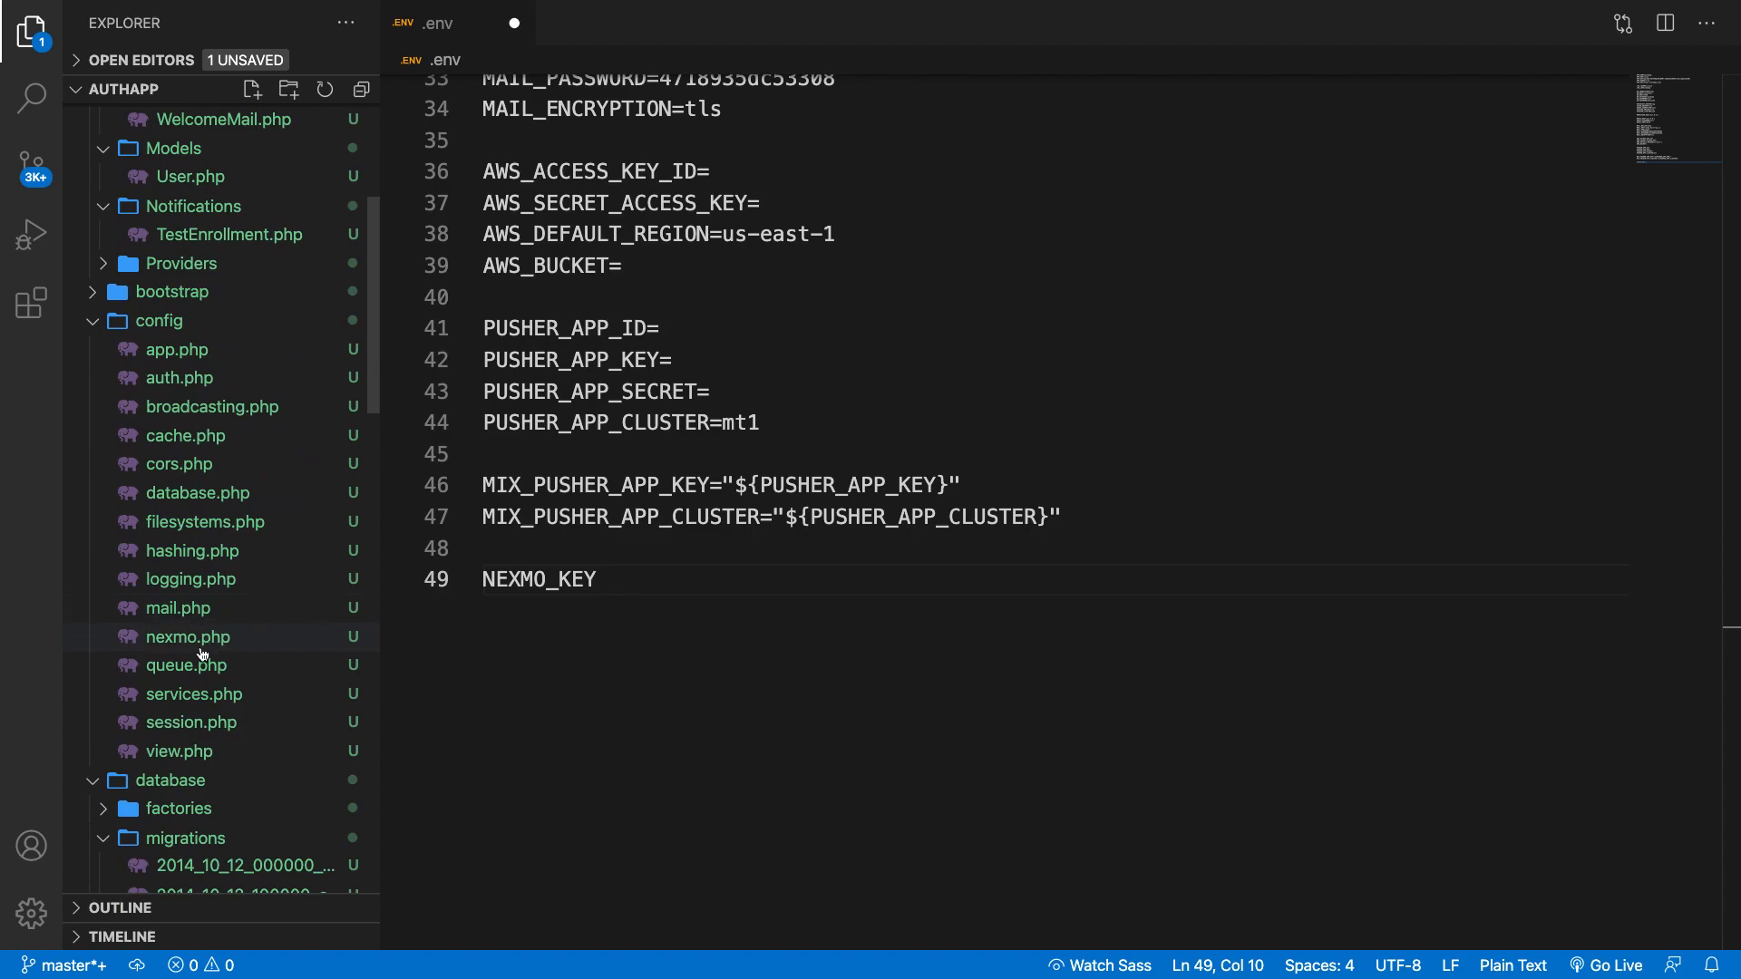
{"action": "left_click", "coordinate": [187, 637]}
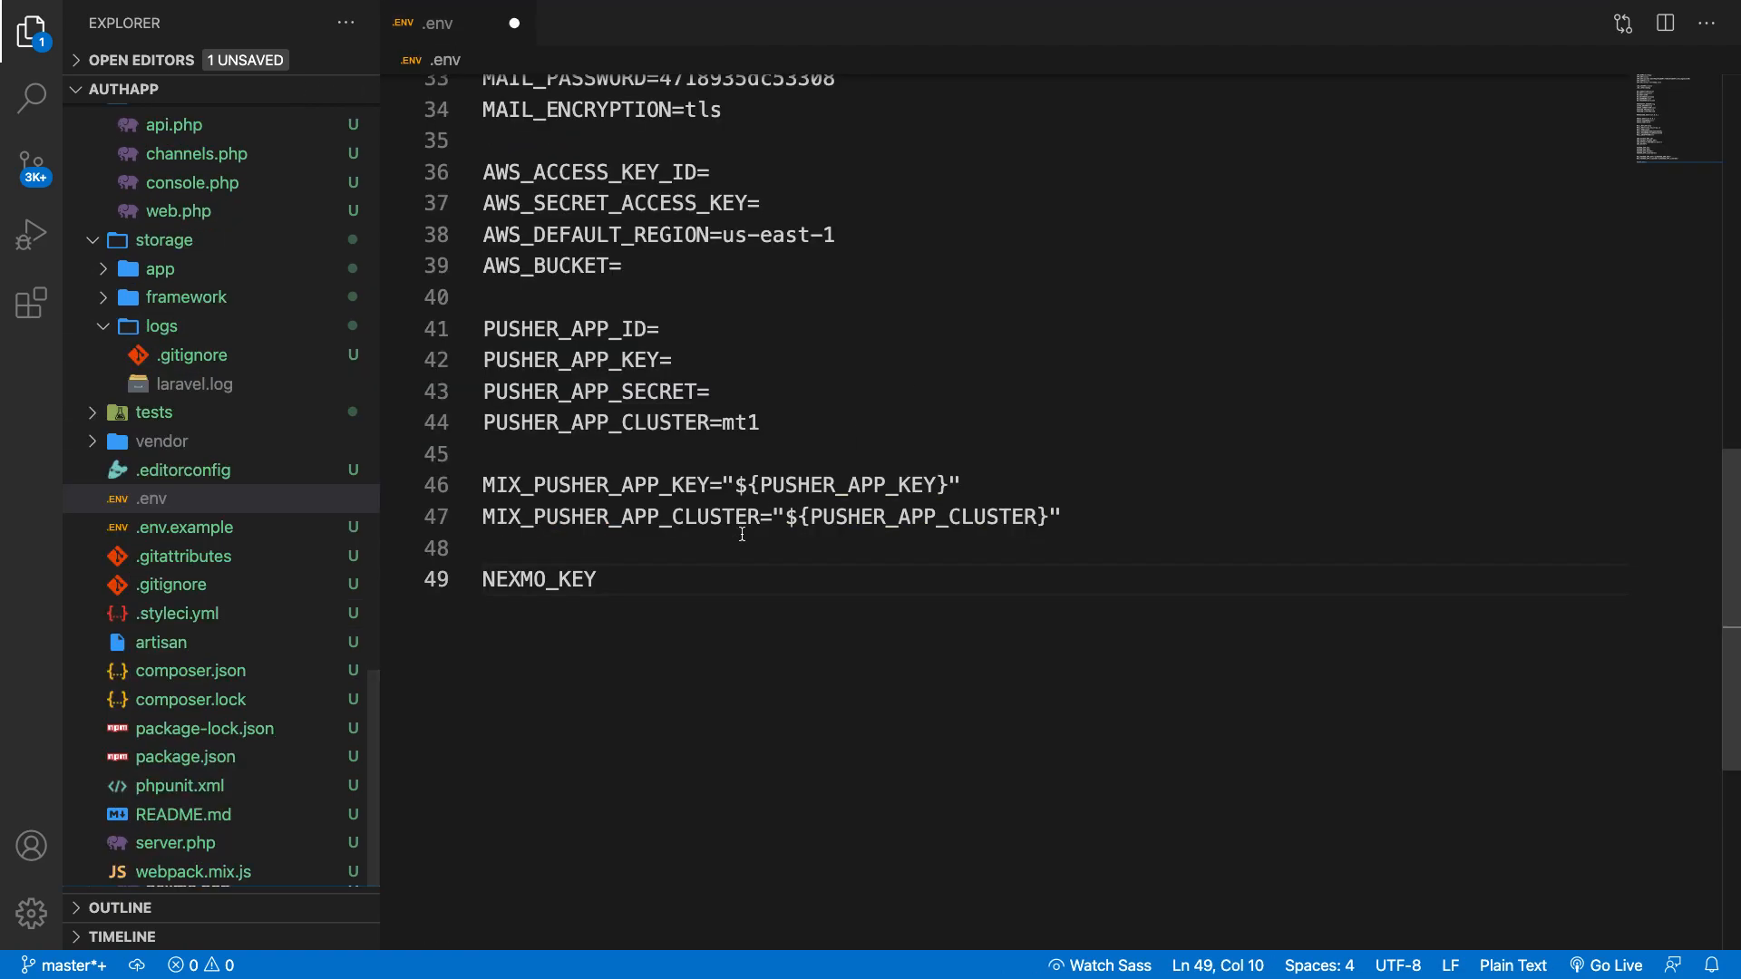
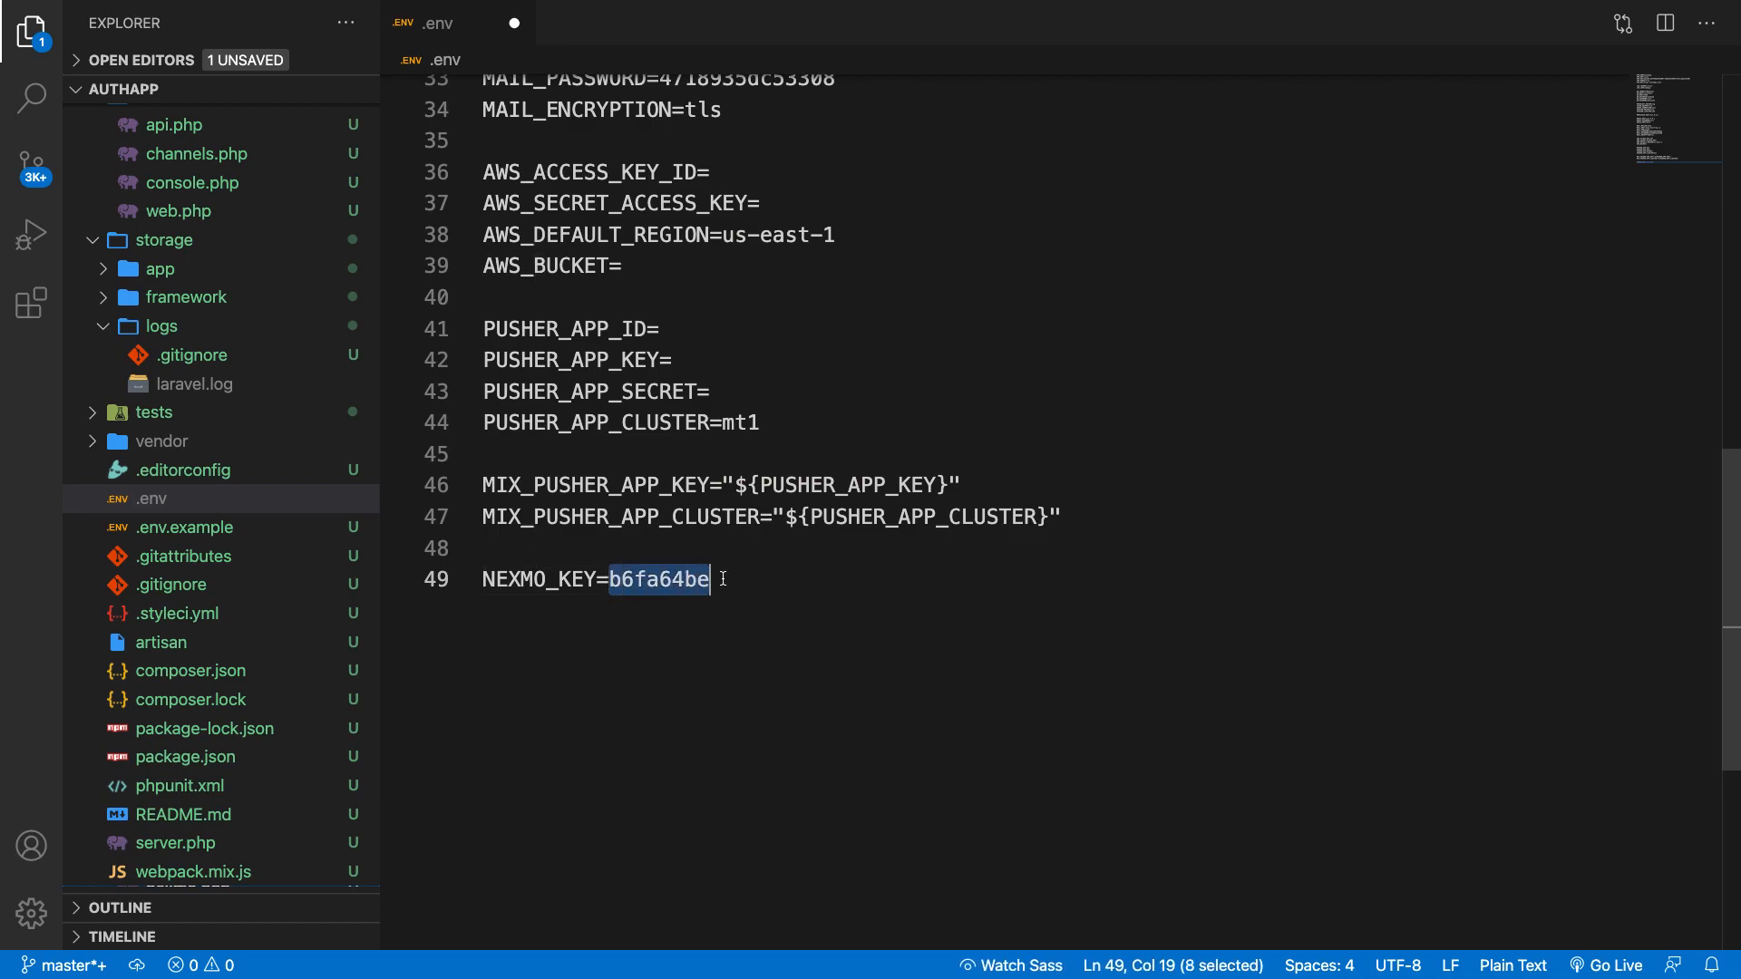
- Start a NEXMO_SECRET entry on the next line and switch to Chrome for the secret
{"action": "type", "text": "NEXMO"}
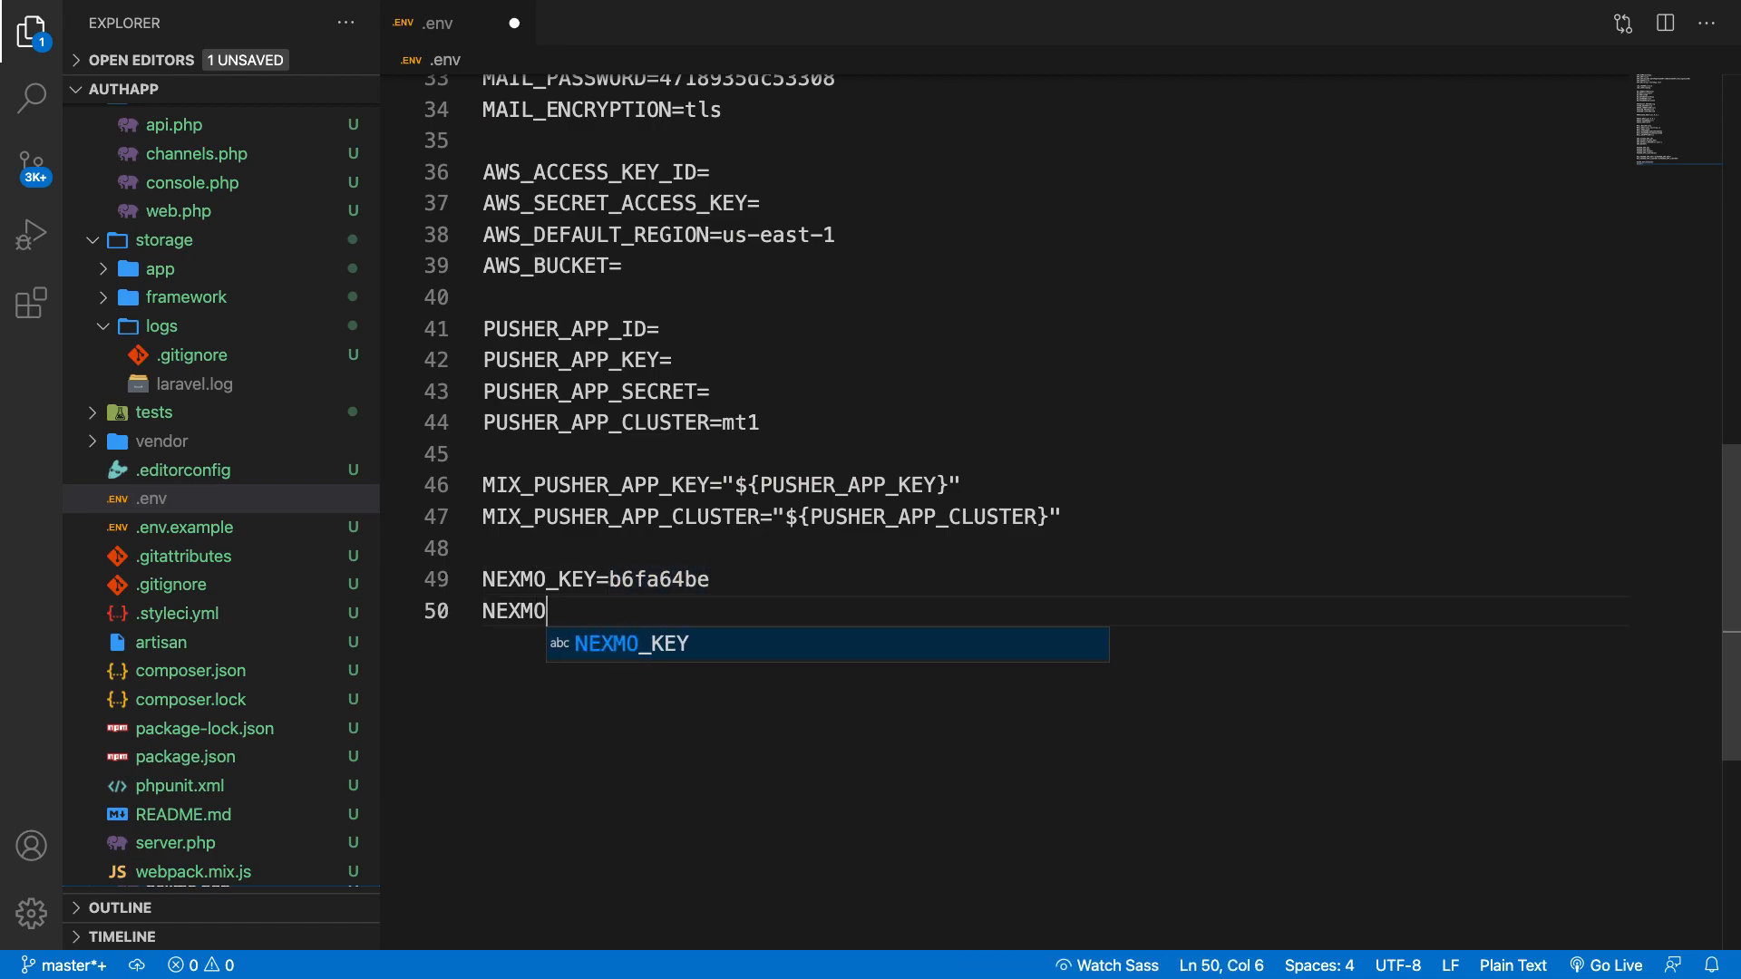
{"action": "type", "text": "_SECRE"}
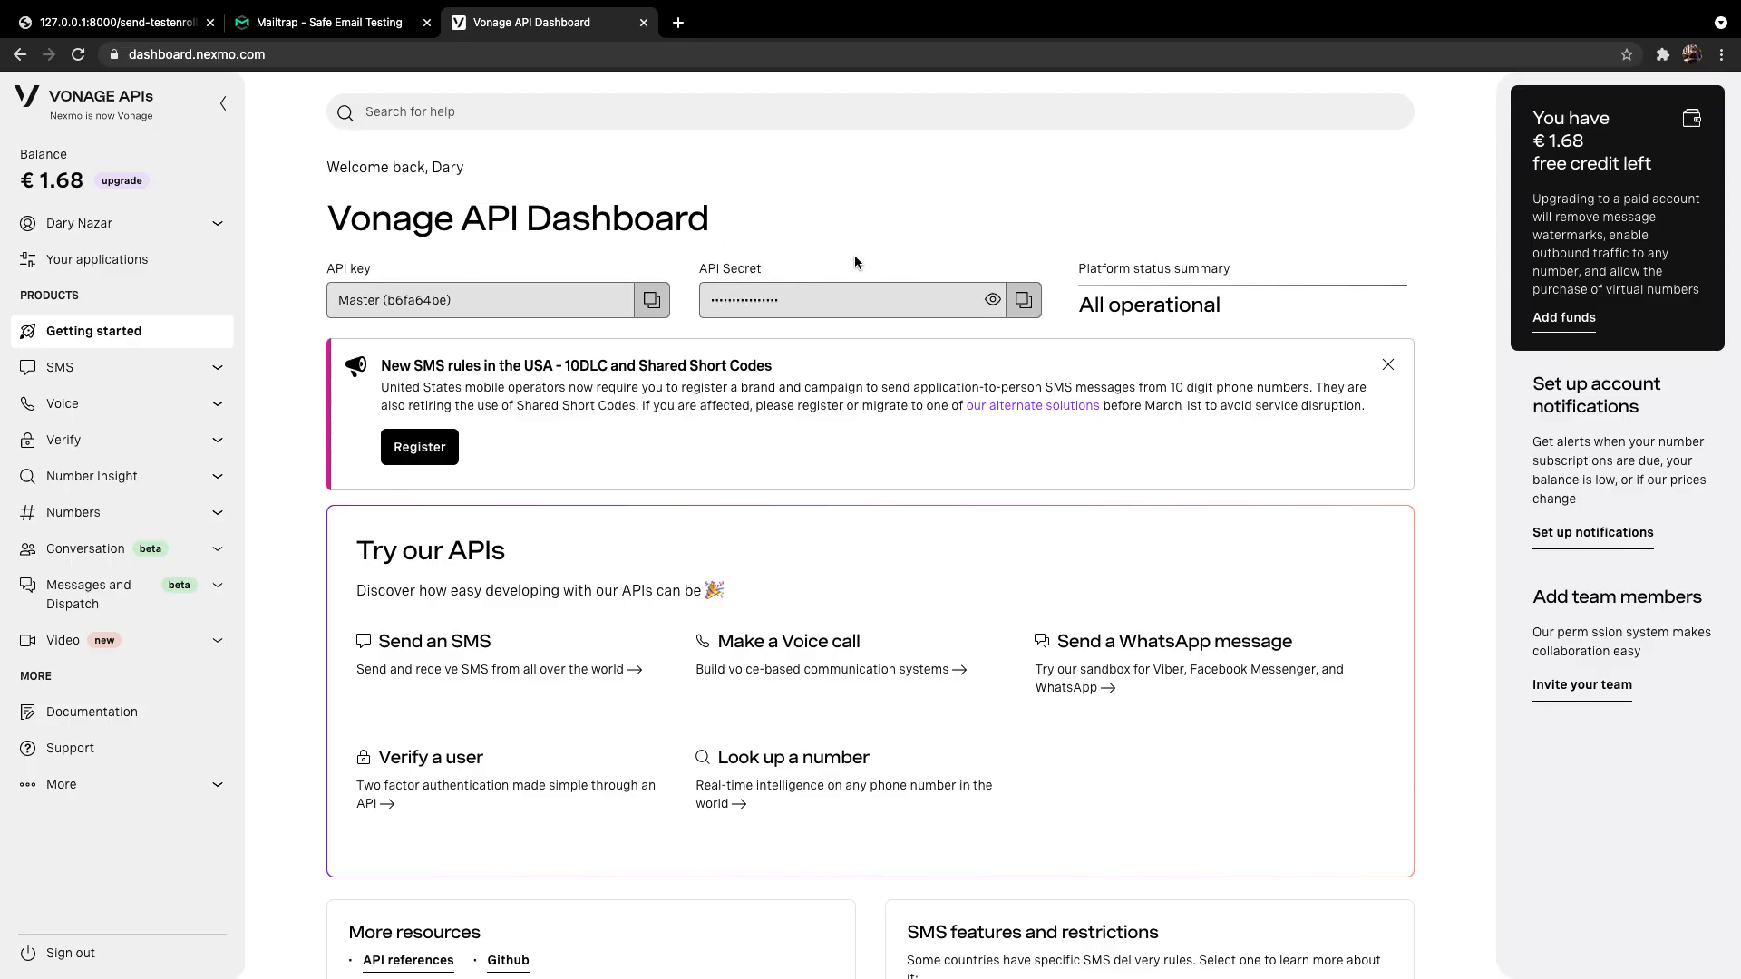
{"action": "mouse_move", "coordinate": [1002, 299]}
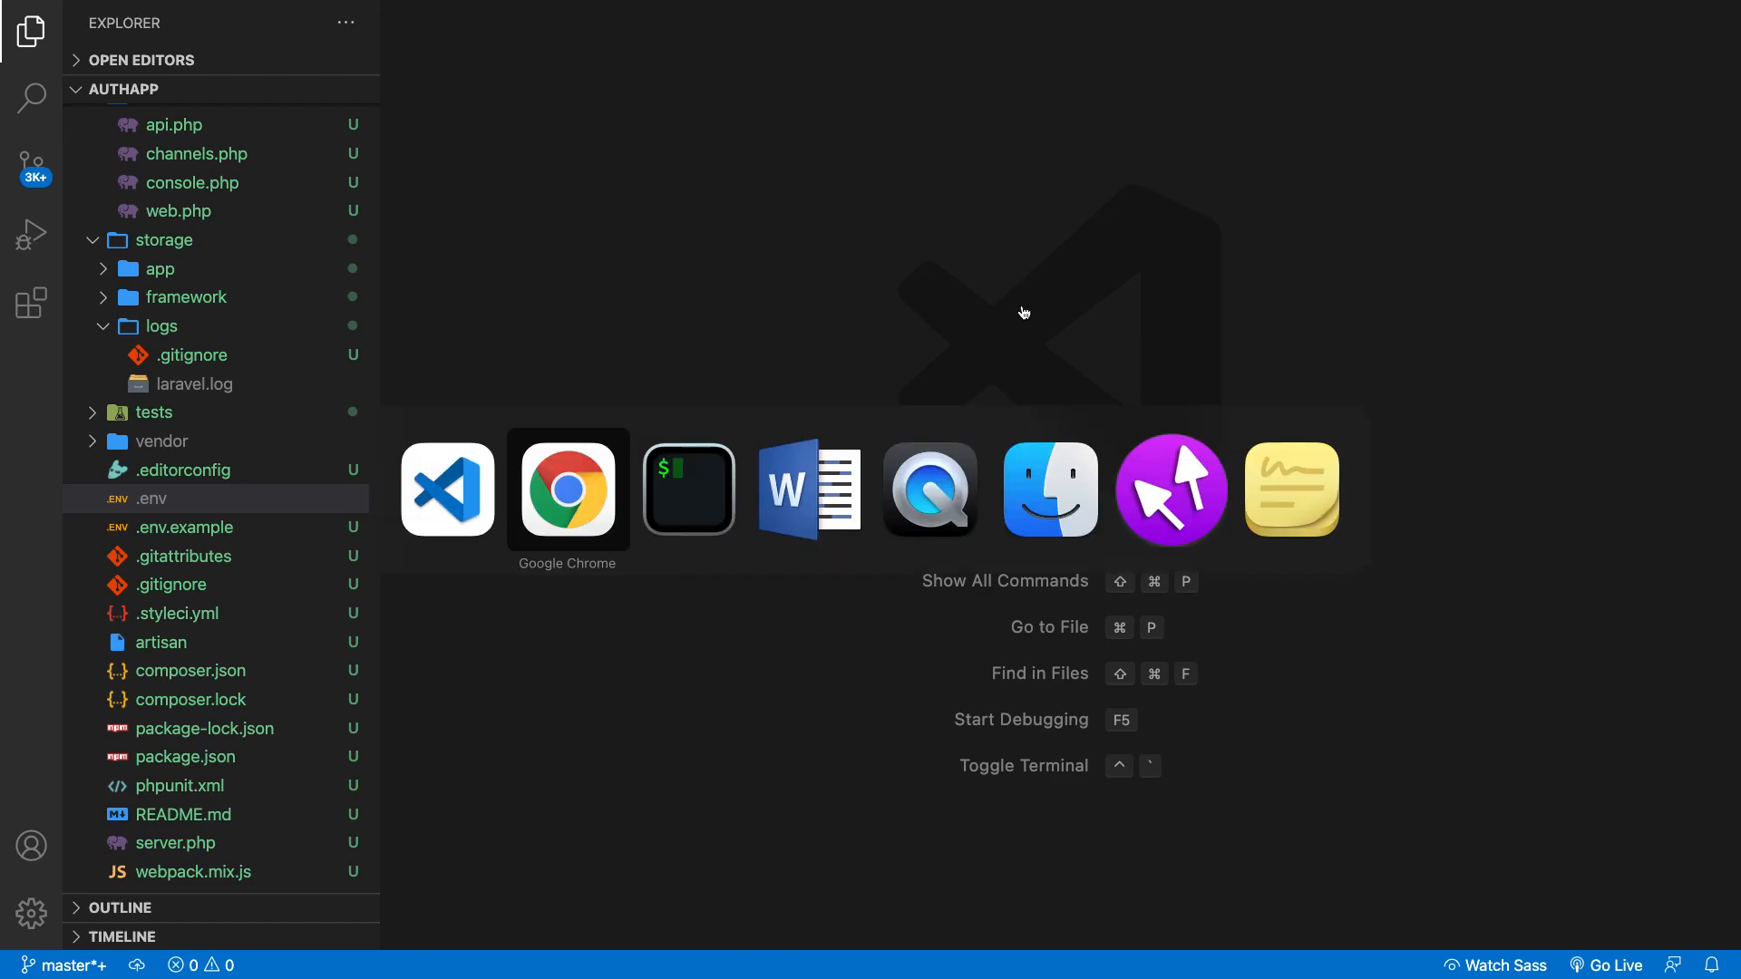
{"action": "left_click", "coordinate": [566, 490]}
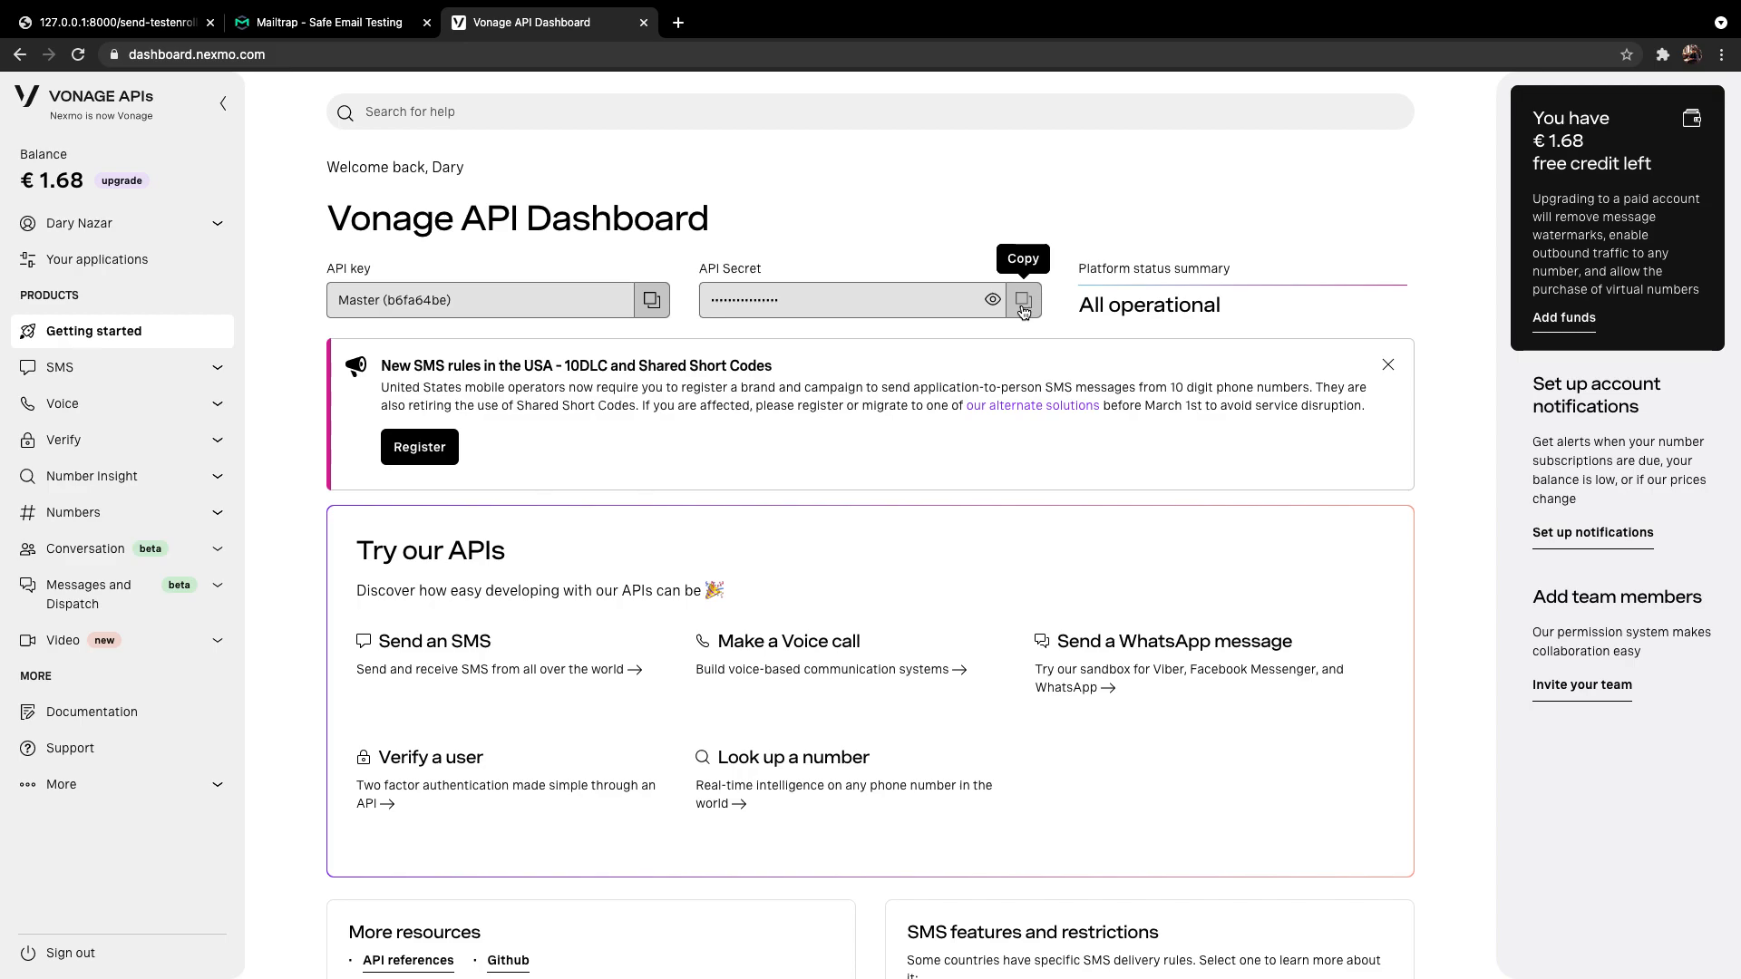
{"action": "mouse_move", "coordinate": [1039, 330]}
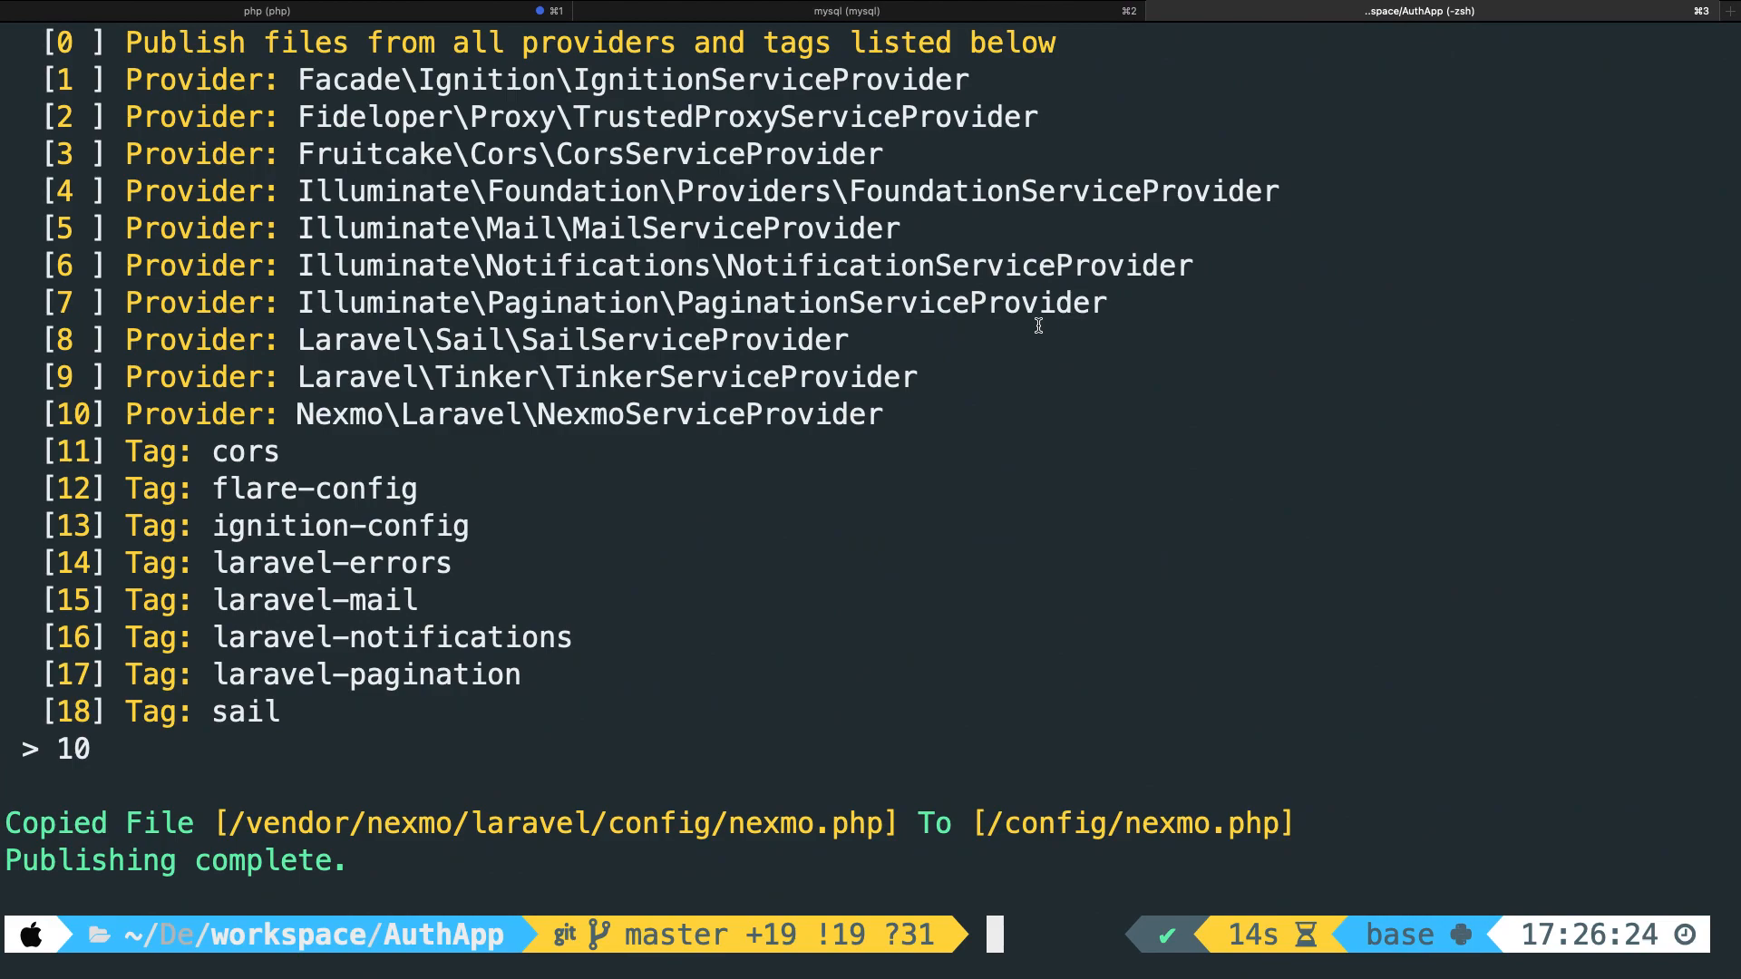
- Run php artisan make:controller SmsController to generate the SMS controller
{"action": "type", "text": "php artisan mak"}
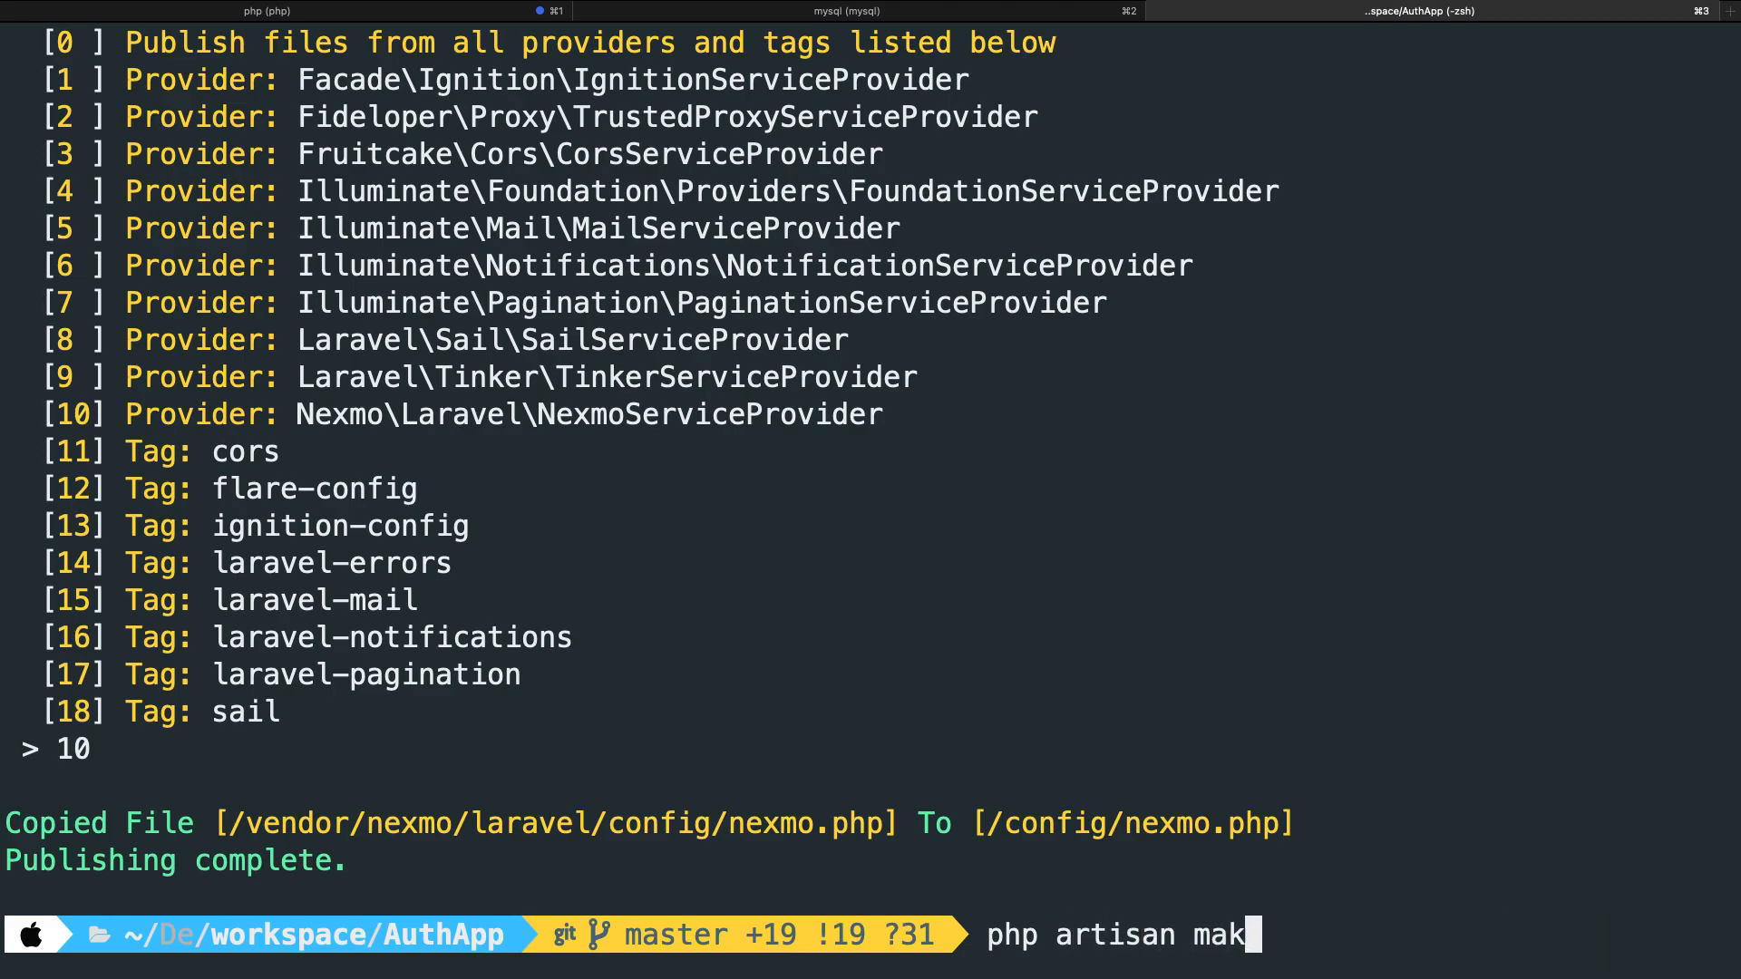
{"action": "type", "text": "e:controller S"}
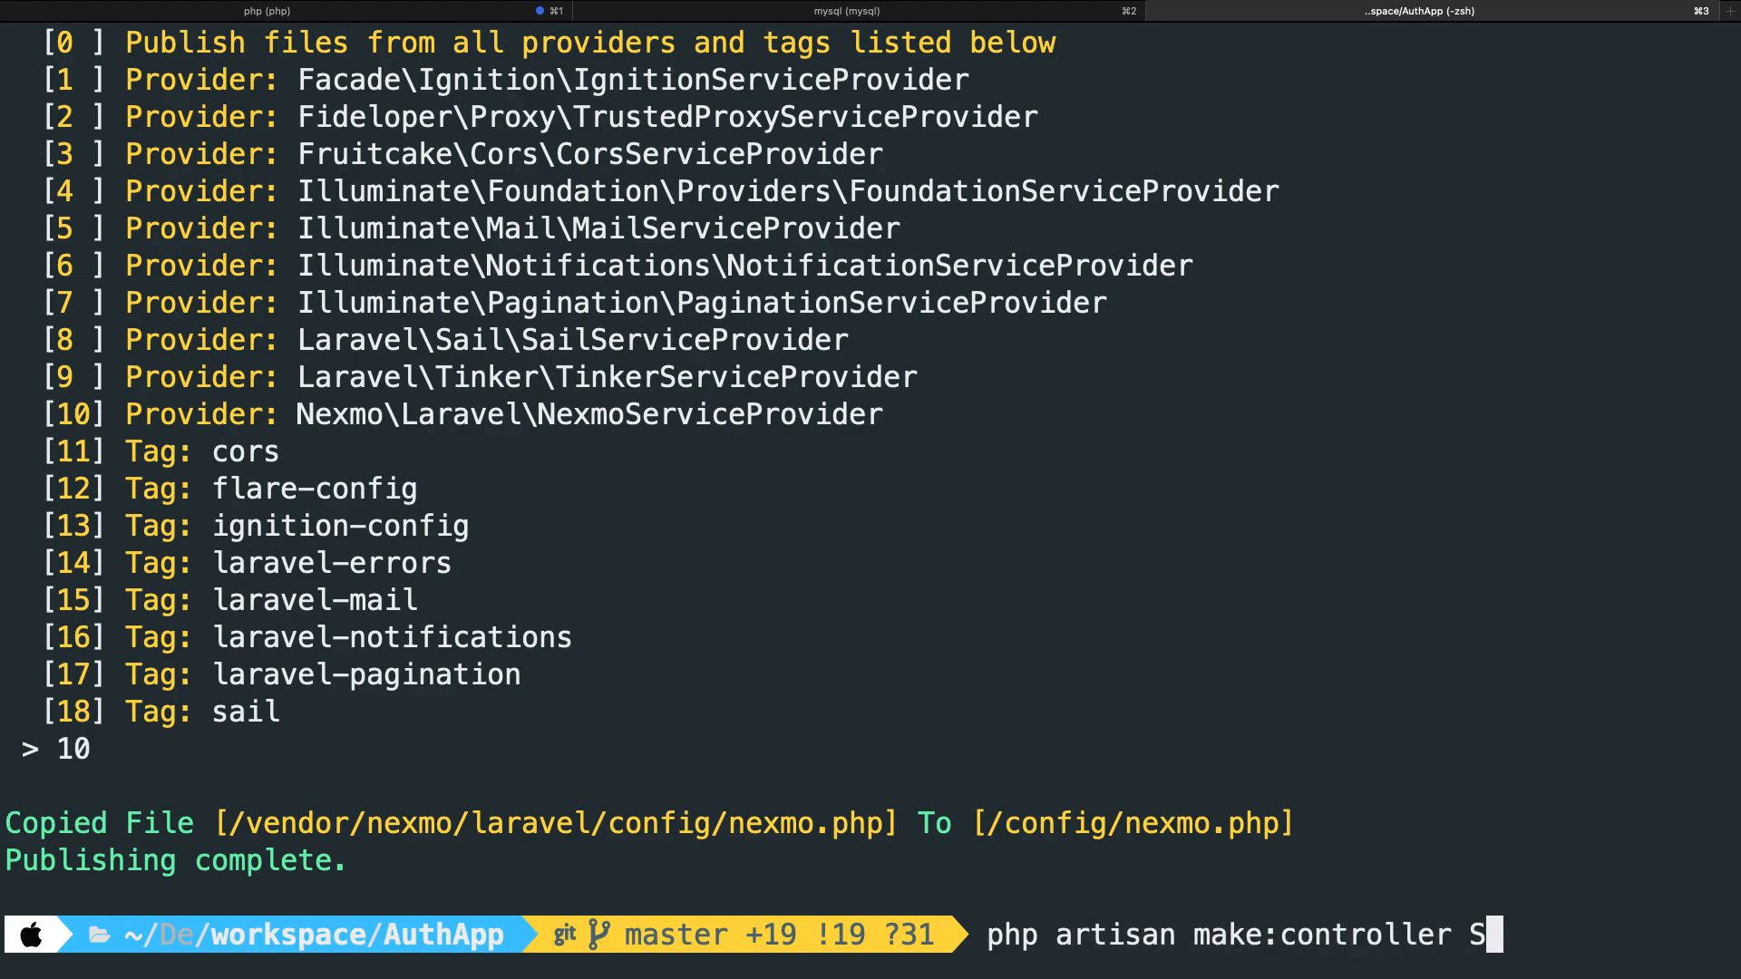
{"action": "type", "text": "msControl"}
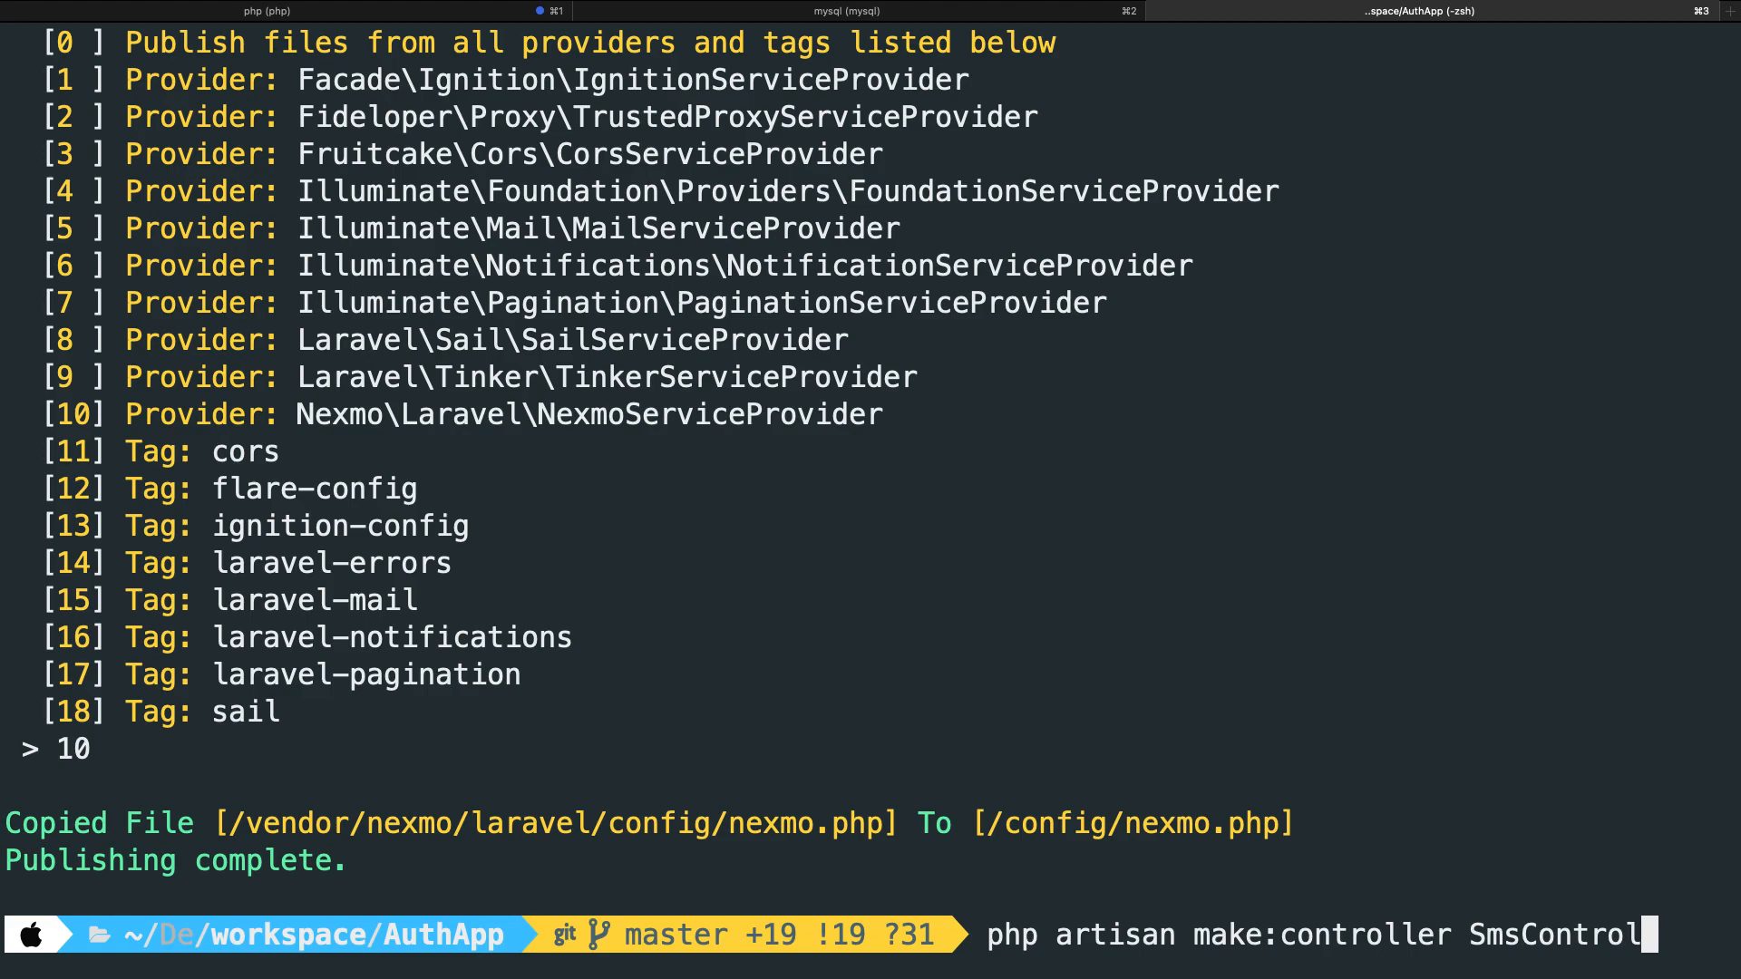
{"action": "key", "text": "Return"}
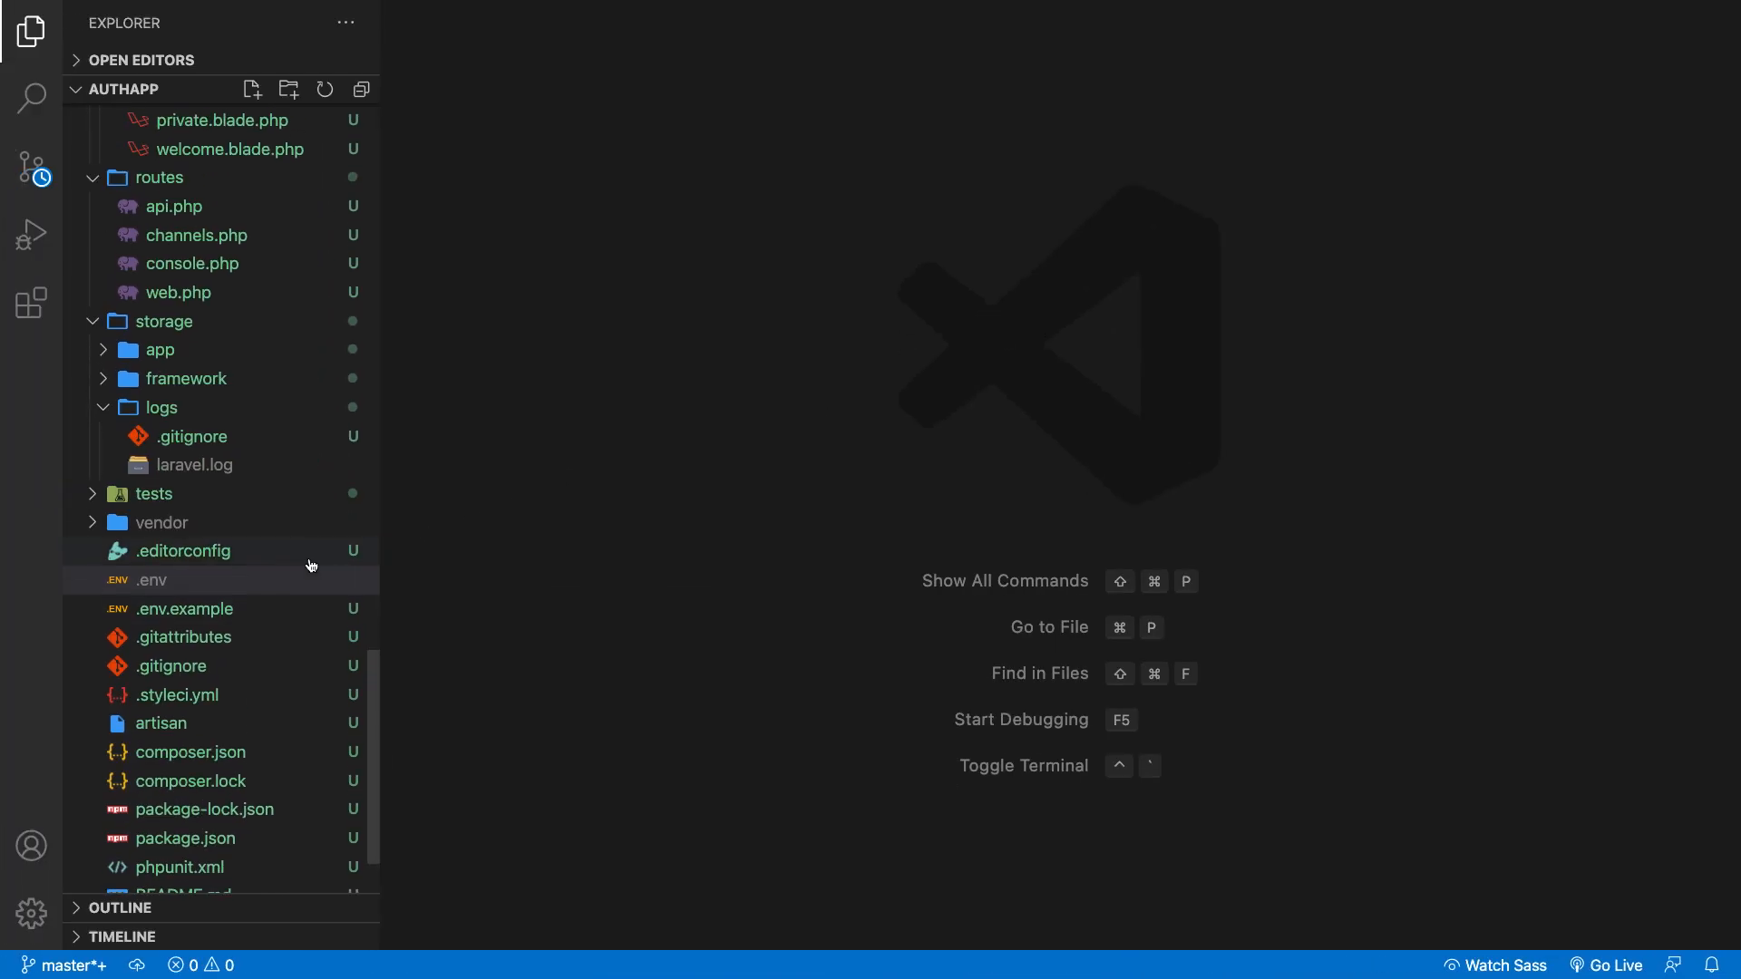
- In routes/web.php add Route::get('/sms', [SmsController::class, 'index'])
{"action": "left_click", "coordinate": [178, 292]}
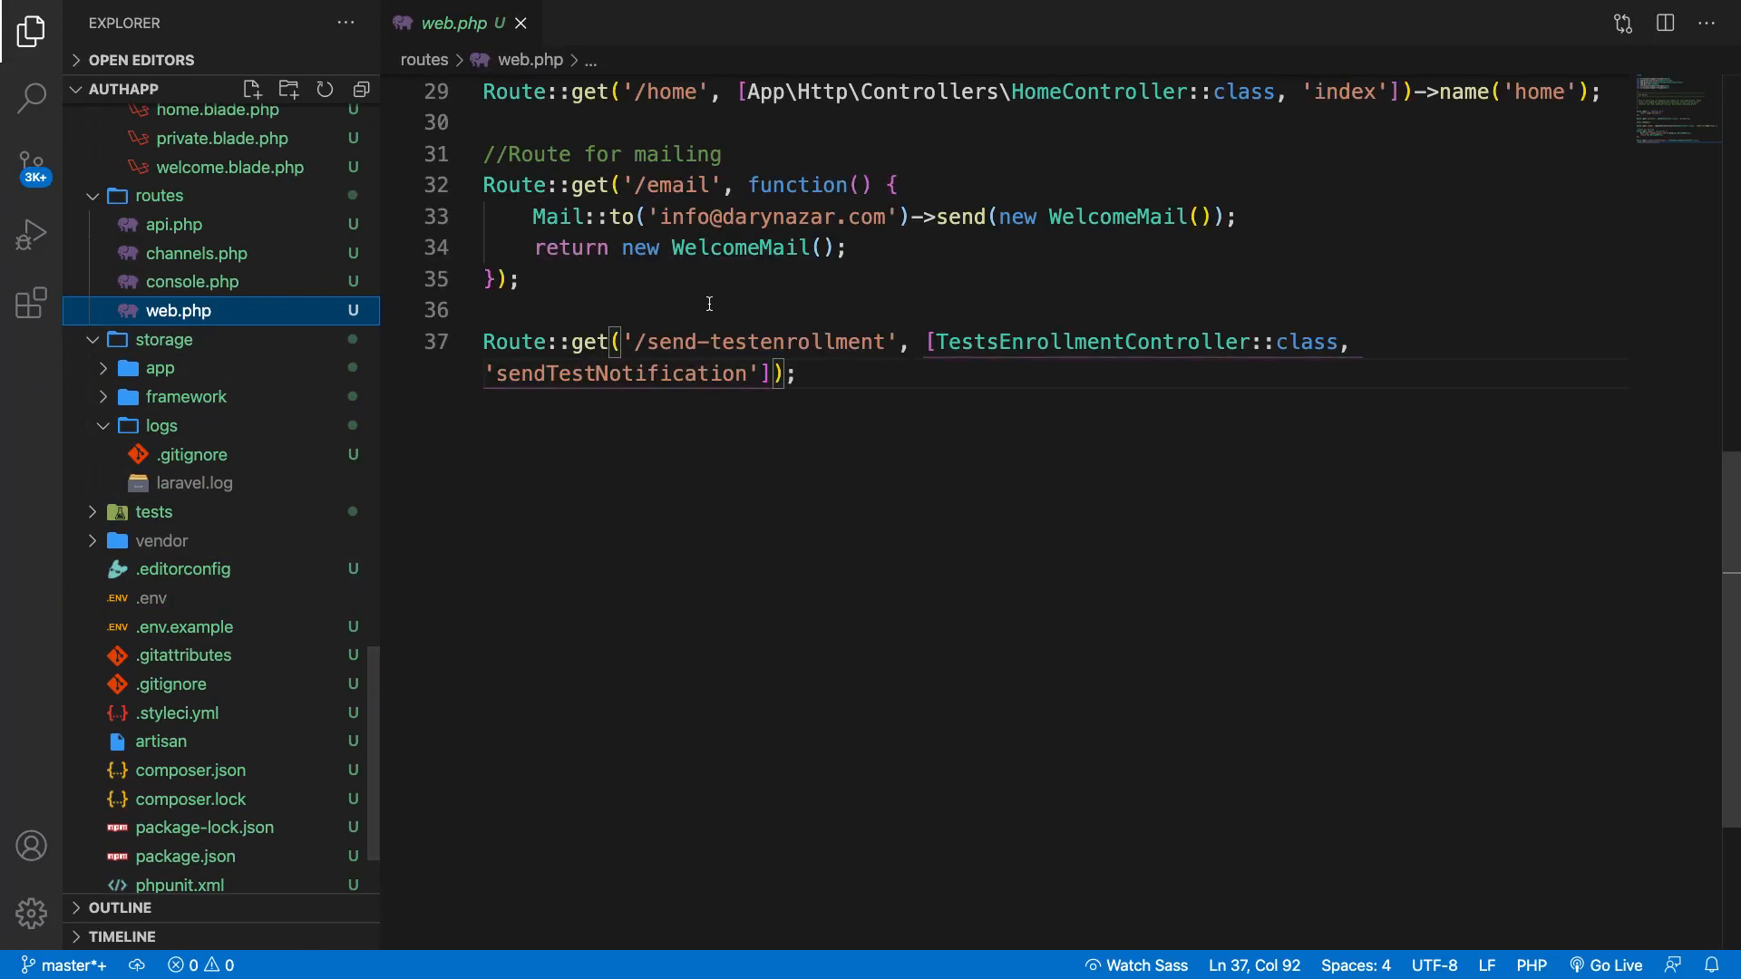
{"action": "key", "text": "Enter"}
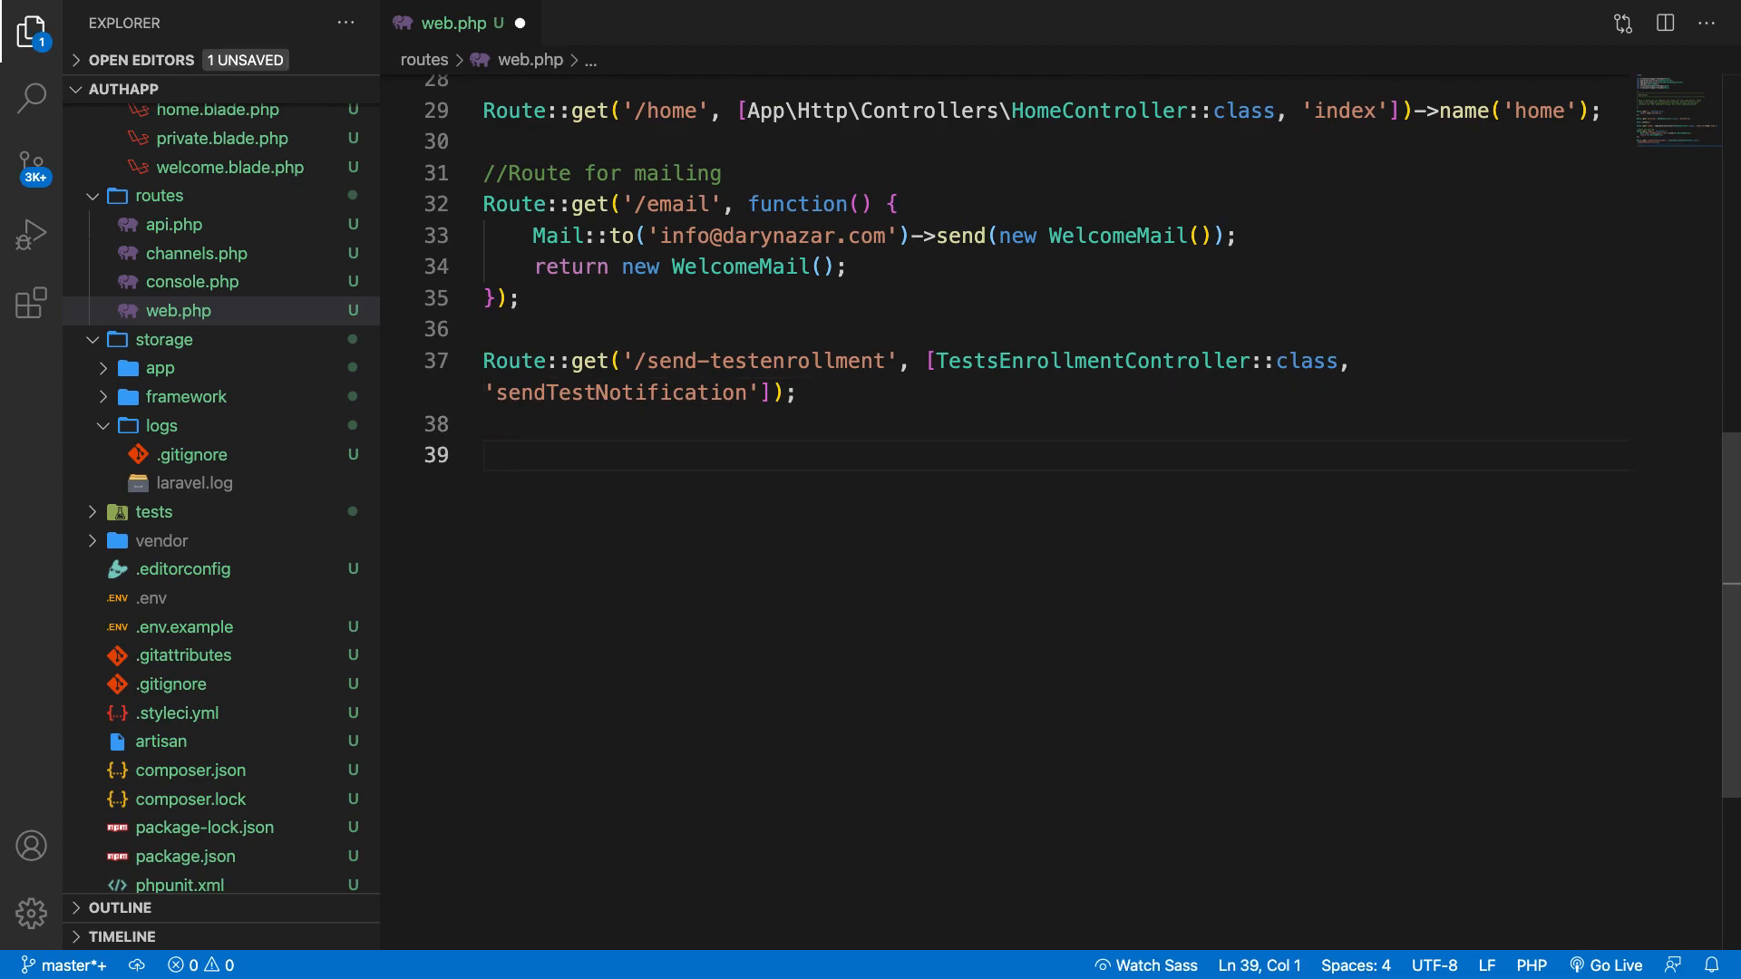
{"action": "type", "text": "Route::get();"}
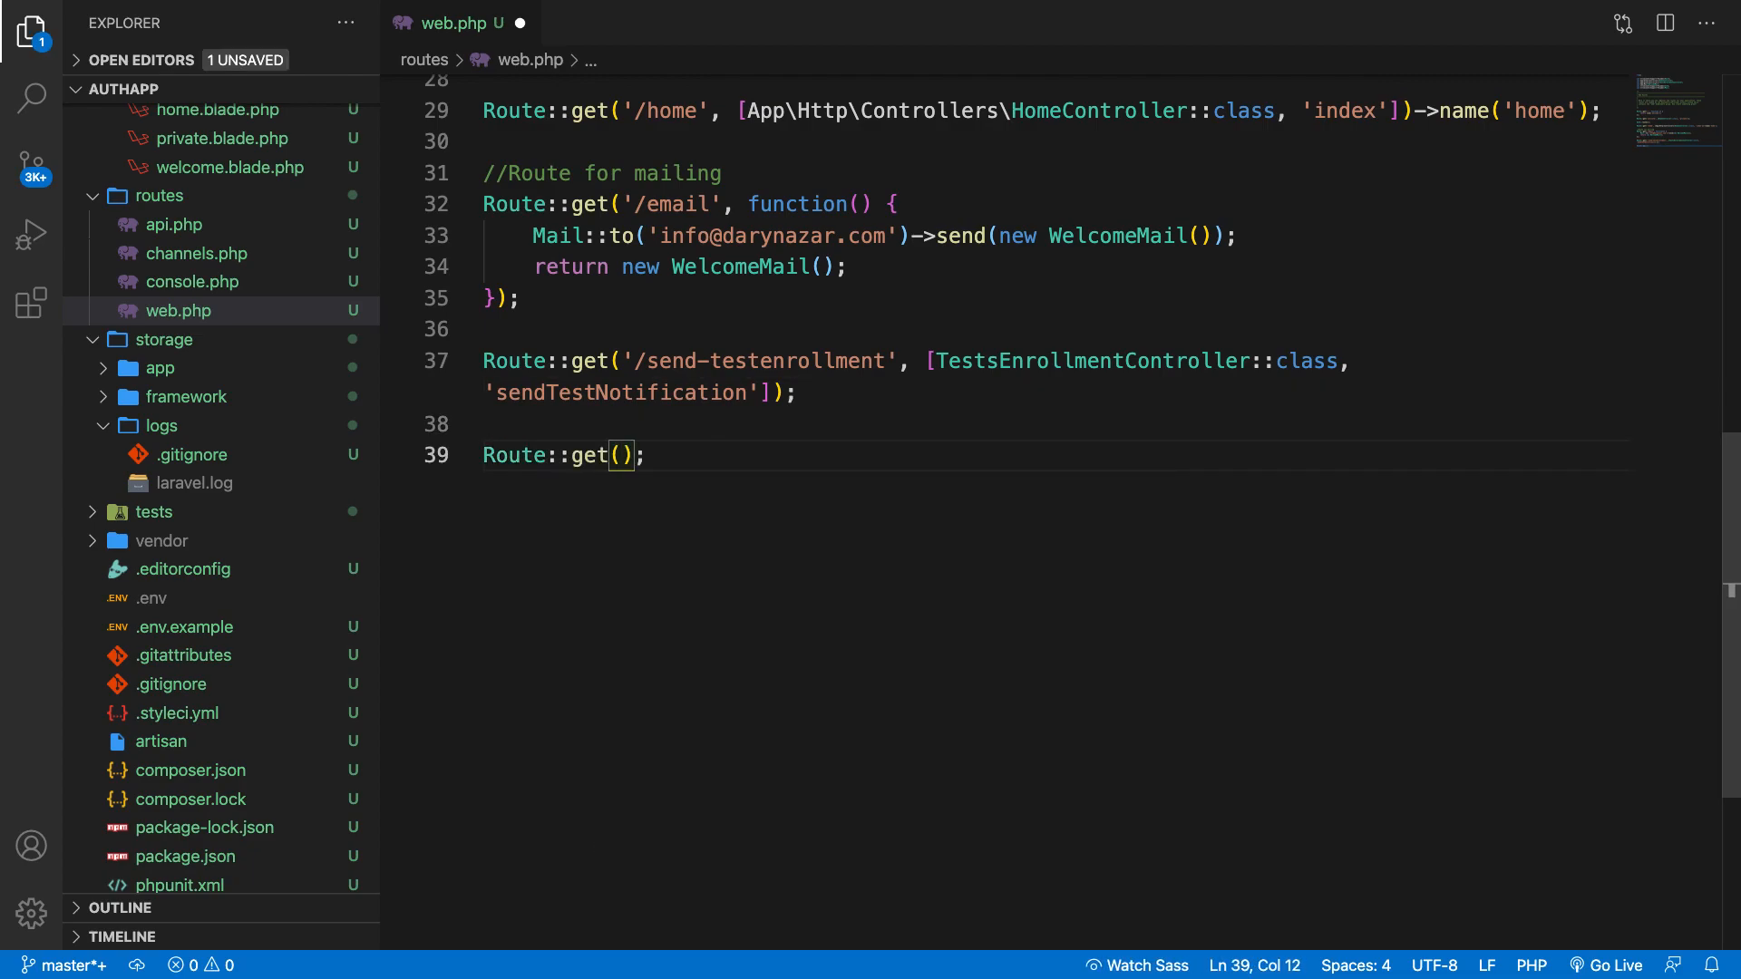
{"action": "type", "text": "'"}
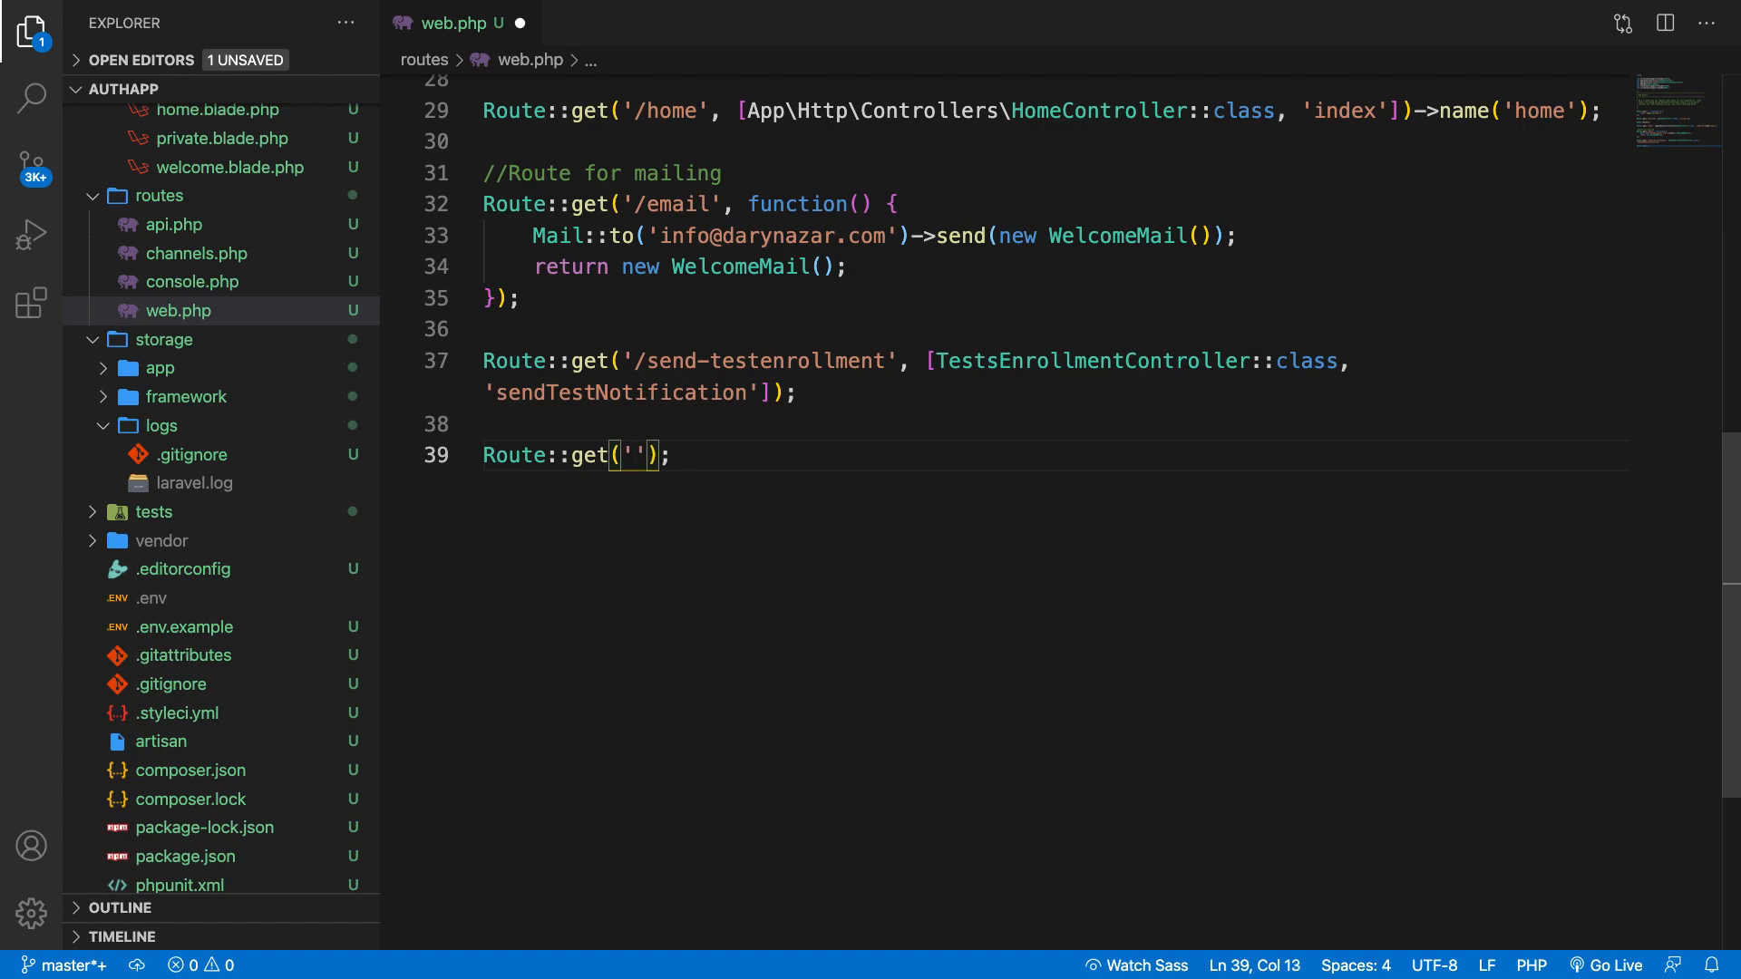
{"action": "type", "text": "/sms',"}
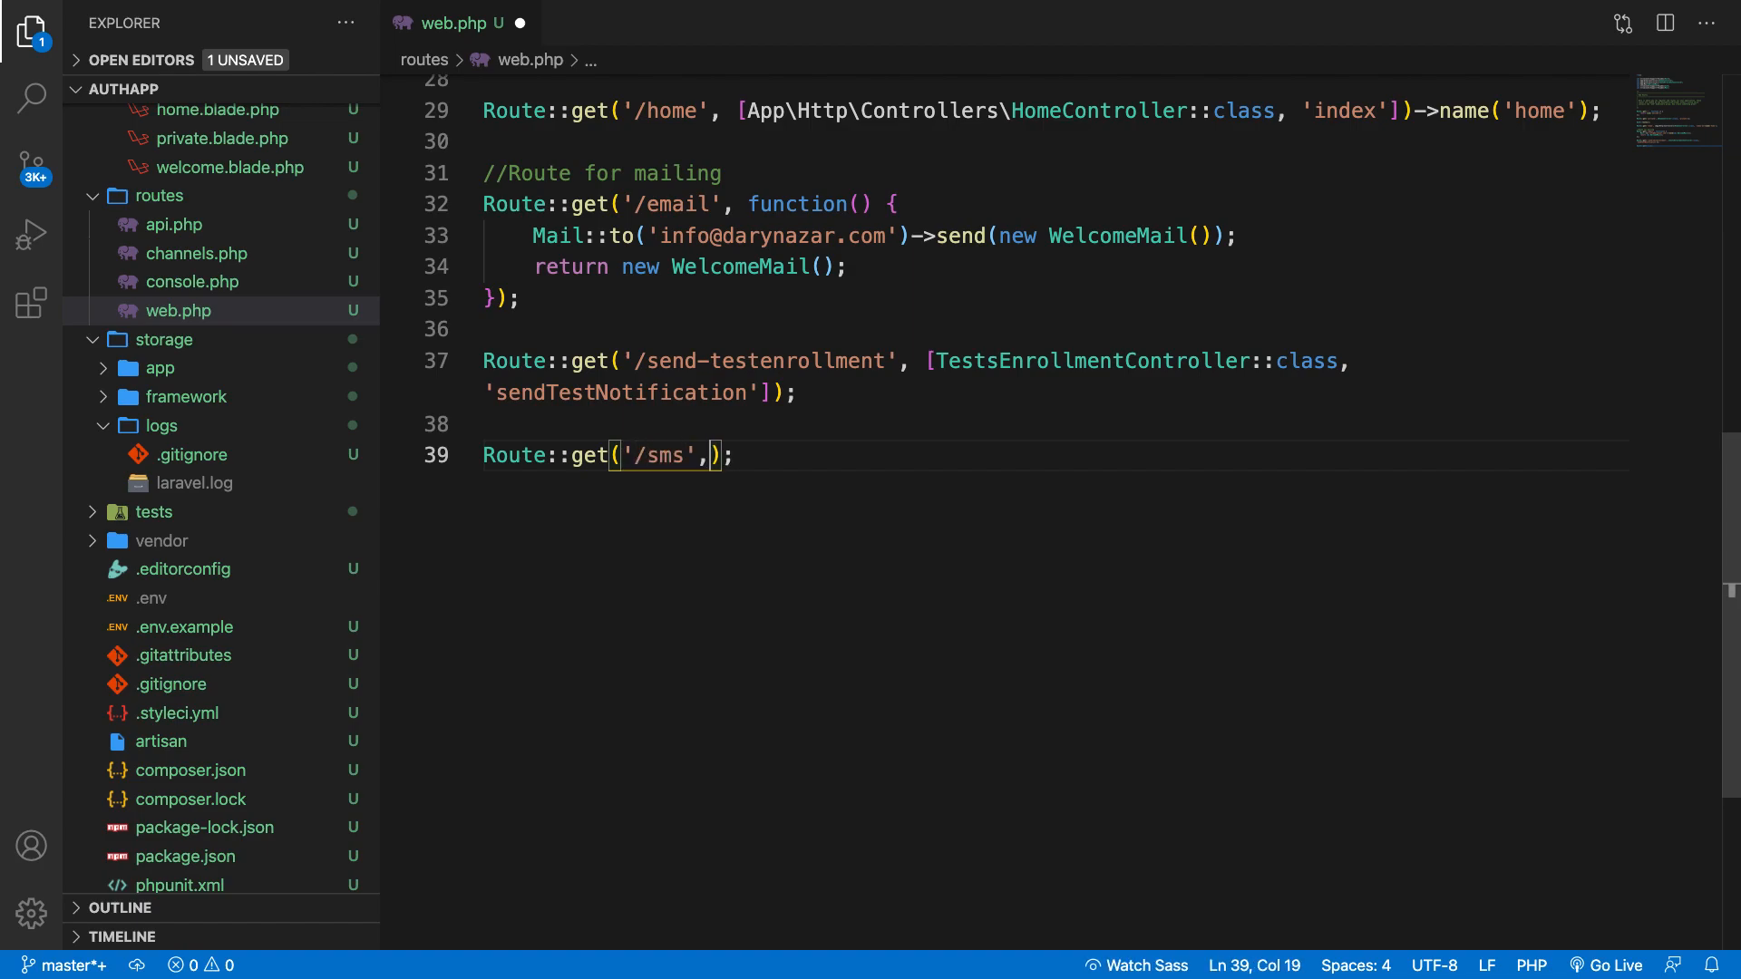
{"action": "type", "text": "[]"}
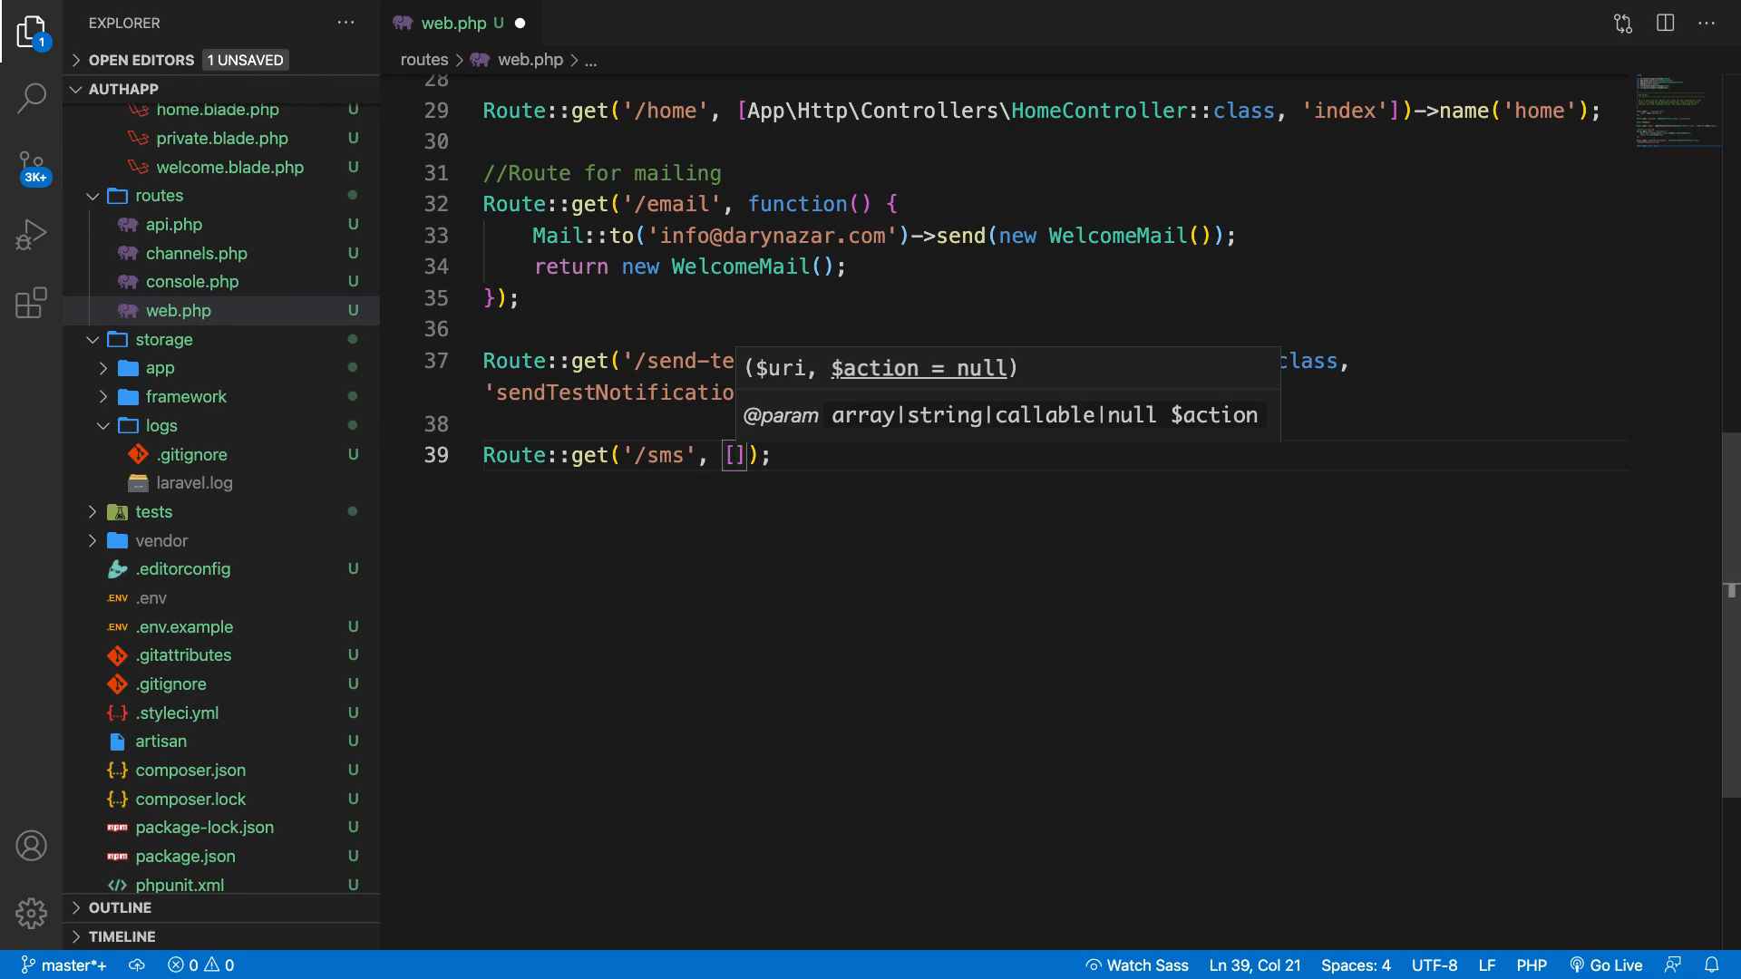
{"action": "type", "text": "SmsController::class,"}
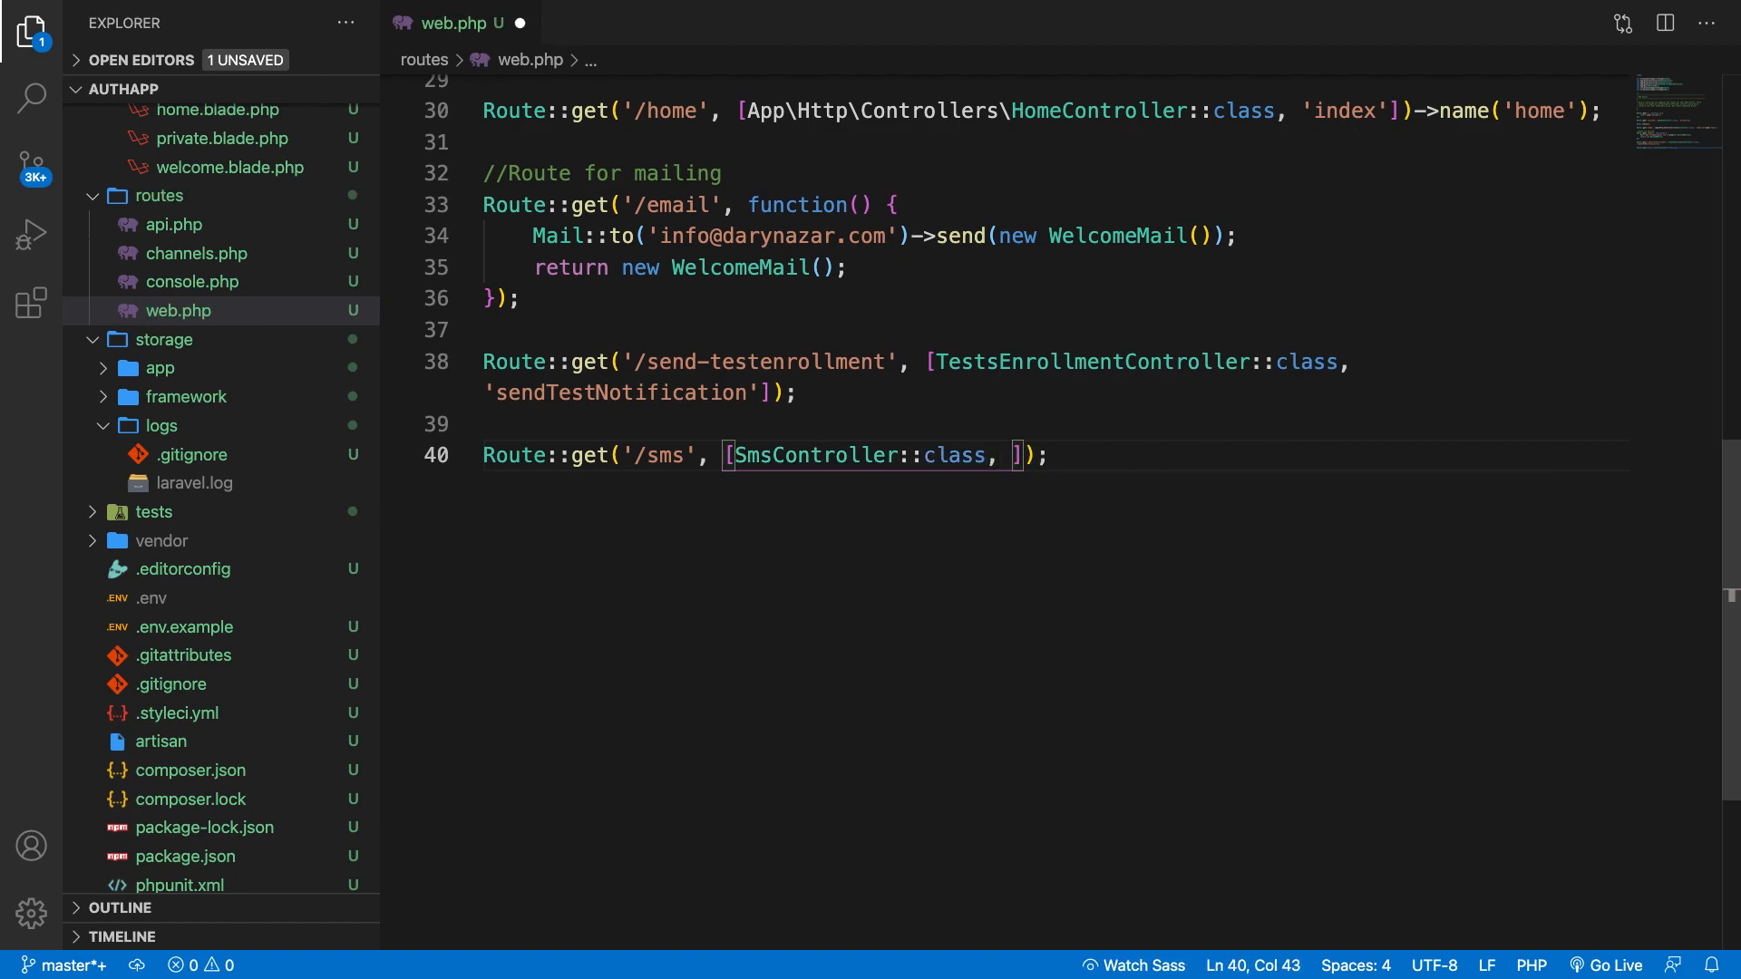
{"action": "type", "text": "'index'"}
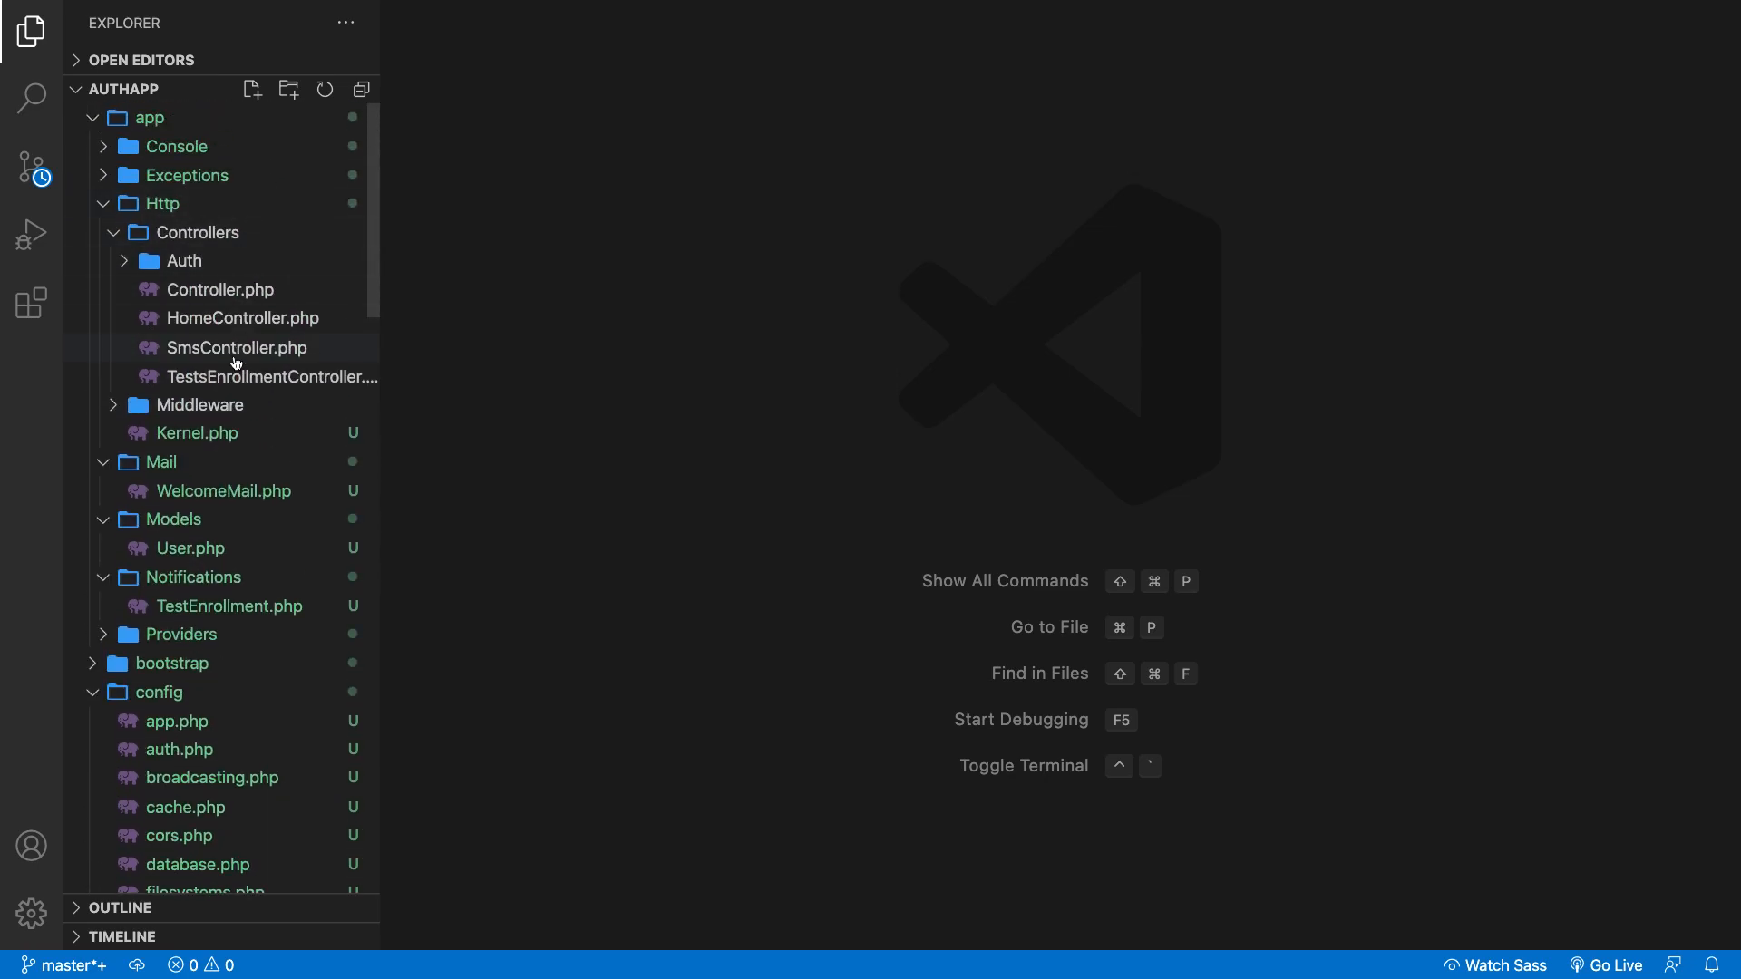
- Give SmsController an index method calling Nexmo::message()->send([]) with the Nexmo facade imported
{"action": "left_click", "coordinate": [232, 348]}
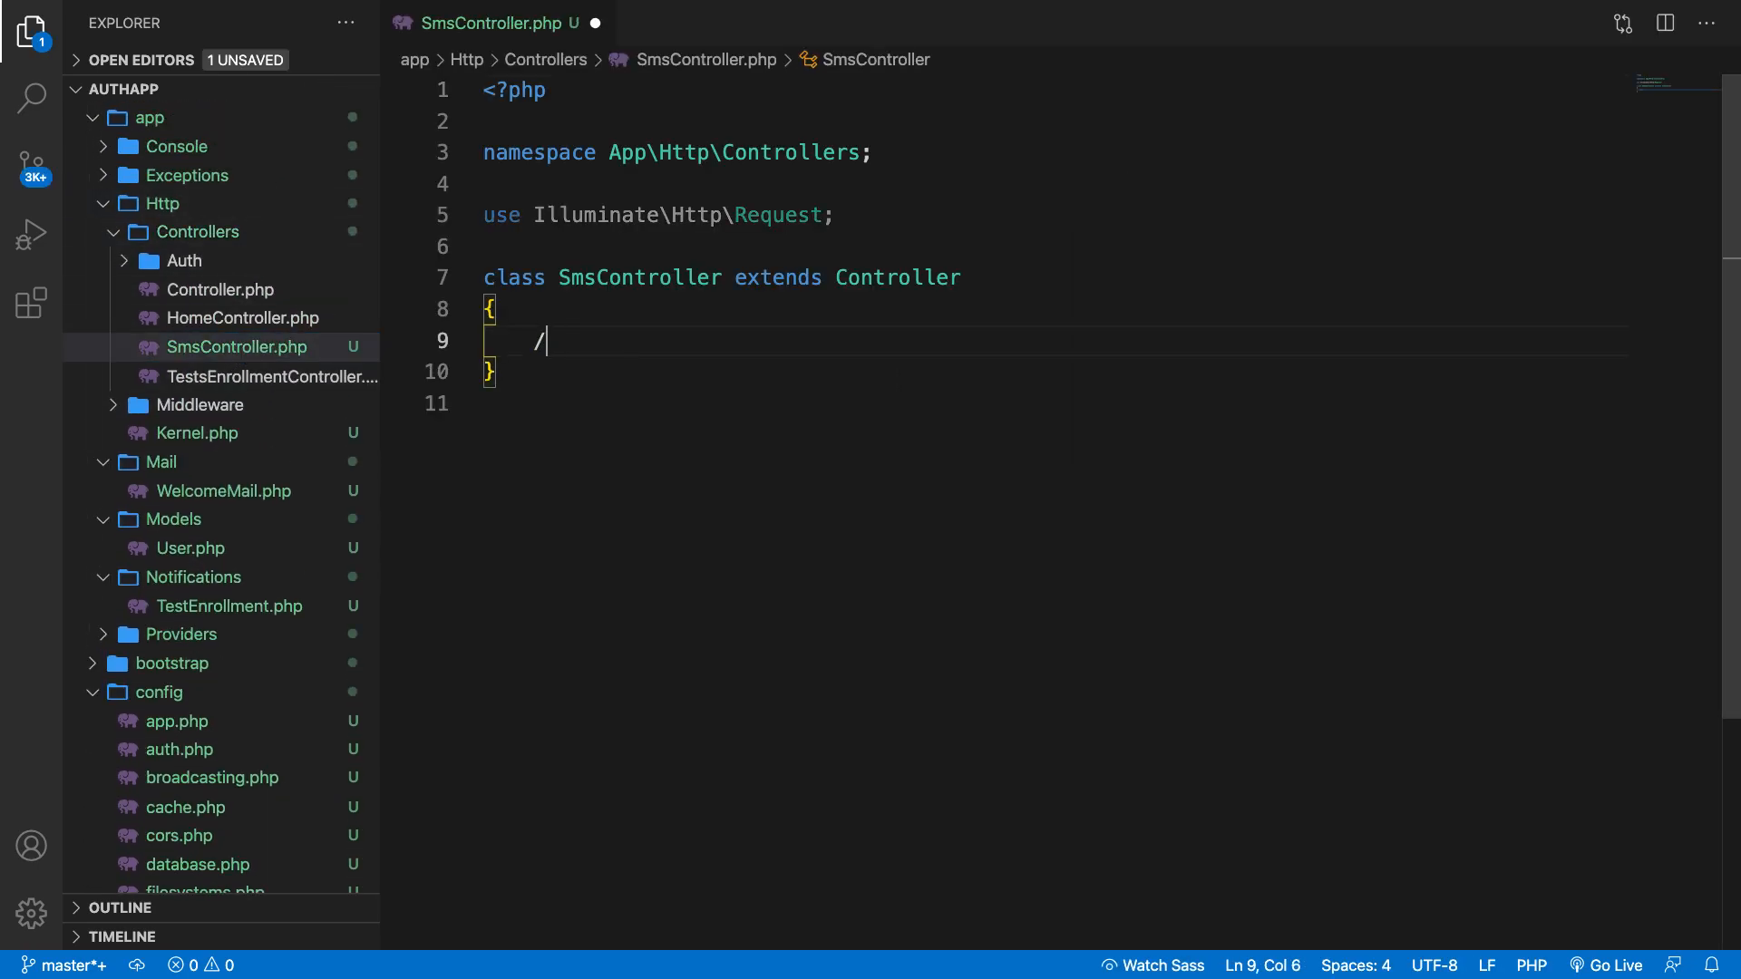
{"action": "type", "text": "public function index("}
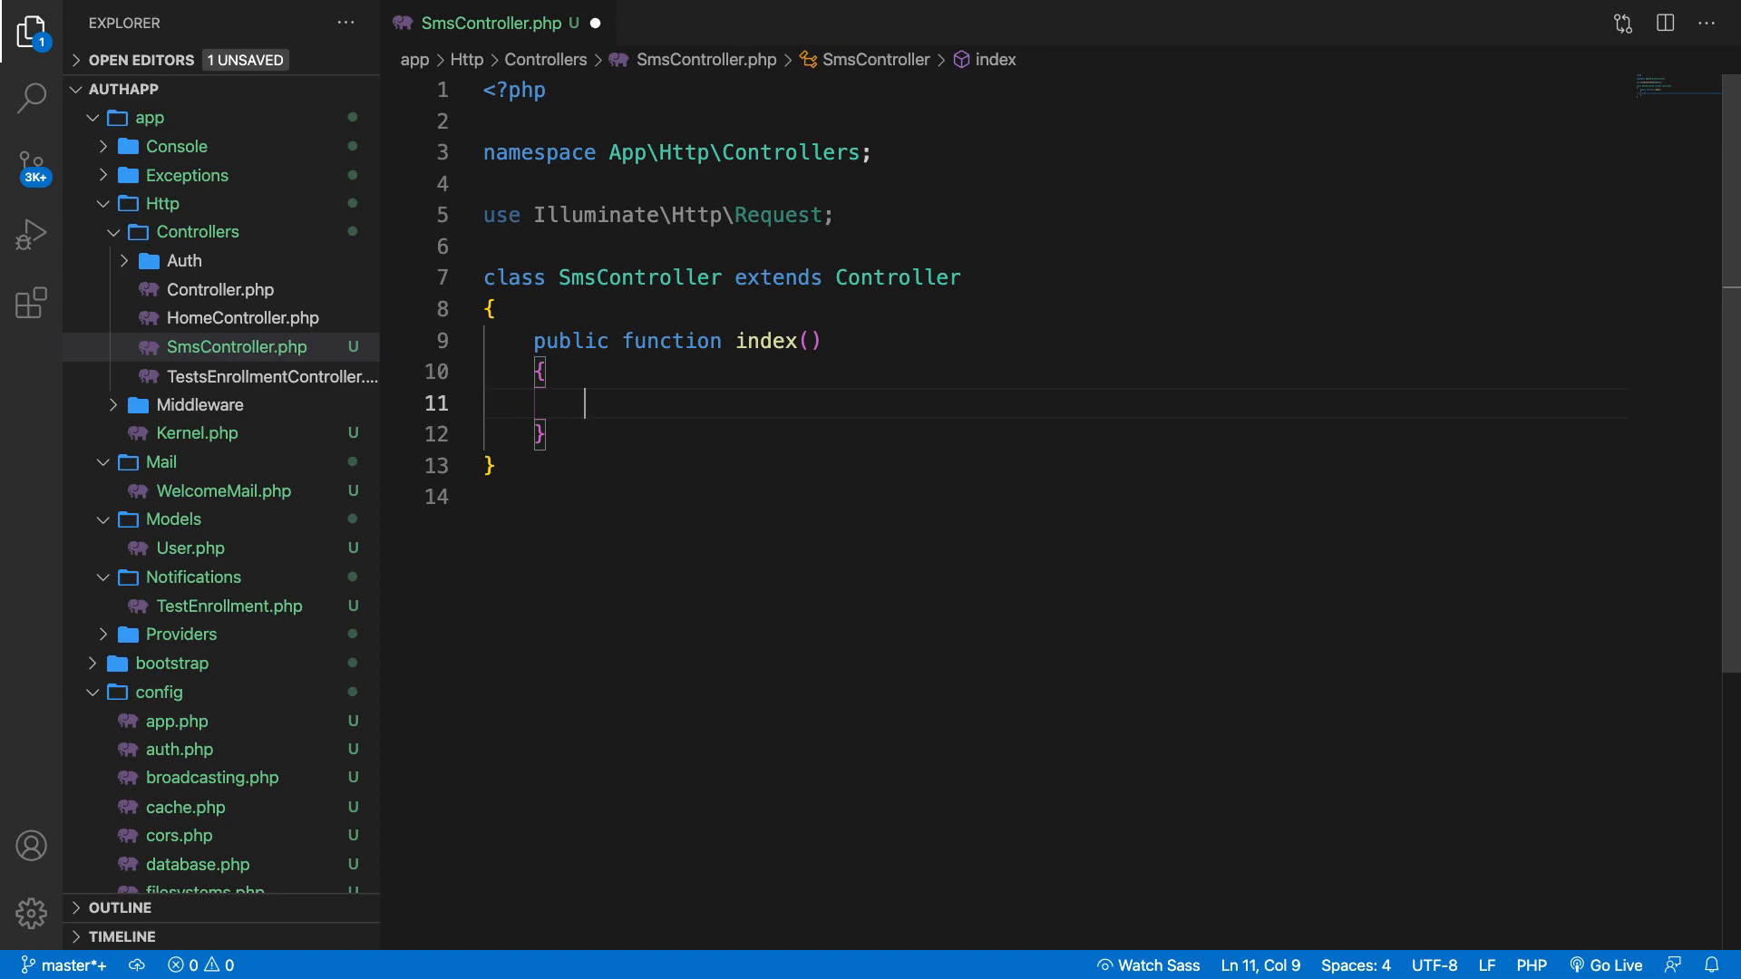
{"action": "type", "text": "Nexmo"}
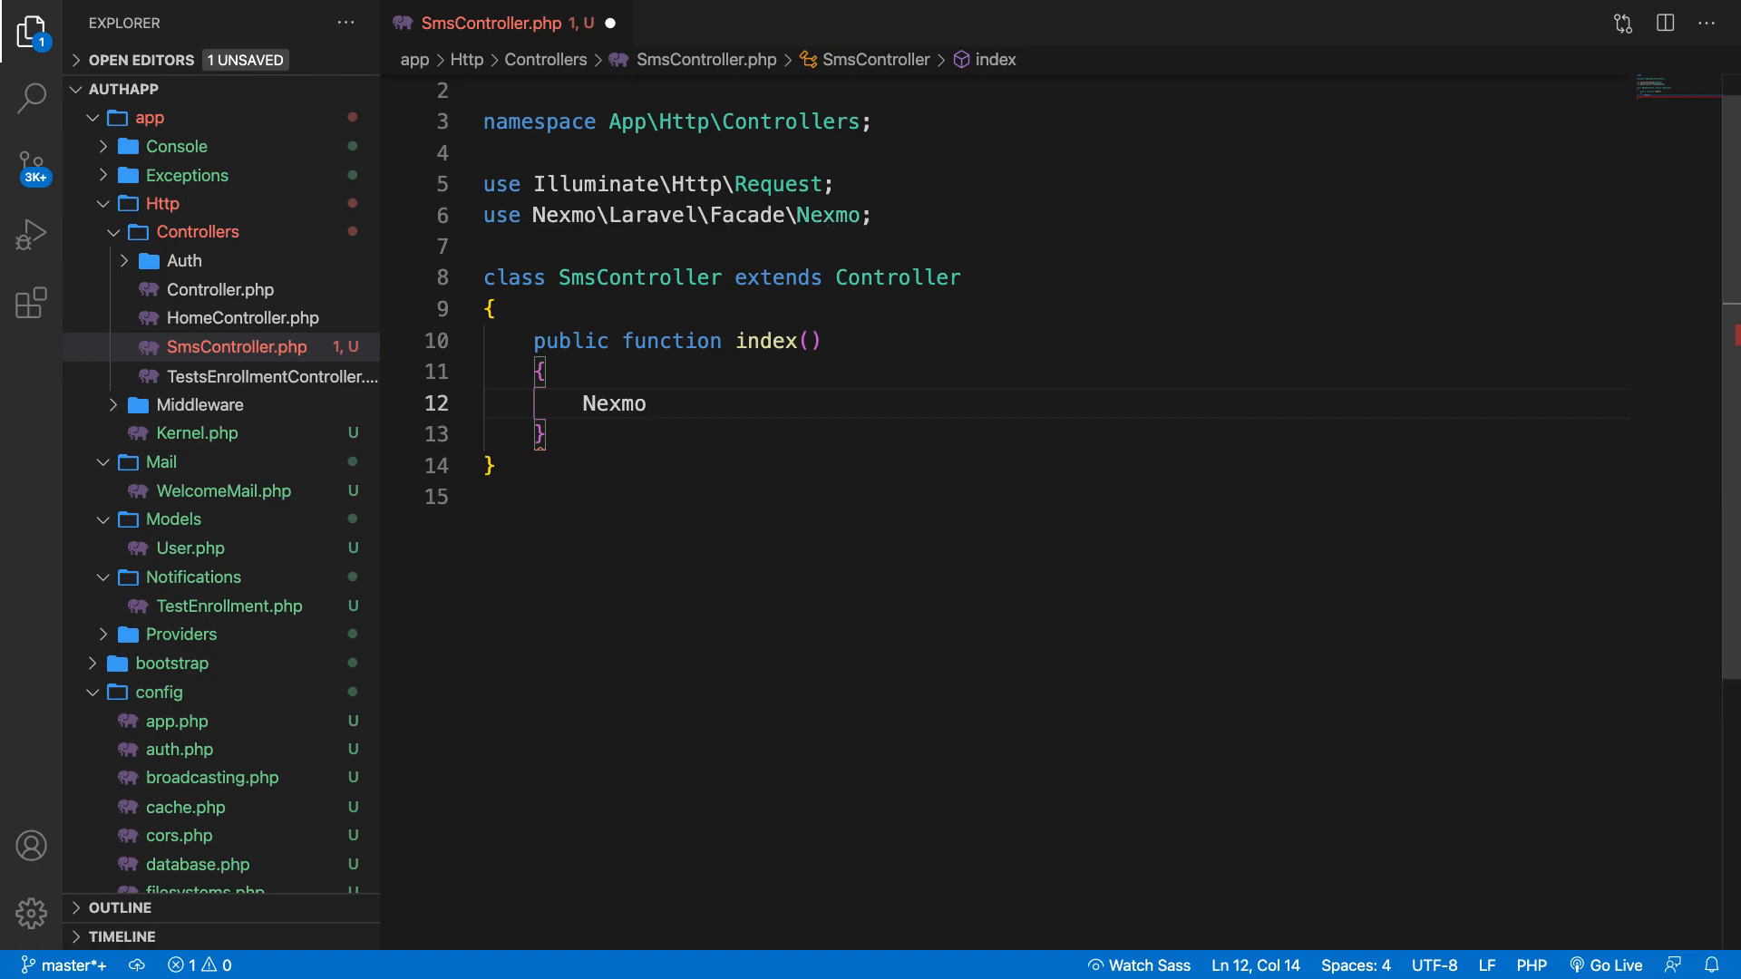
{"action": "type", "text": "::message("}
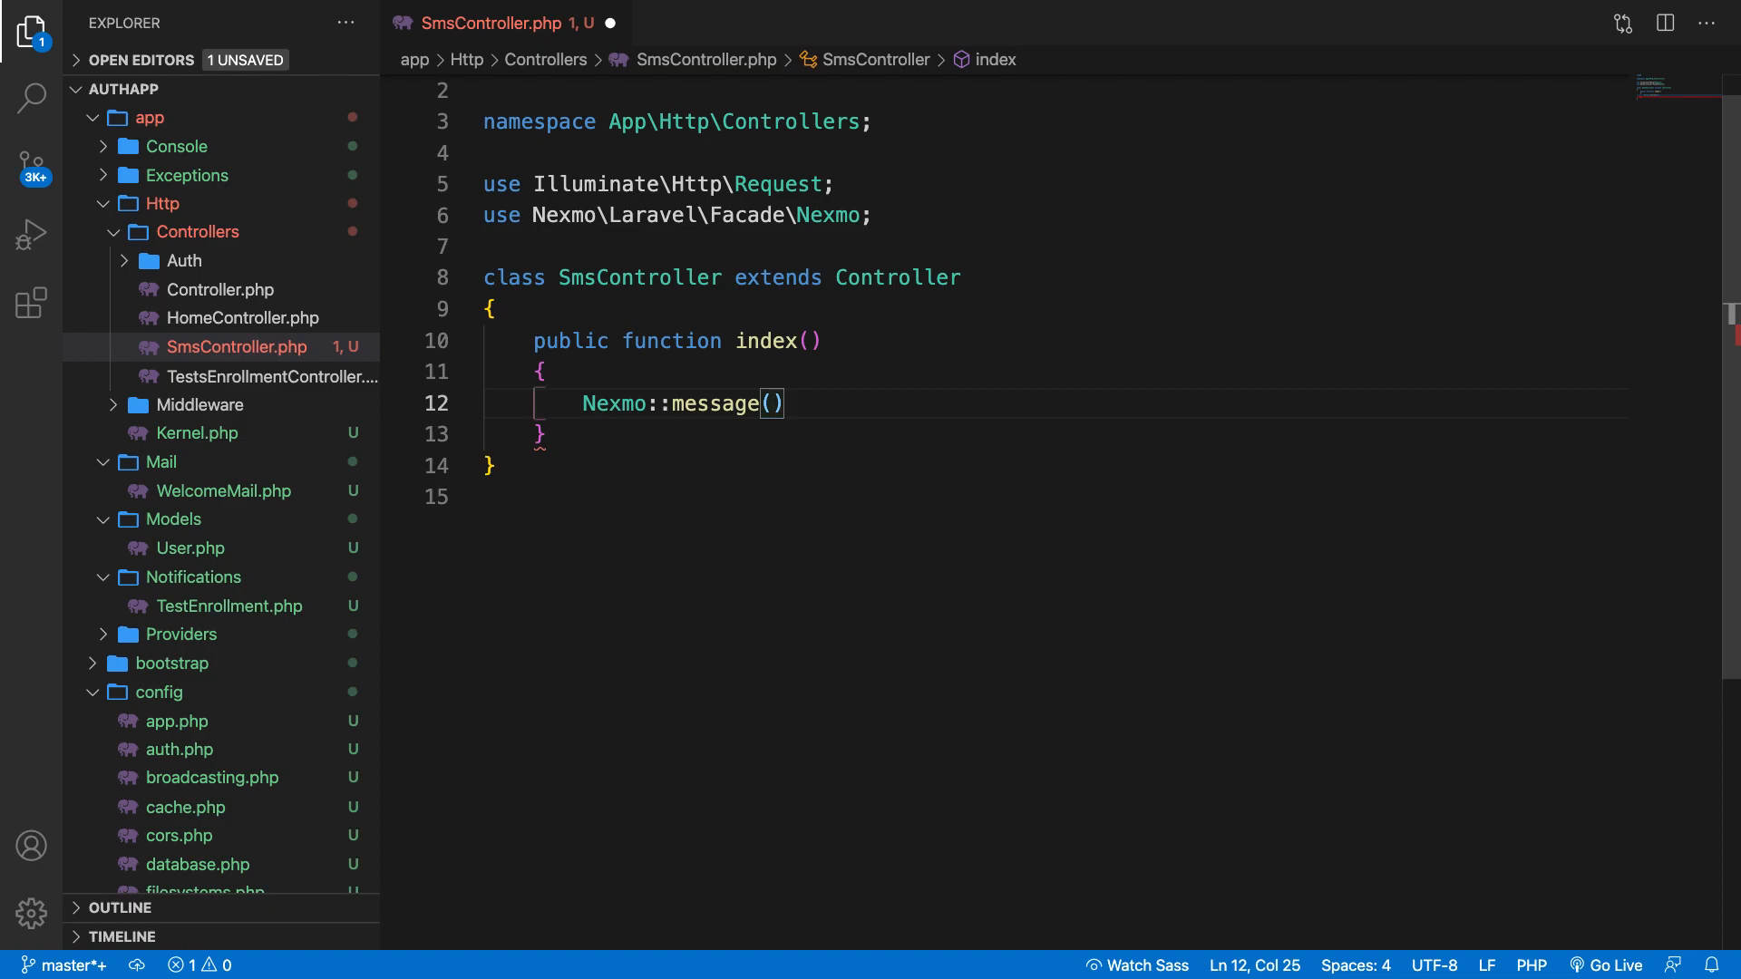
{"action": "type", "text": "->"}
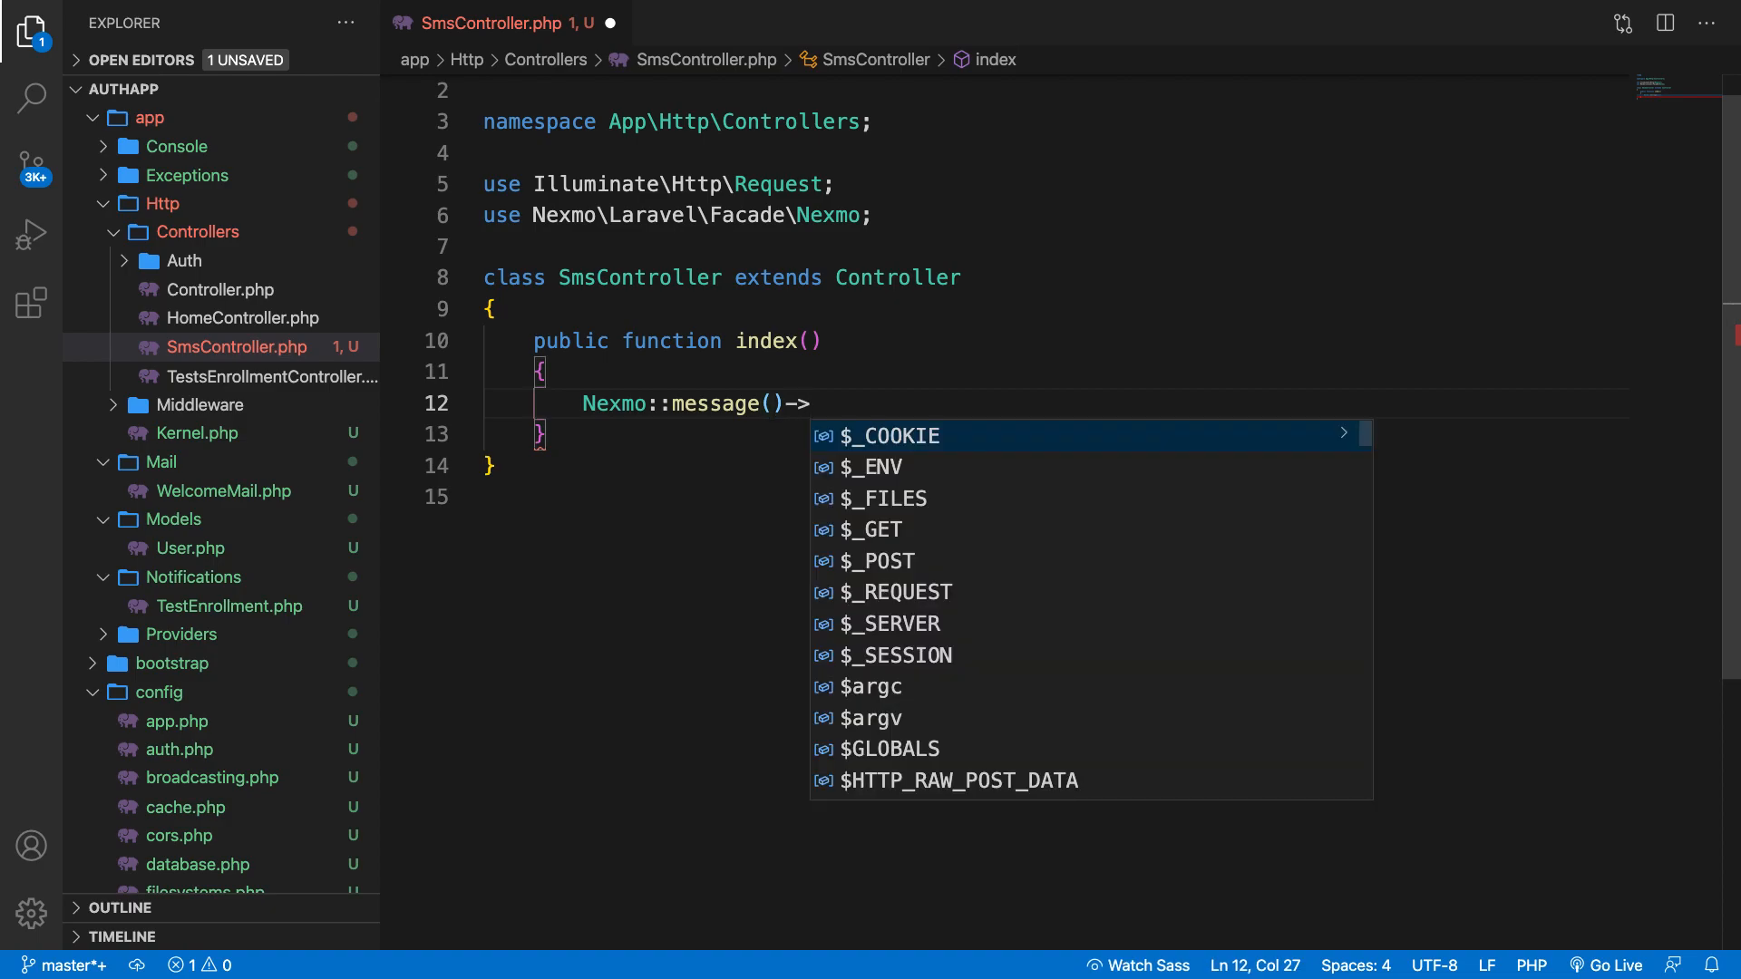
{"action": "type", "text": "send();"}
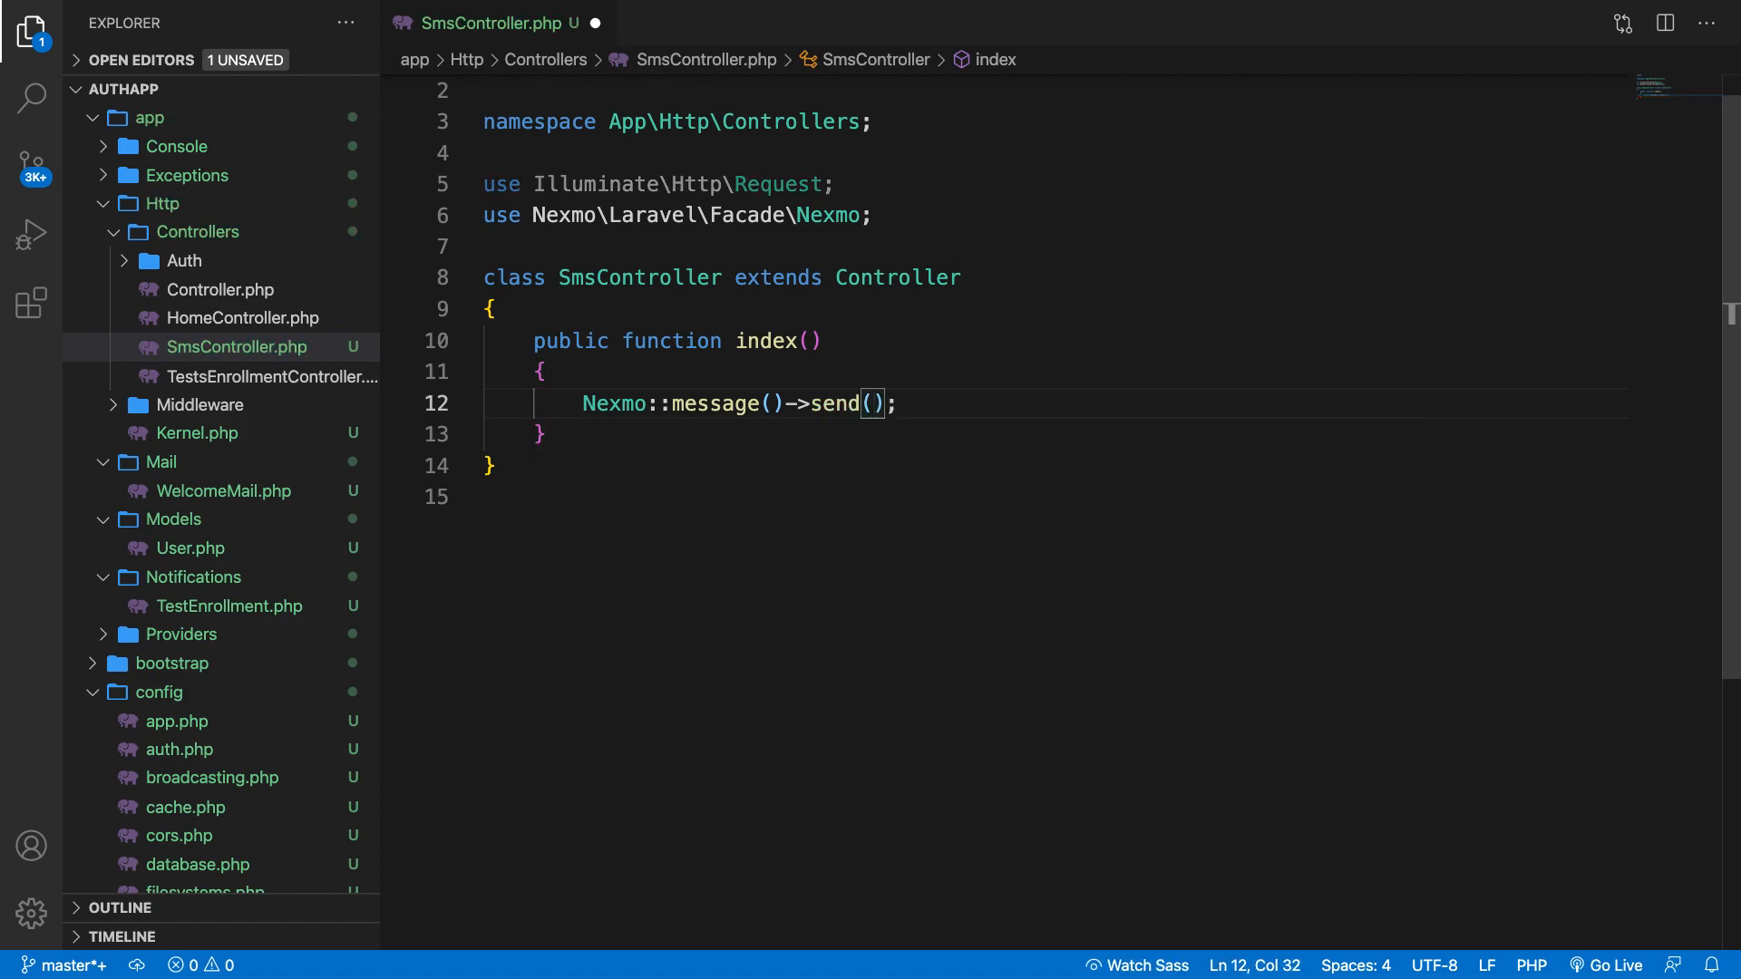
{"action": "type", "text": "["}
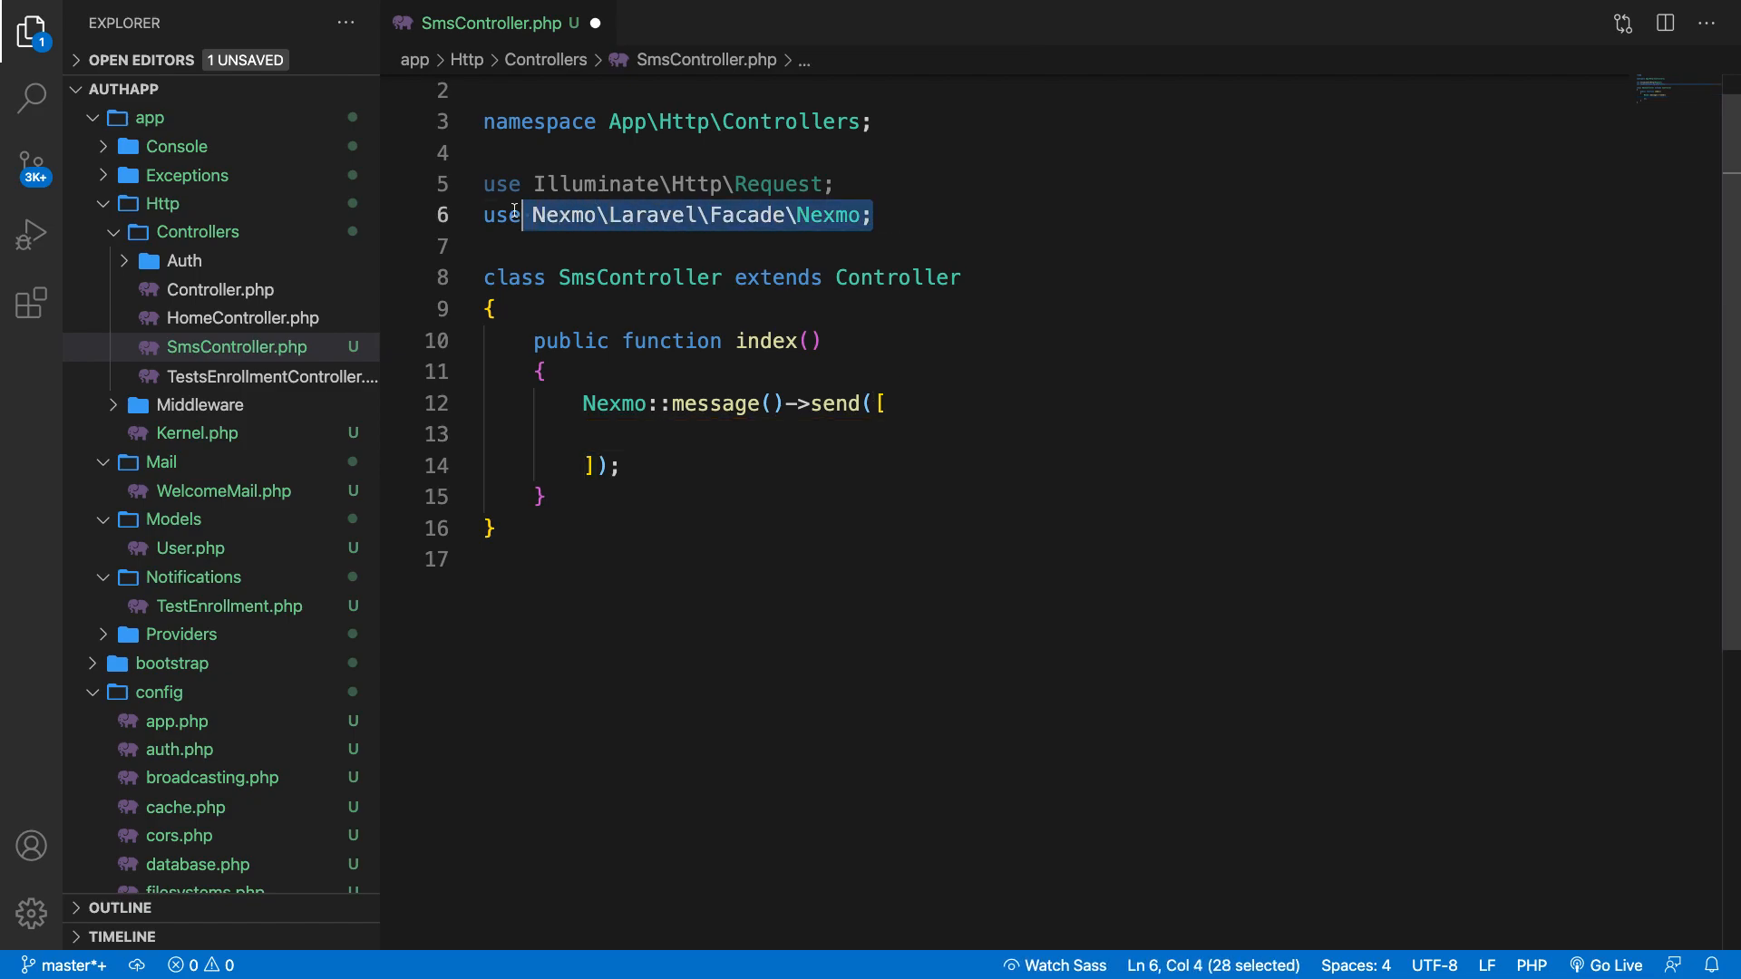
- Fill the send array with 'to' => 'receiver', 'from' => 'sender', 'text' => 'Test SMS'
{"action": "left_click", "coordinate": [644, 433]}
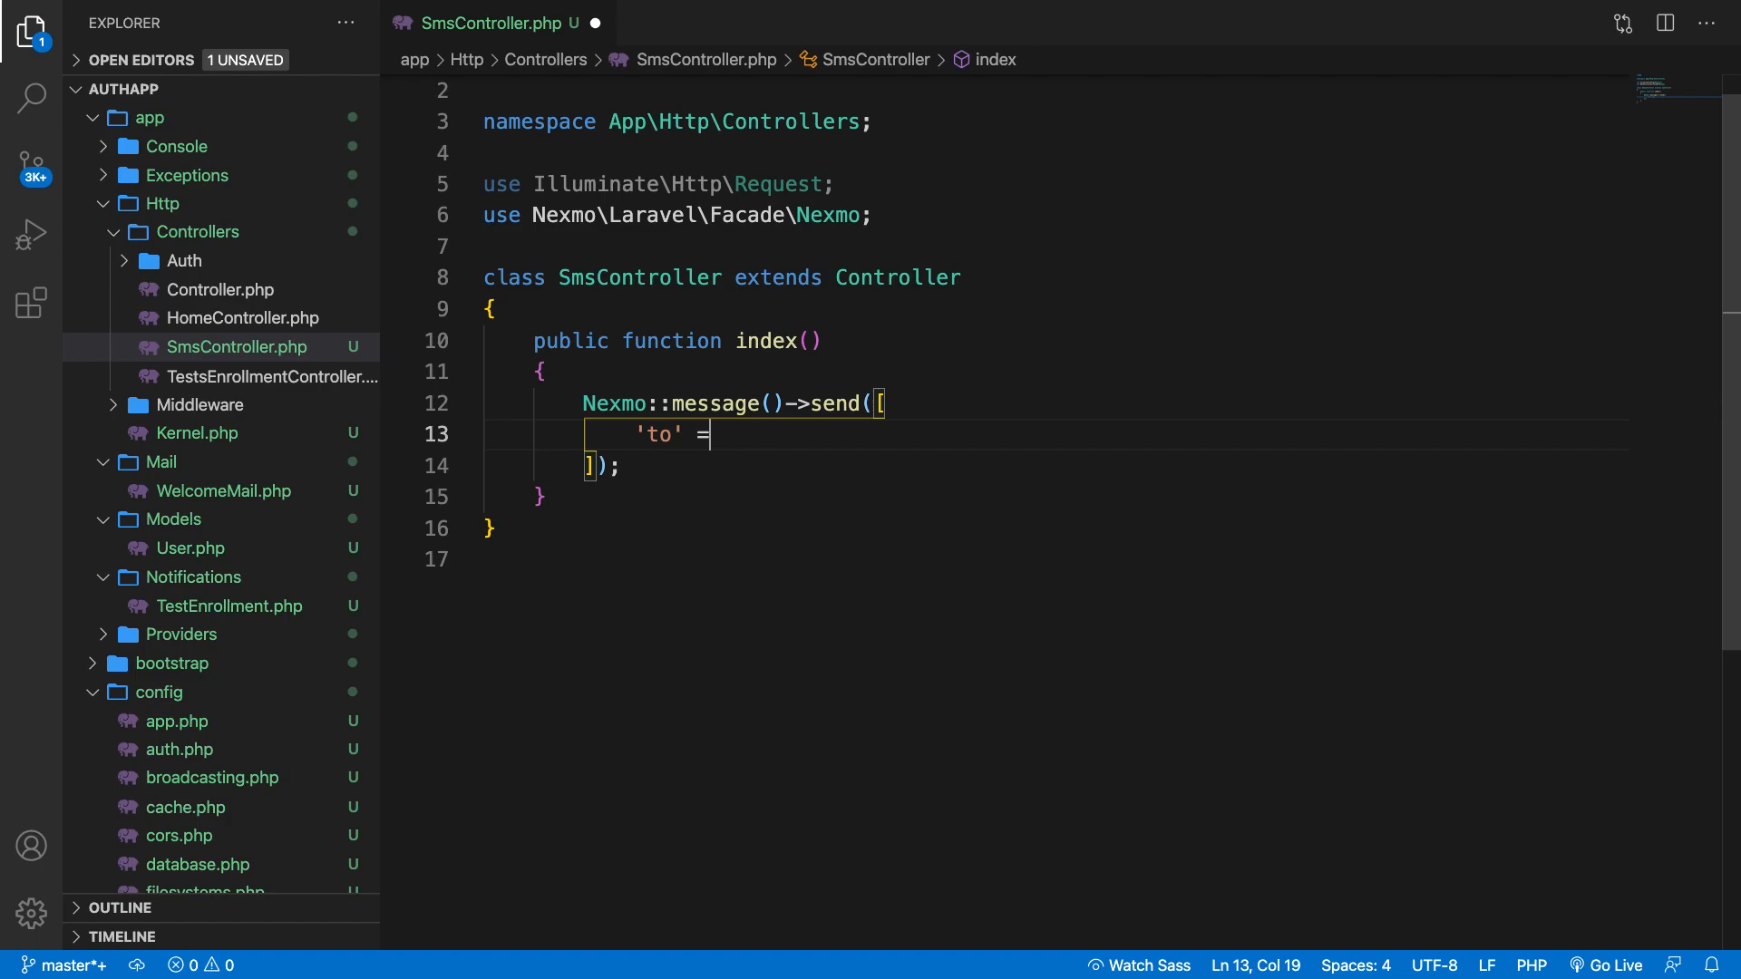
{"action": "type", "text": ">"}
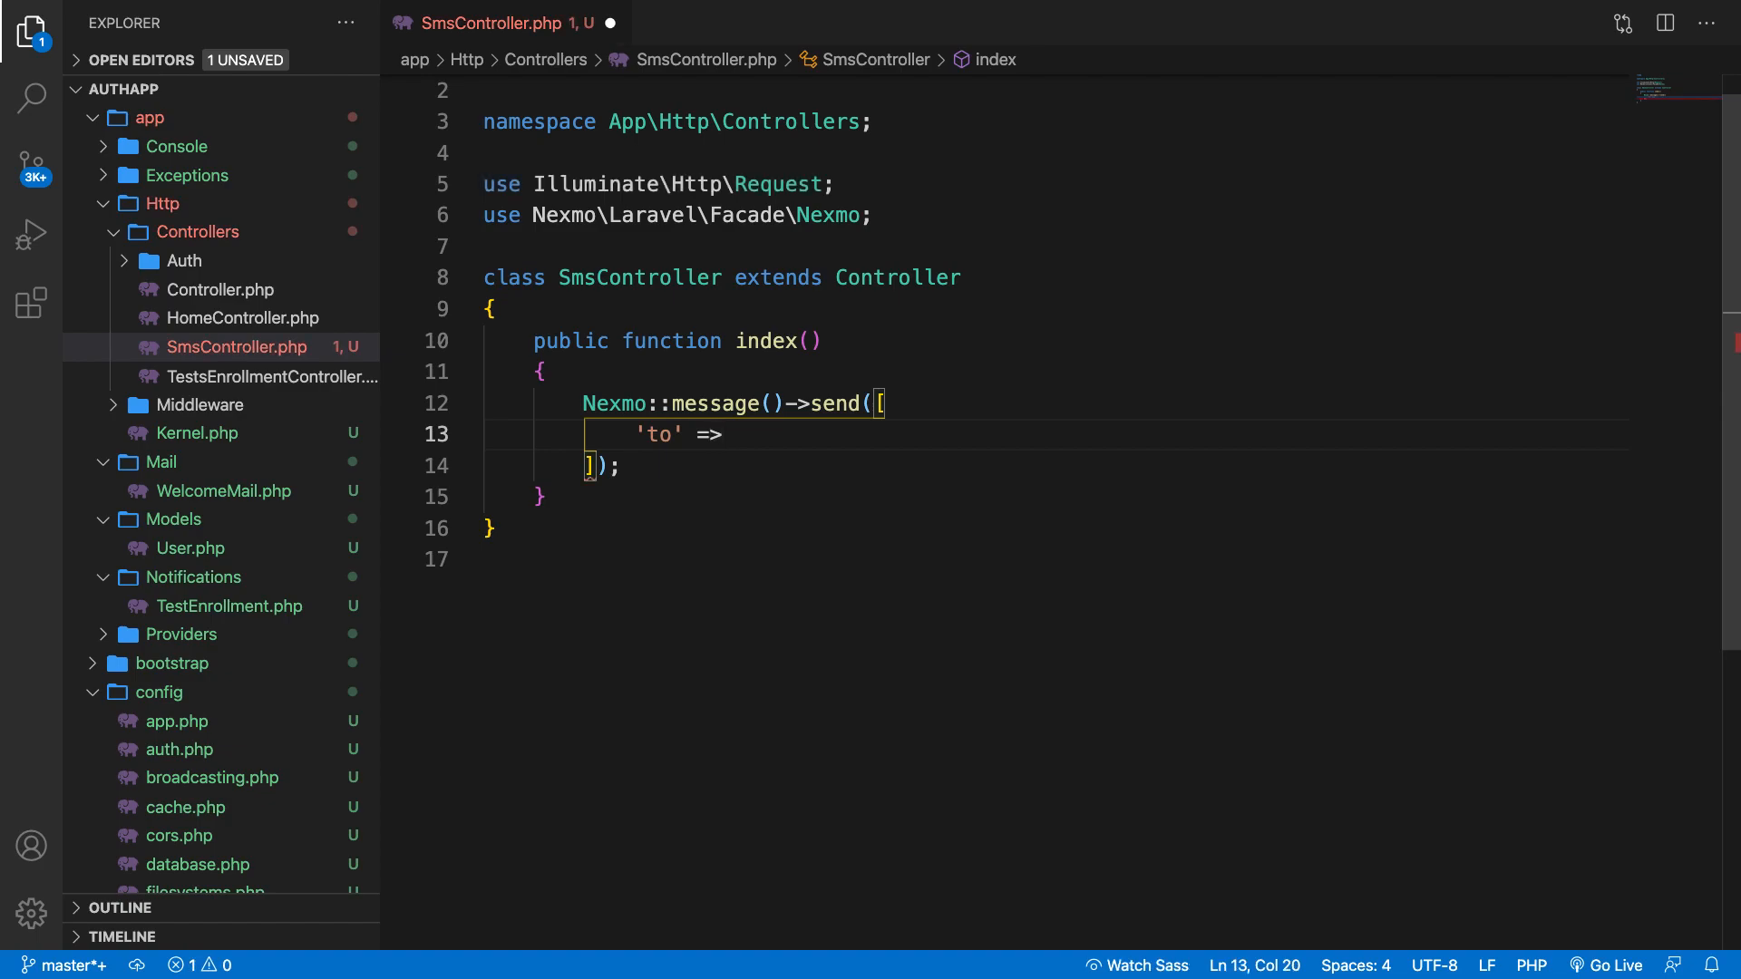
{"action": "type", "text": "'recei"}
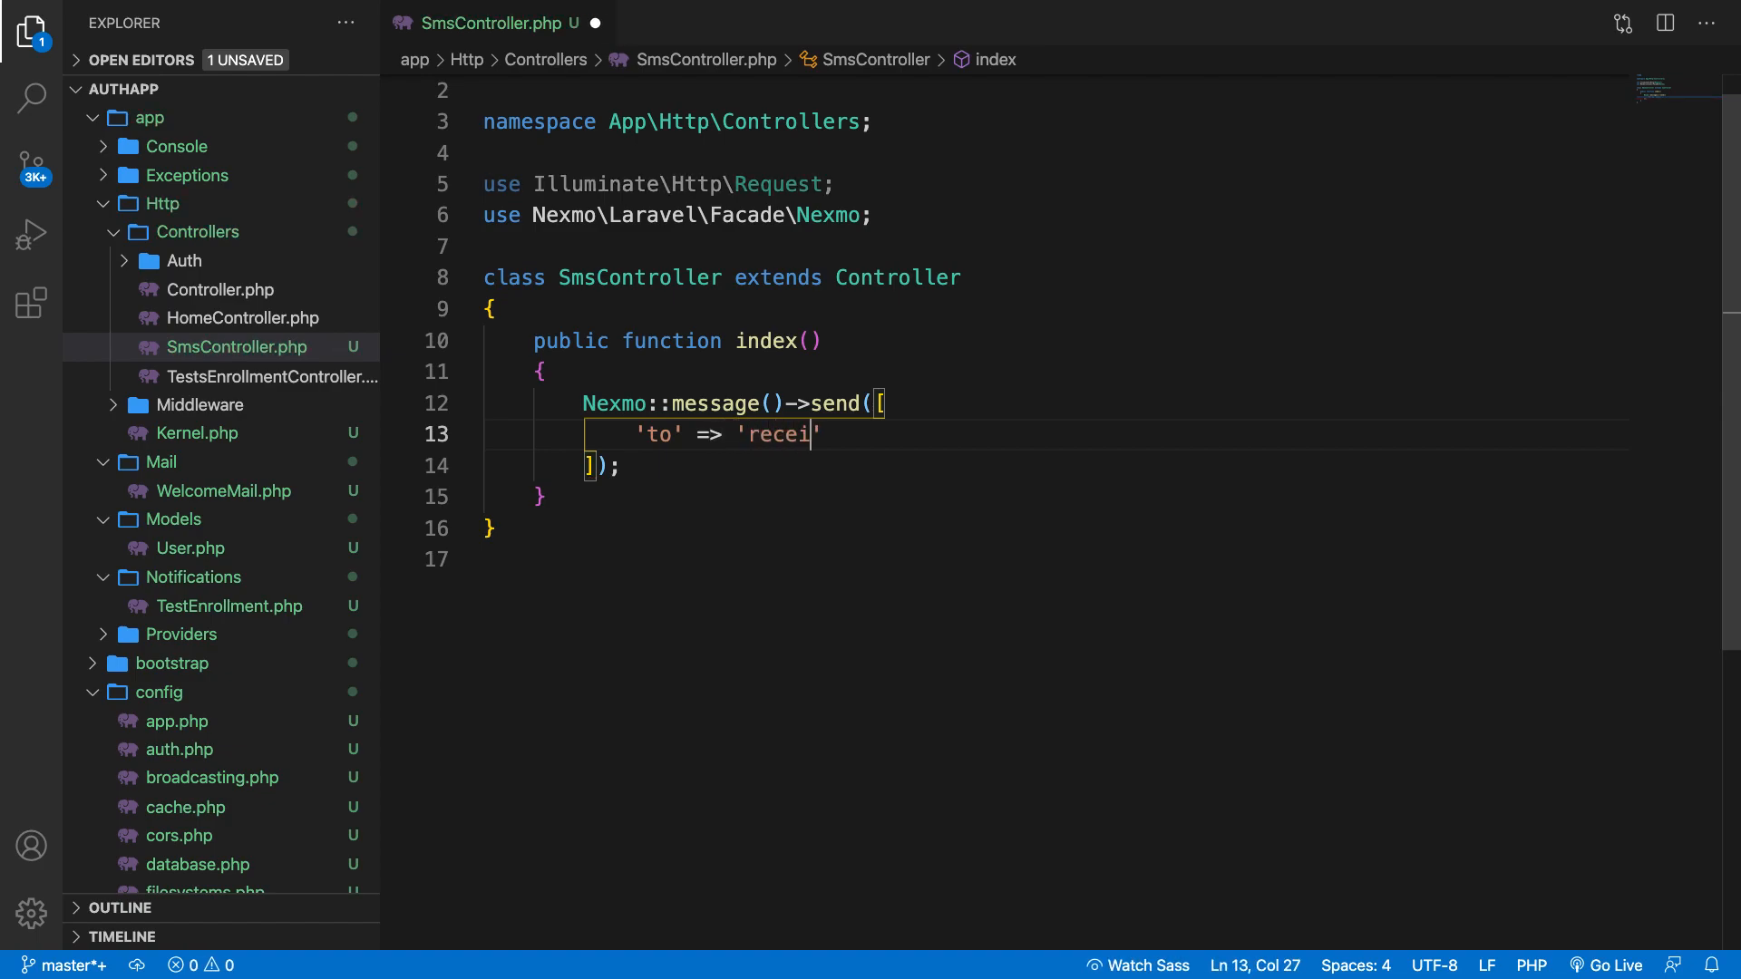
{"action": "type", "text": "ver',"}
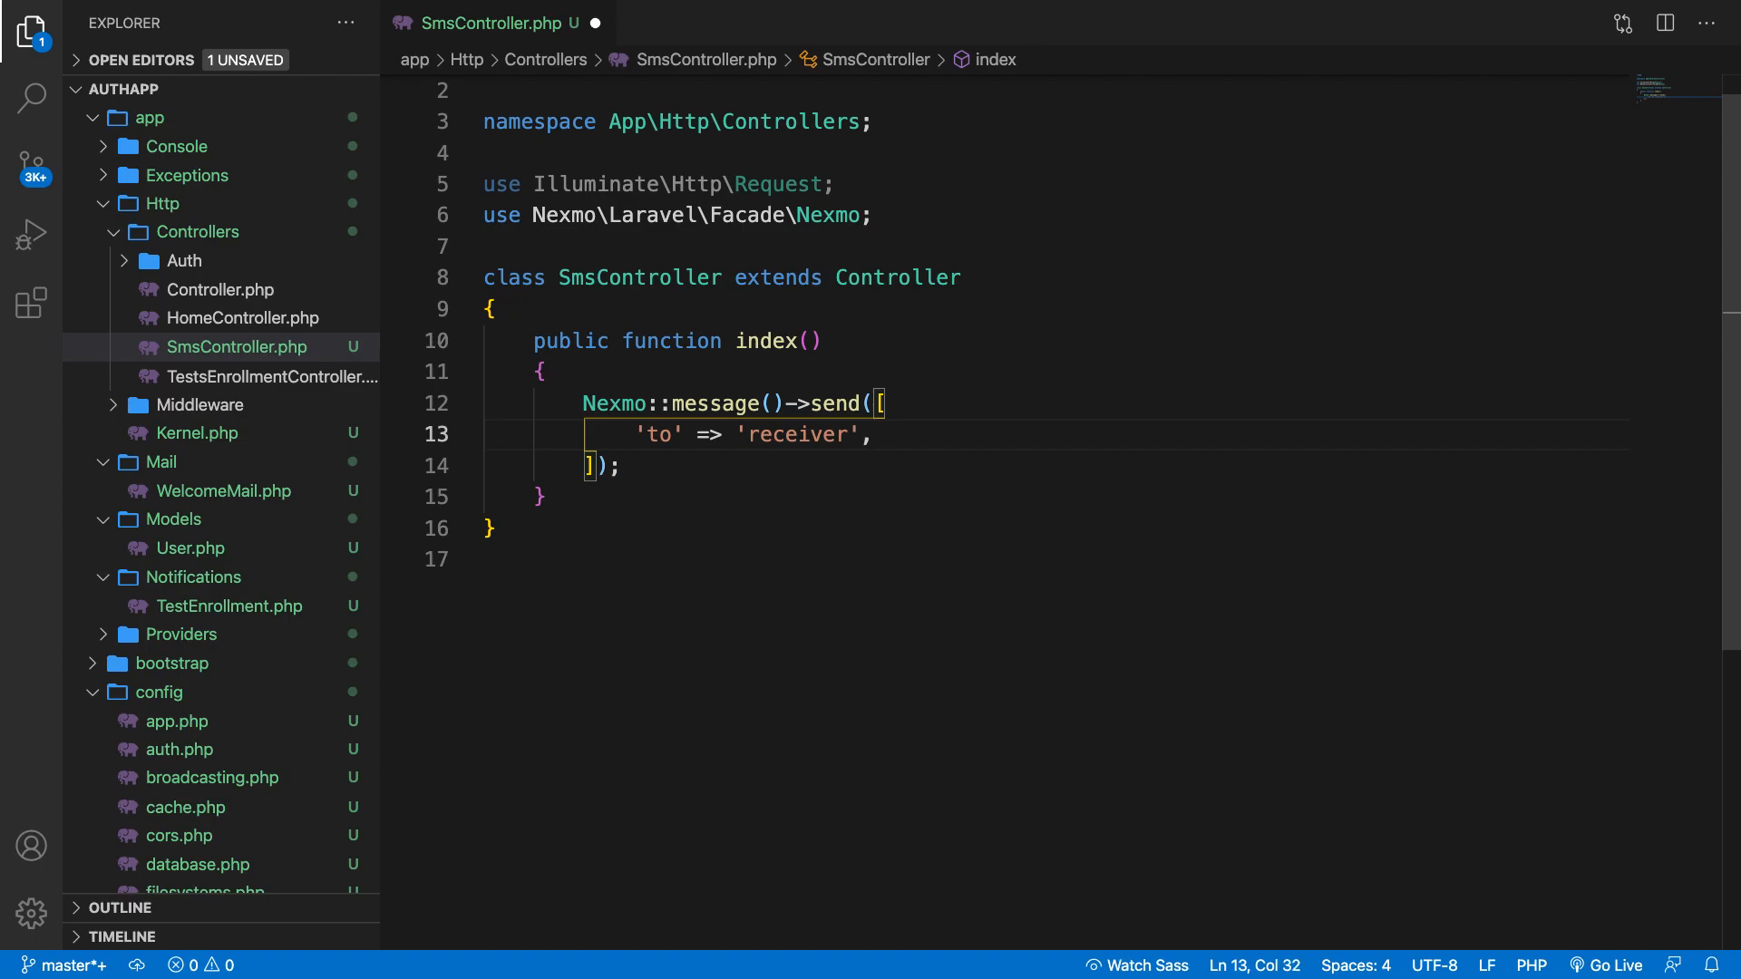
{"action": "type", "text": "'from' => 'sender"}
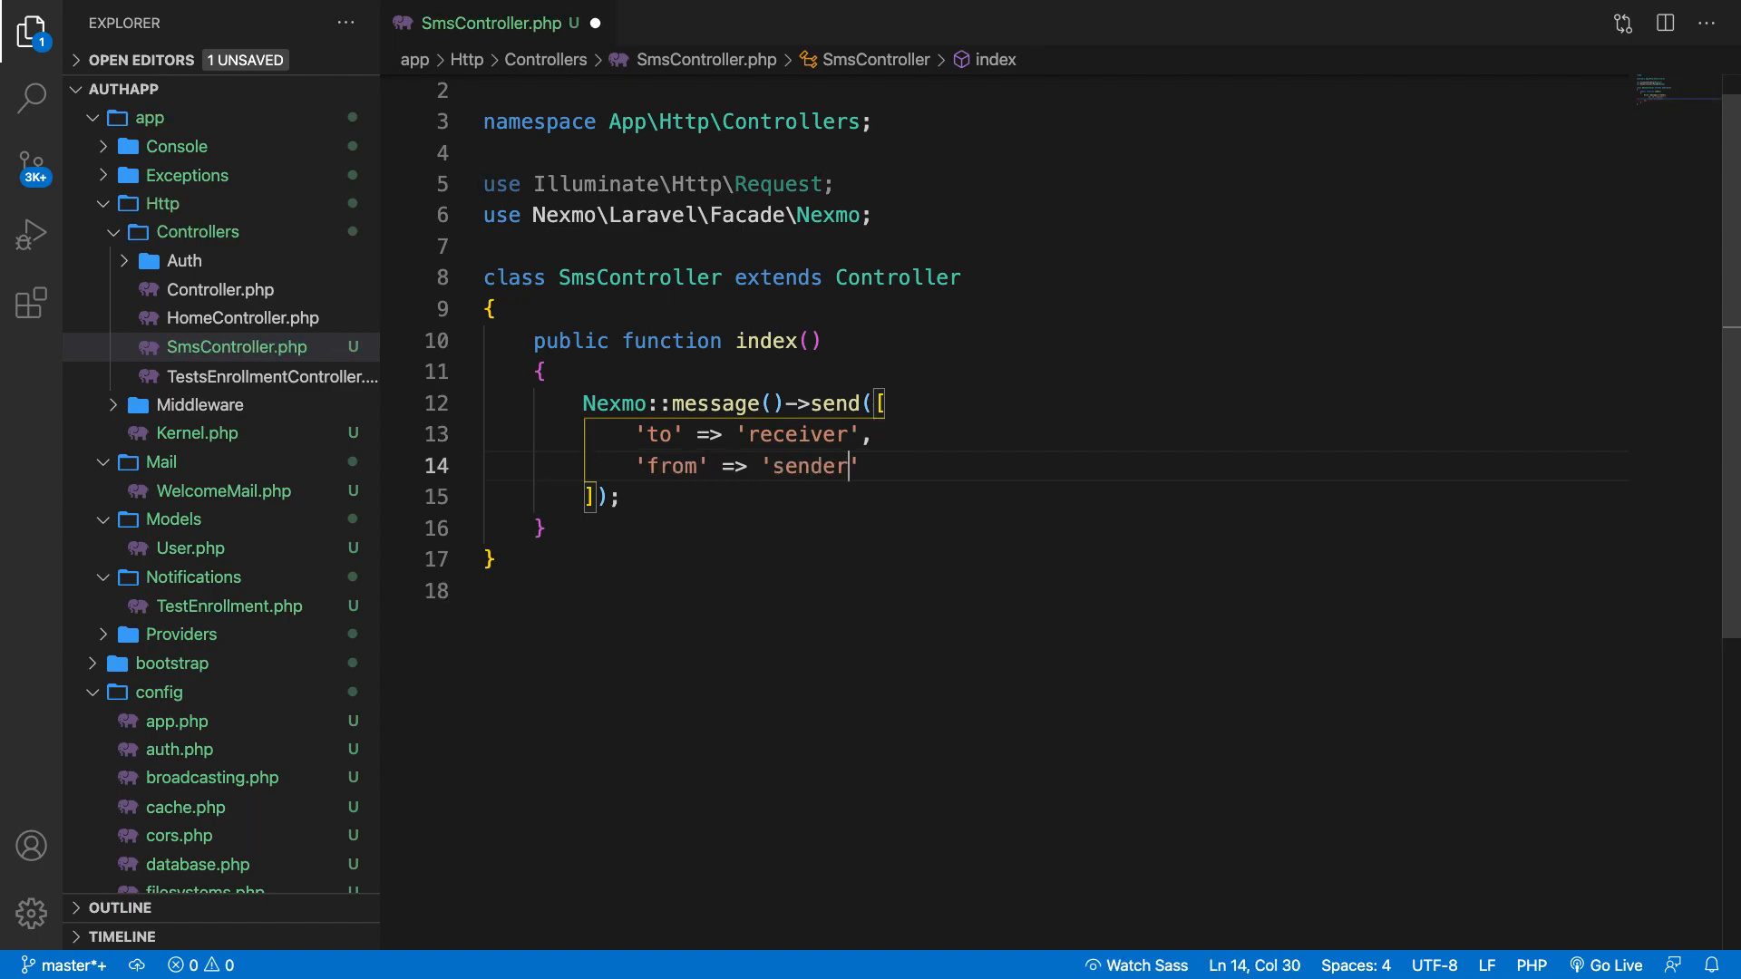
{"action": "type", "text": ","}
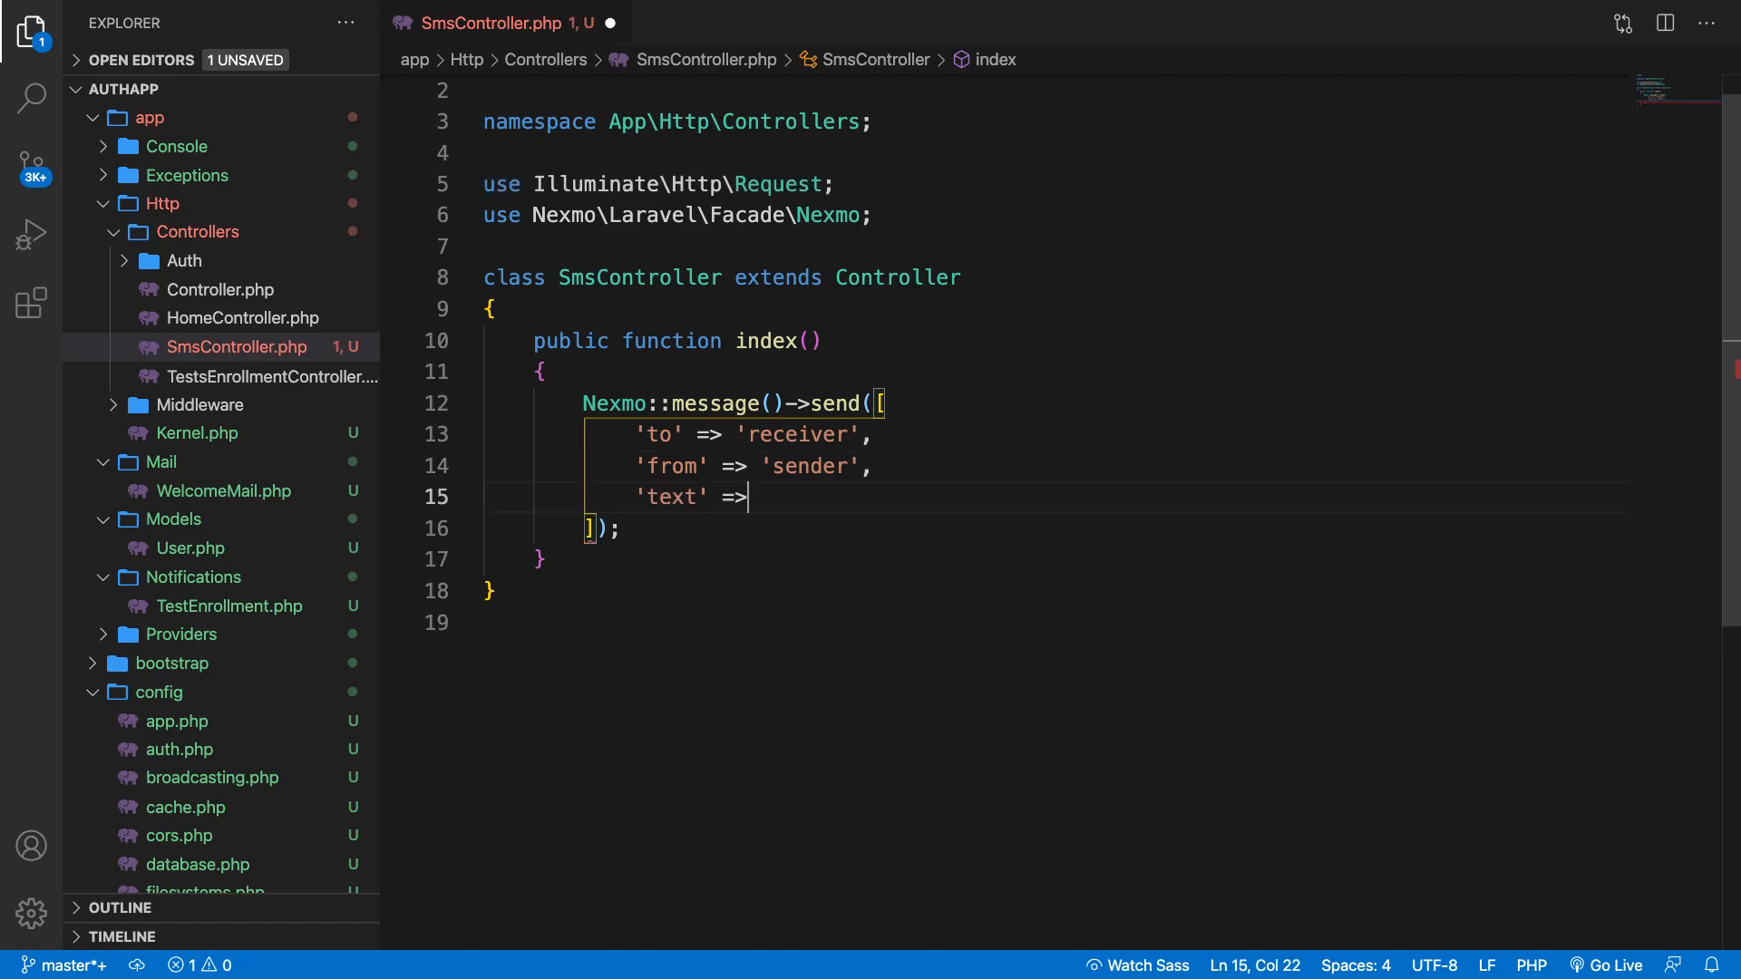
{"action": "type", "text": "'"}
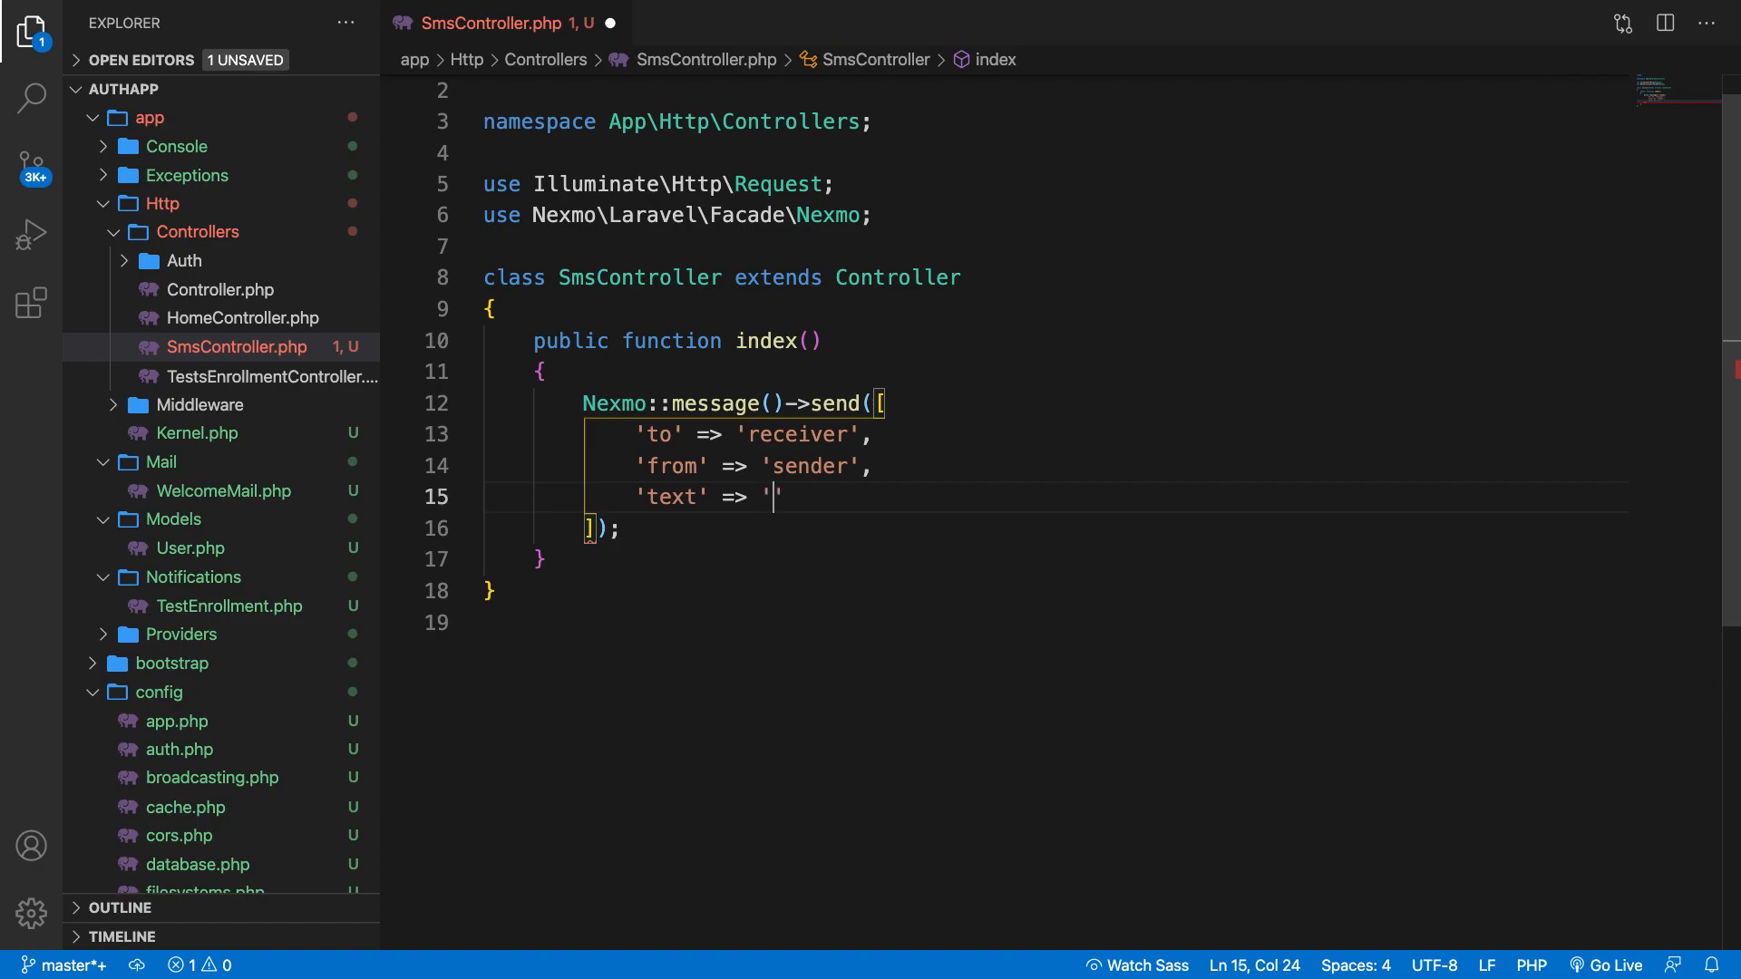
{"action": "type", "text": "Test Sm"}
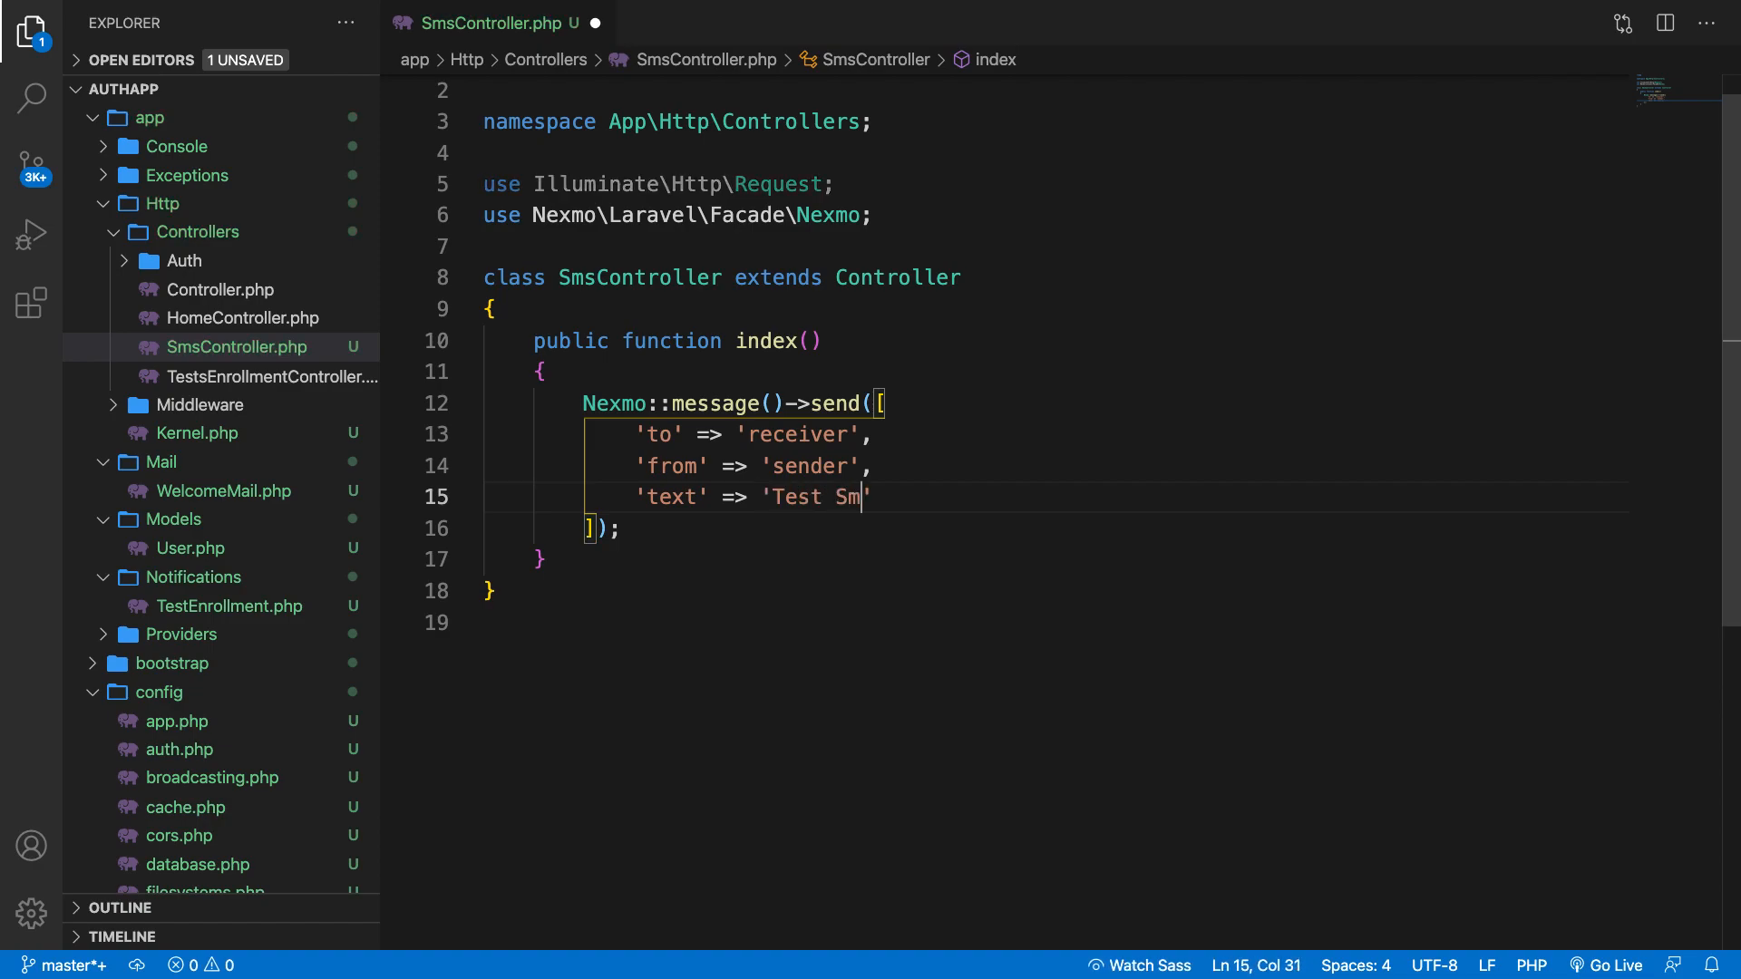
{"action": "type", "text": "S'"}
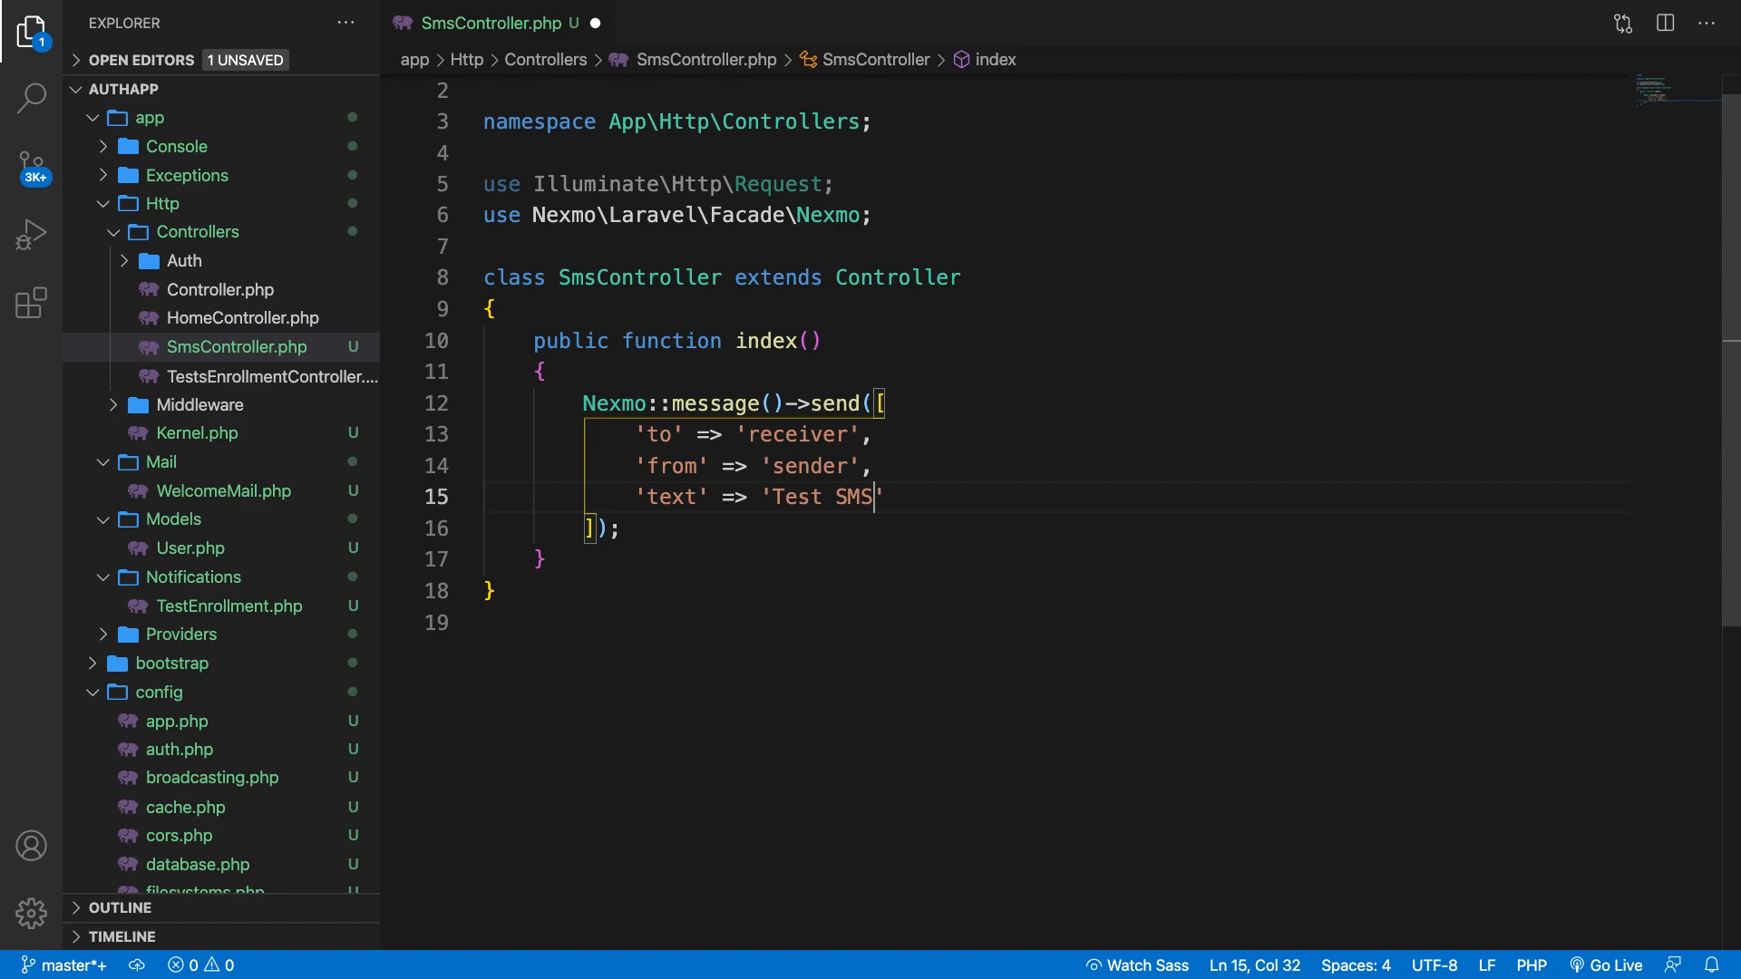
{"action": "mouse_move", "coordinate": [802, 466]}
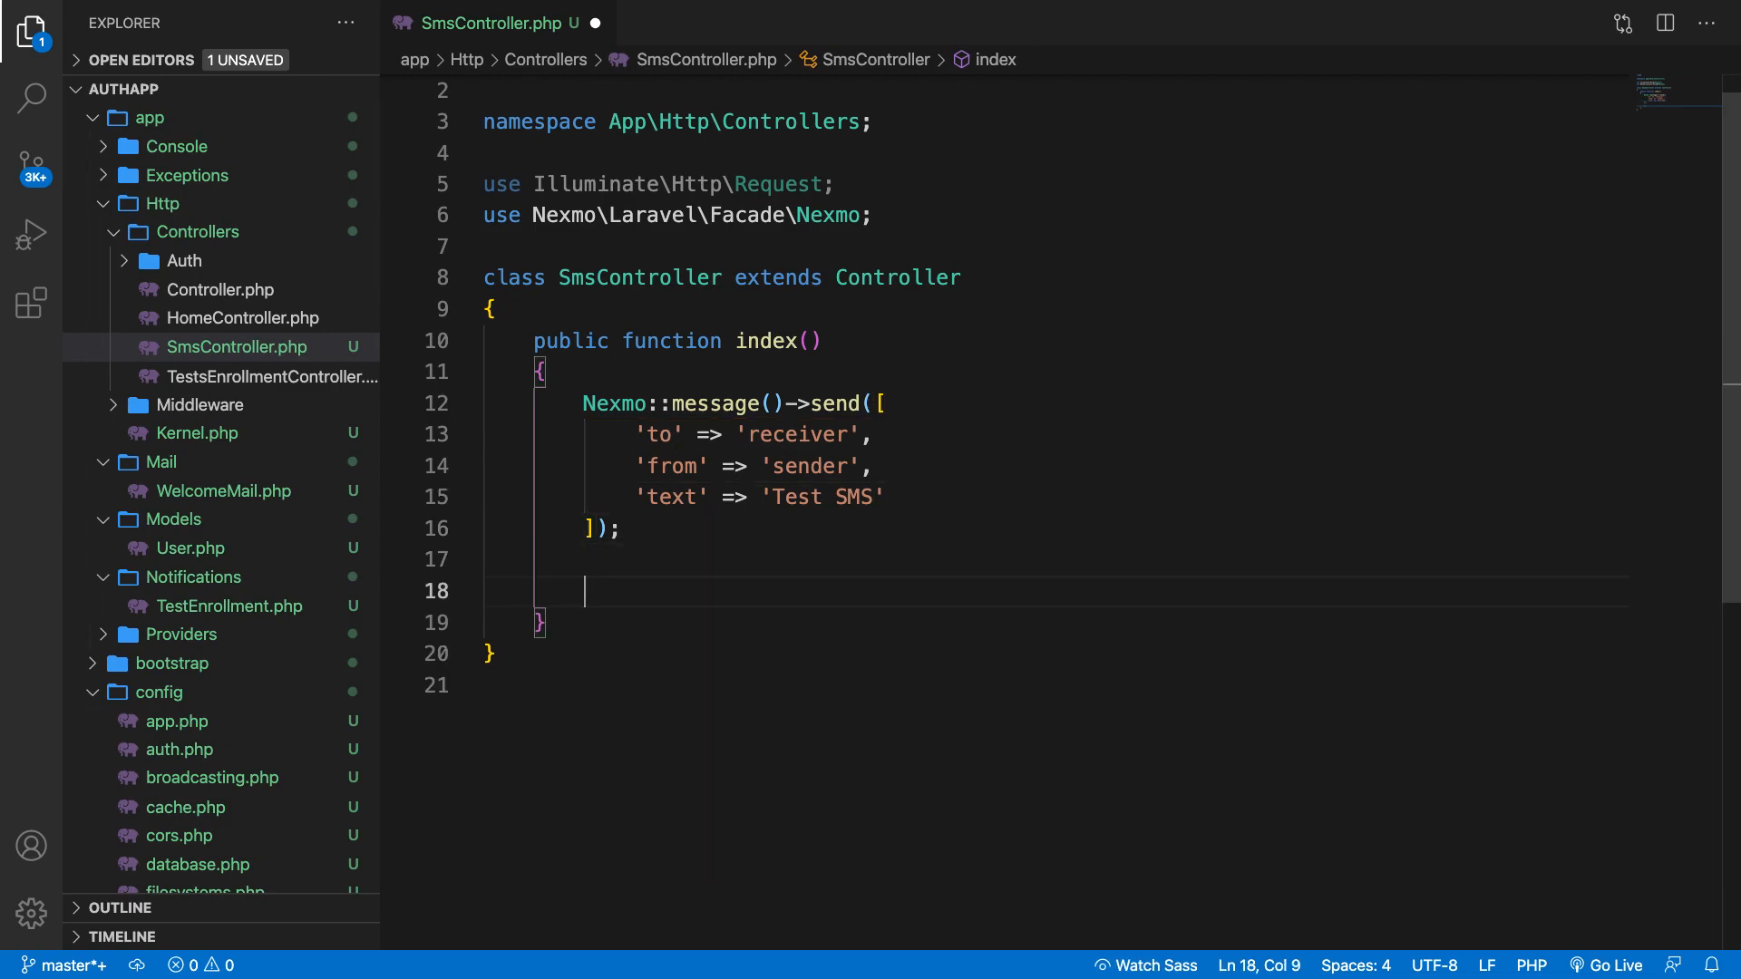
- Add echo "Message sent!"; after the send call
{"action": "type", "text": "echo \"Messag"}
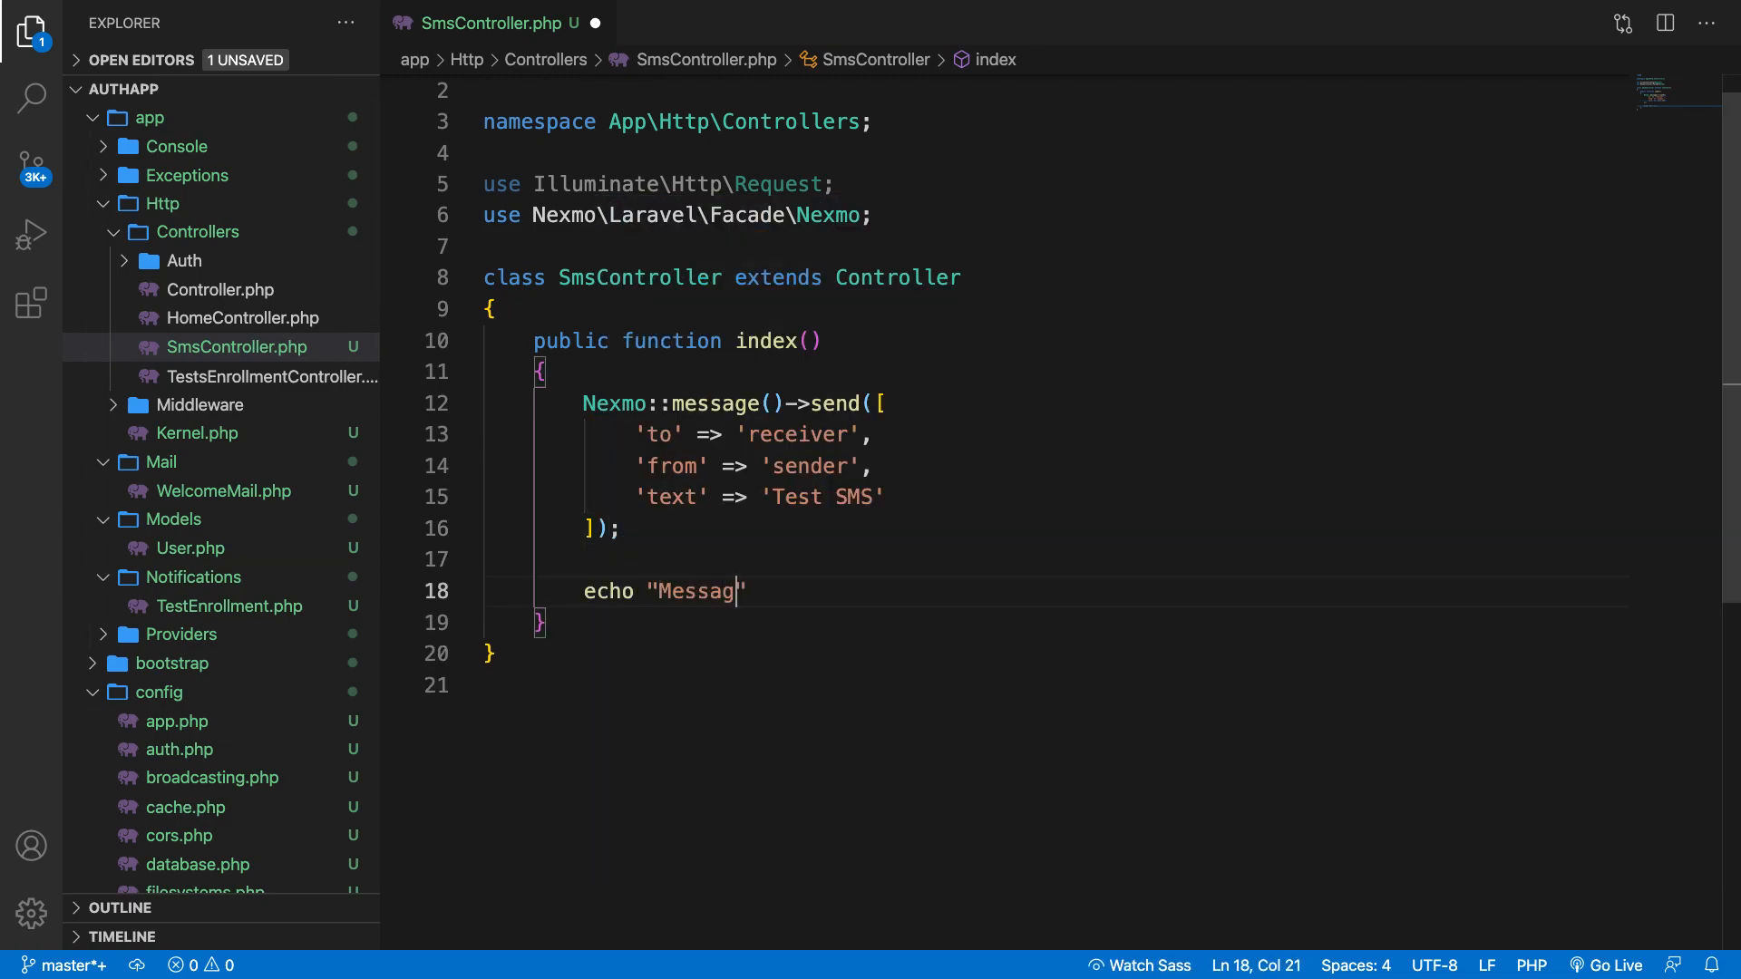
{"action": "type", "text": "e sent!\";"}
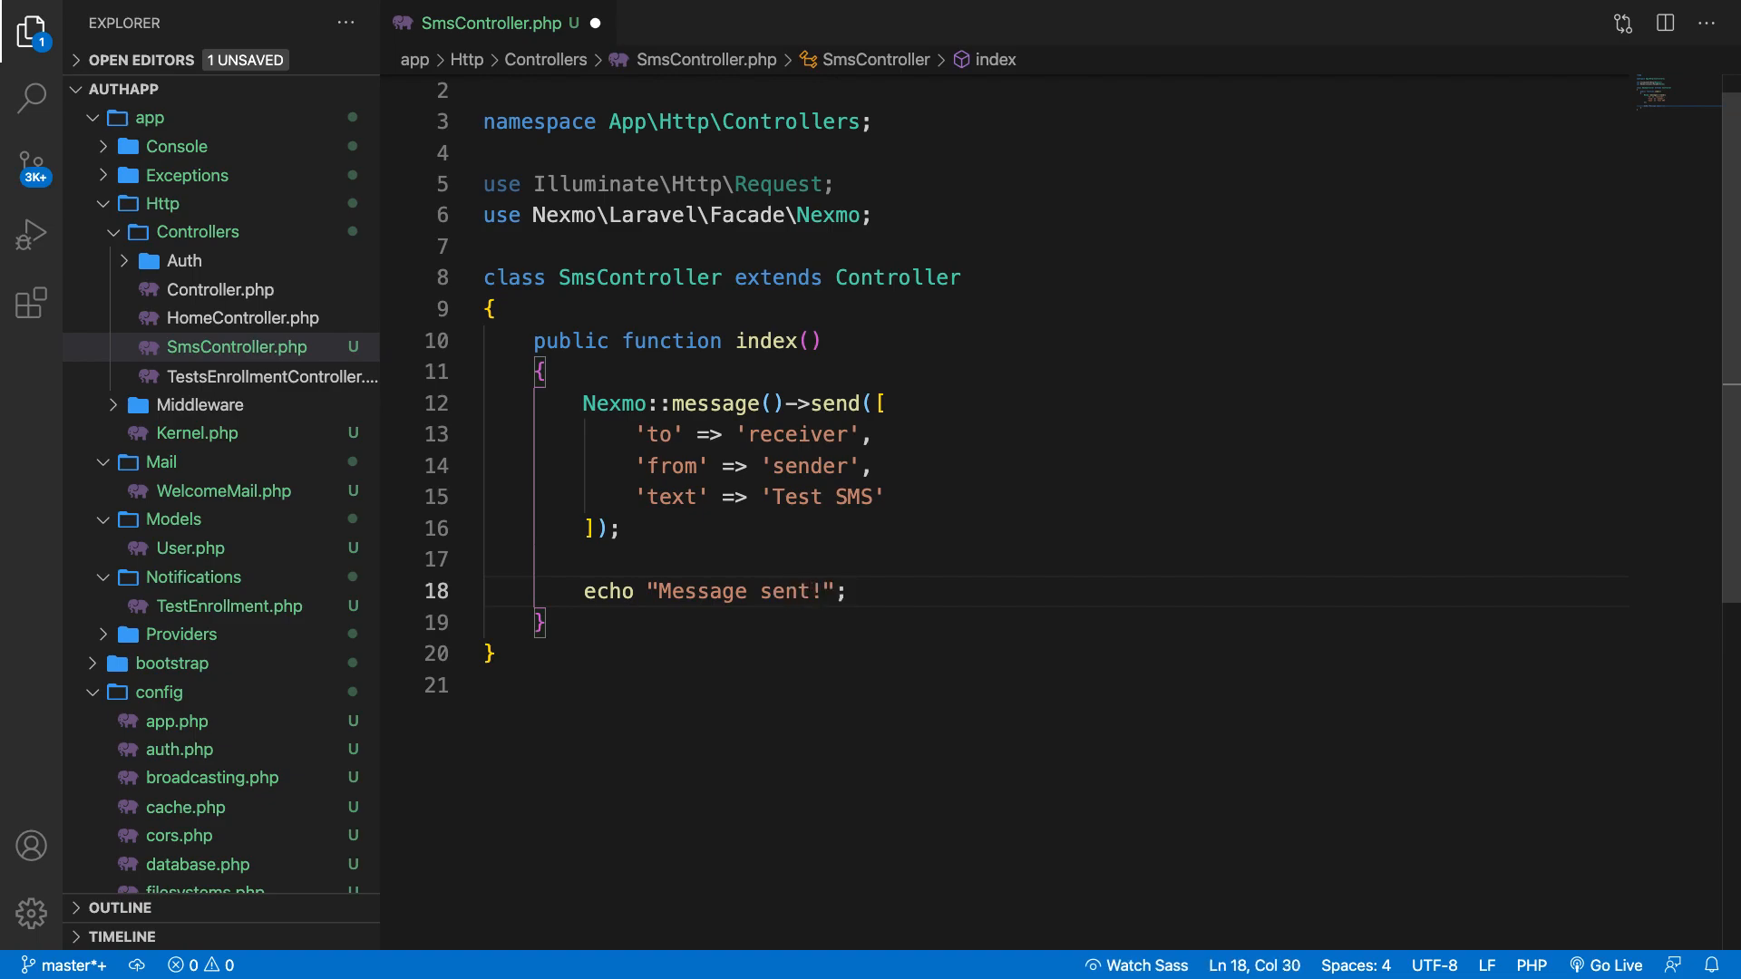
{"action": "left_click", "coordinate": [851, 591]}
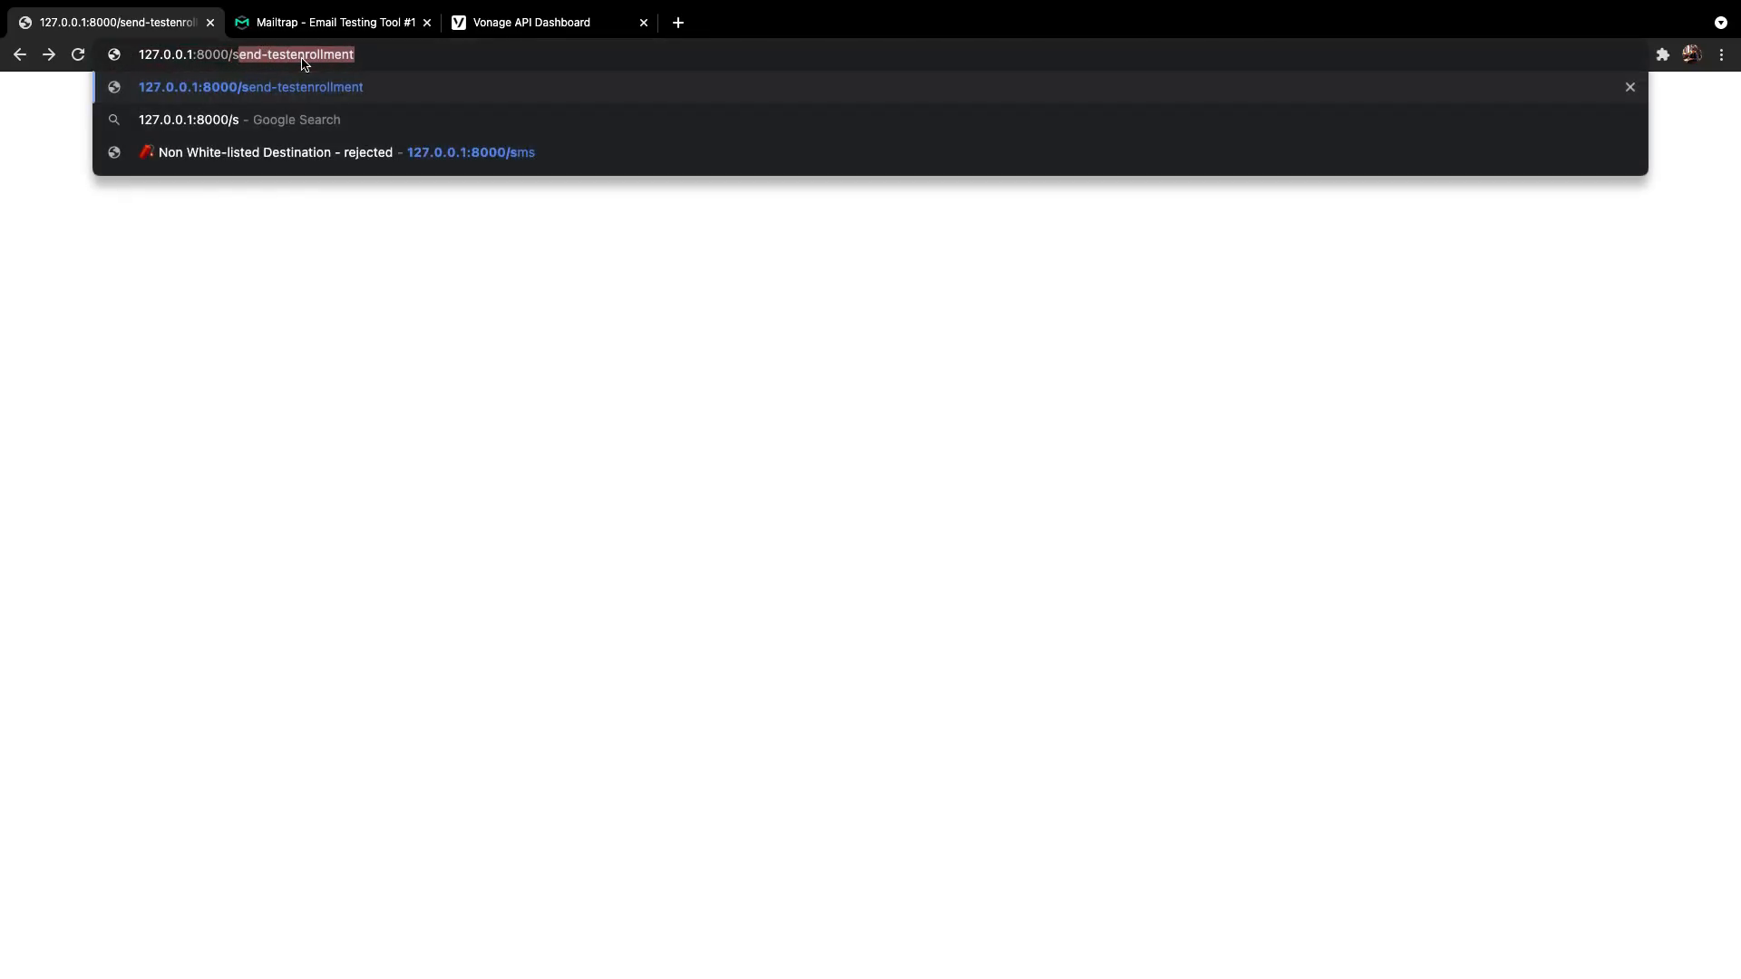
- Visit 127.0.0.1:8000/sms in Chrome to show 'Message sent!' and deliver the Test SMS
{"action": "left_click", "coordinate": [470, 152]}
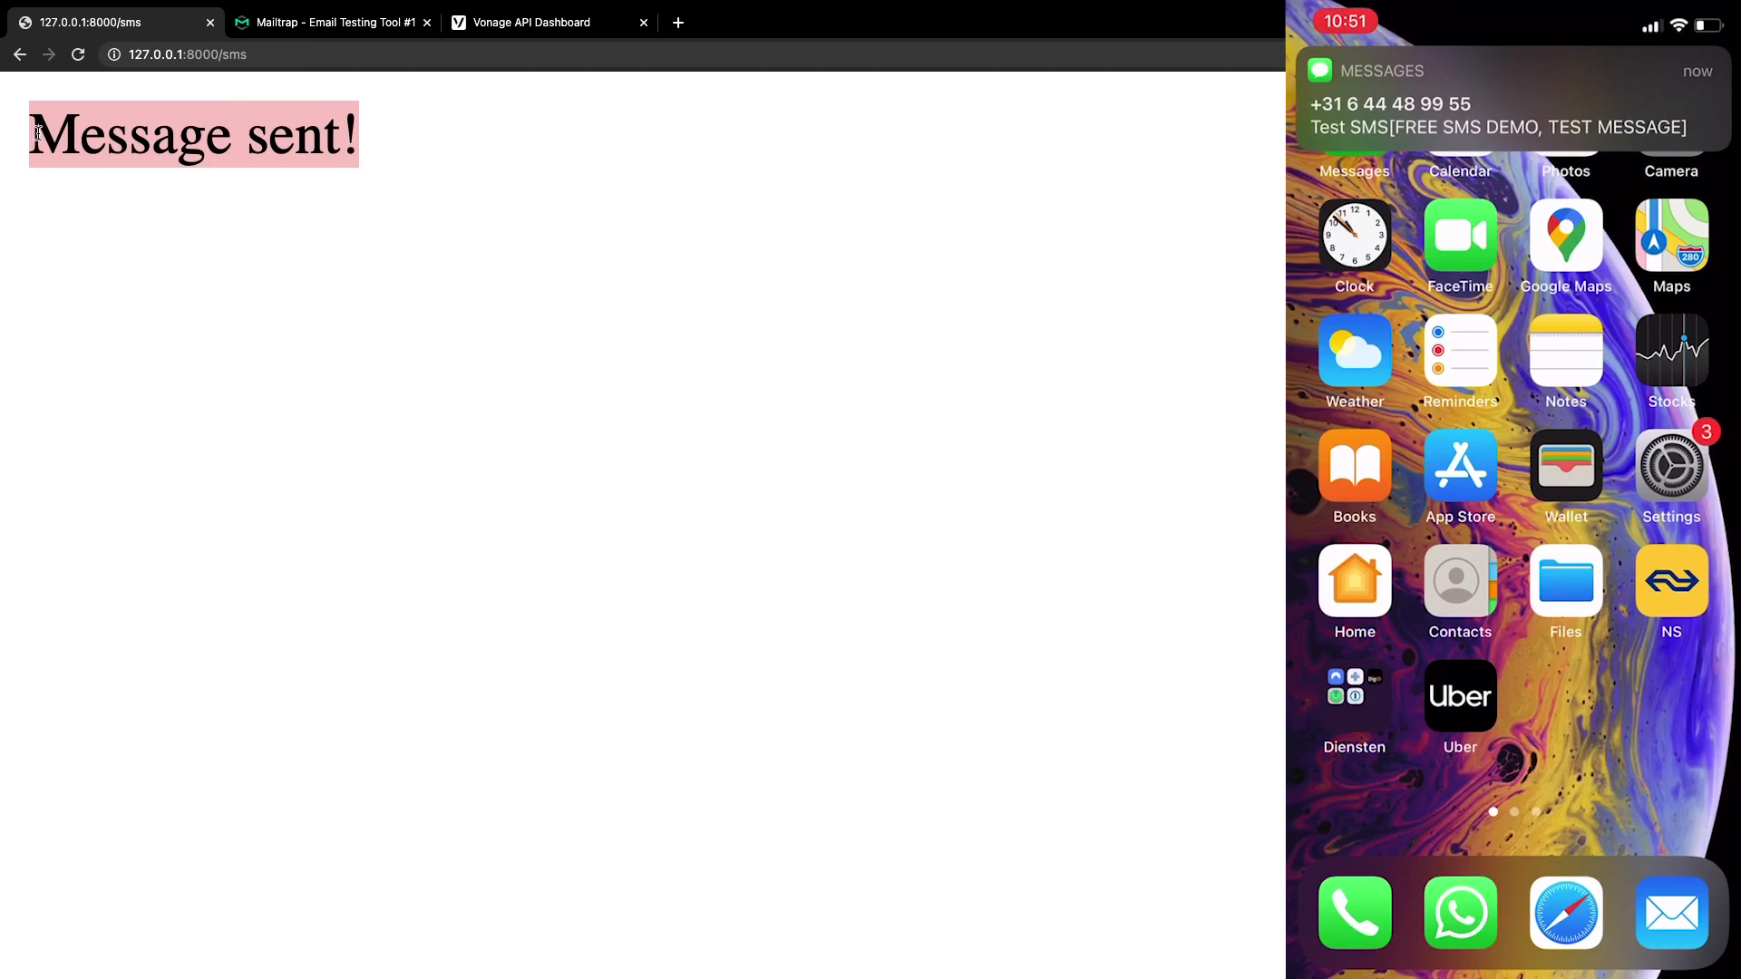
{"action": "left_click", "coordinate": [1511, 106]}
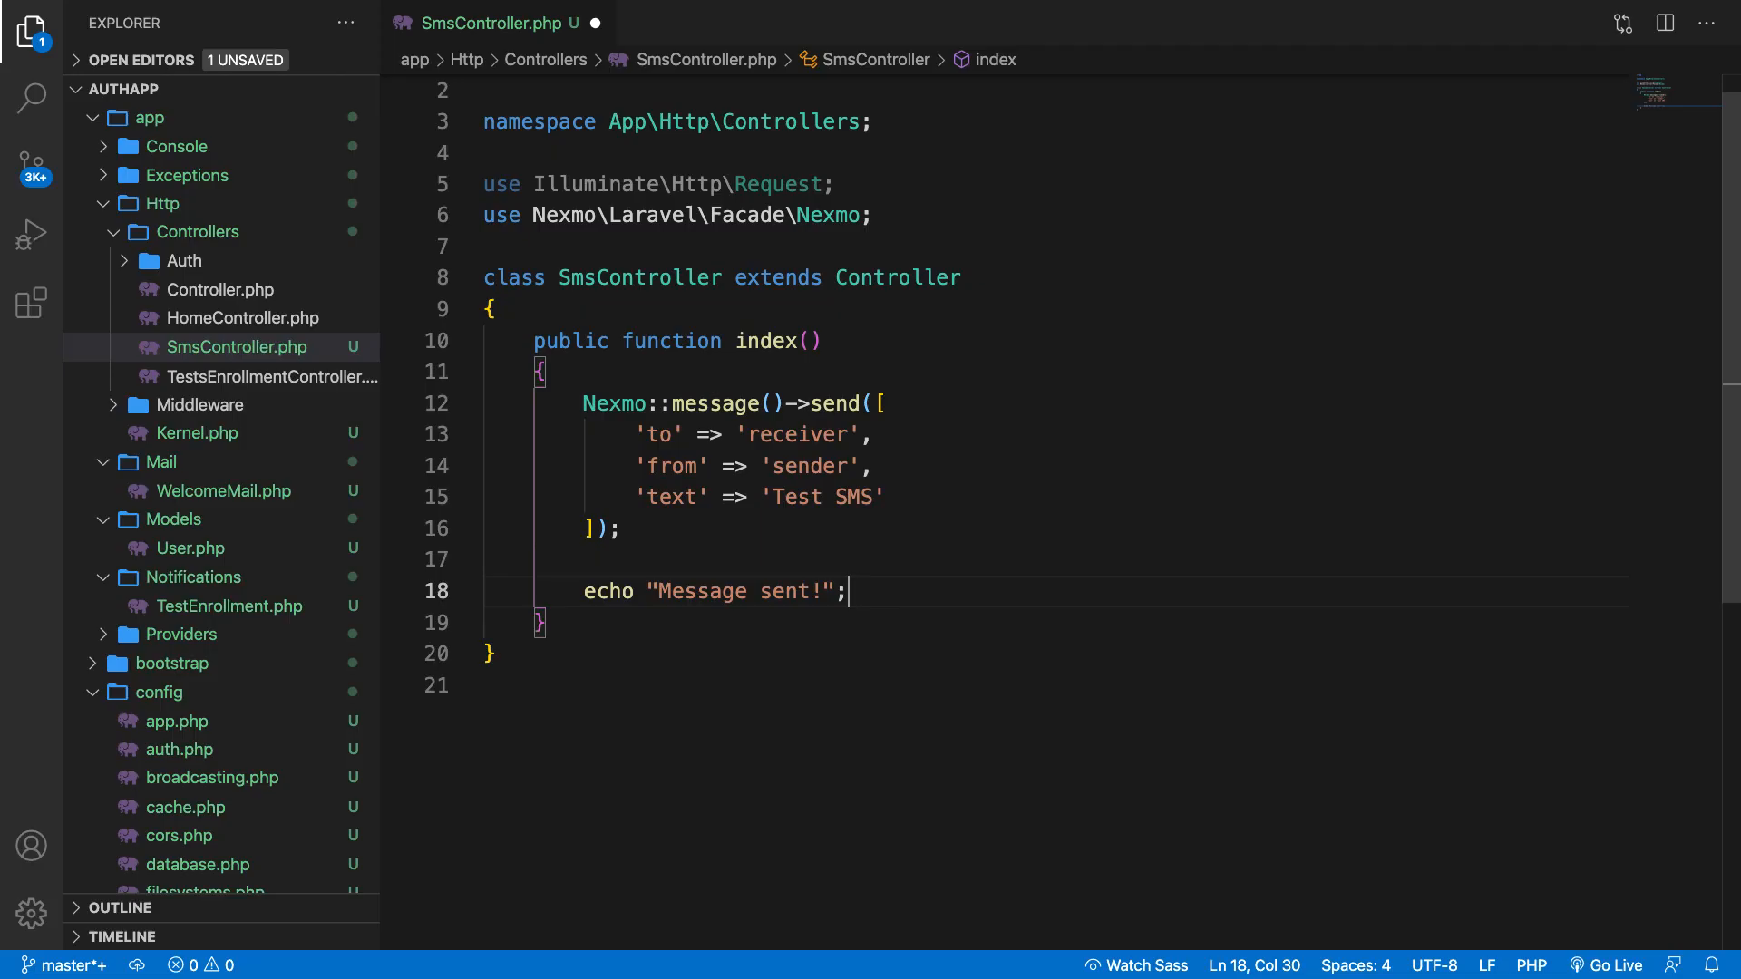
{"action": "mouse_move", "coordinate": [785, 433]}
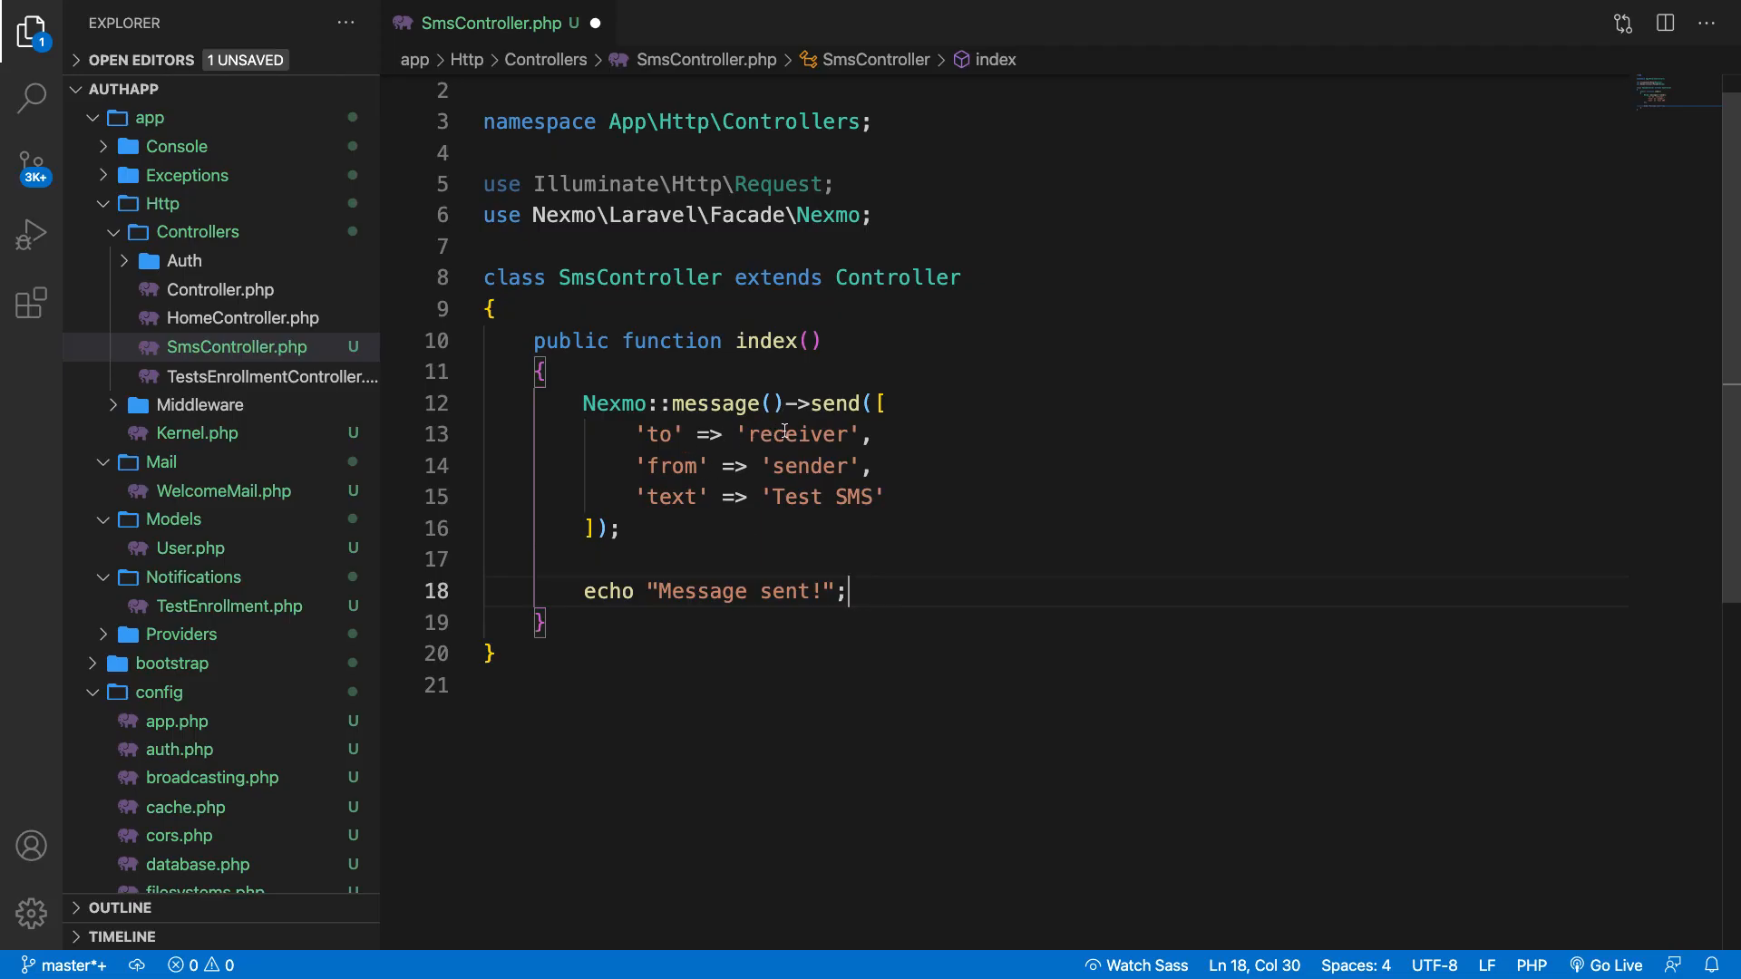
{"action": "double_click", "coordinate": [798, 433]}
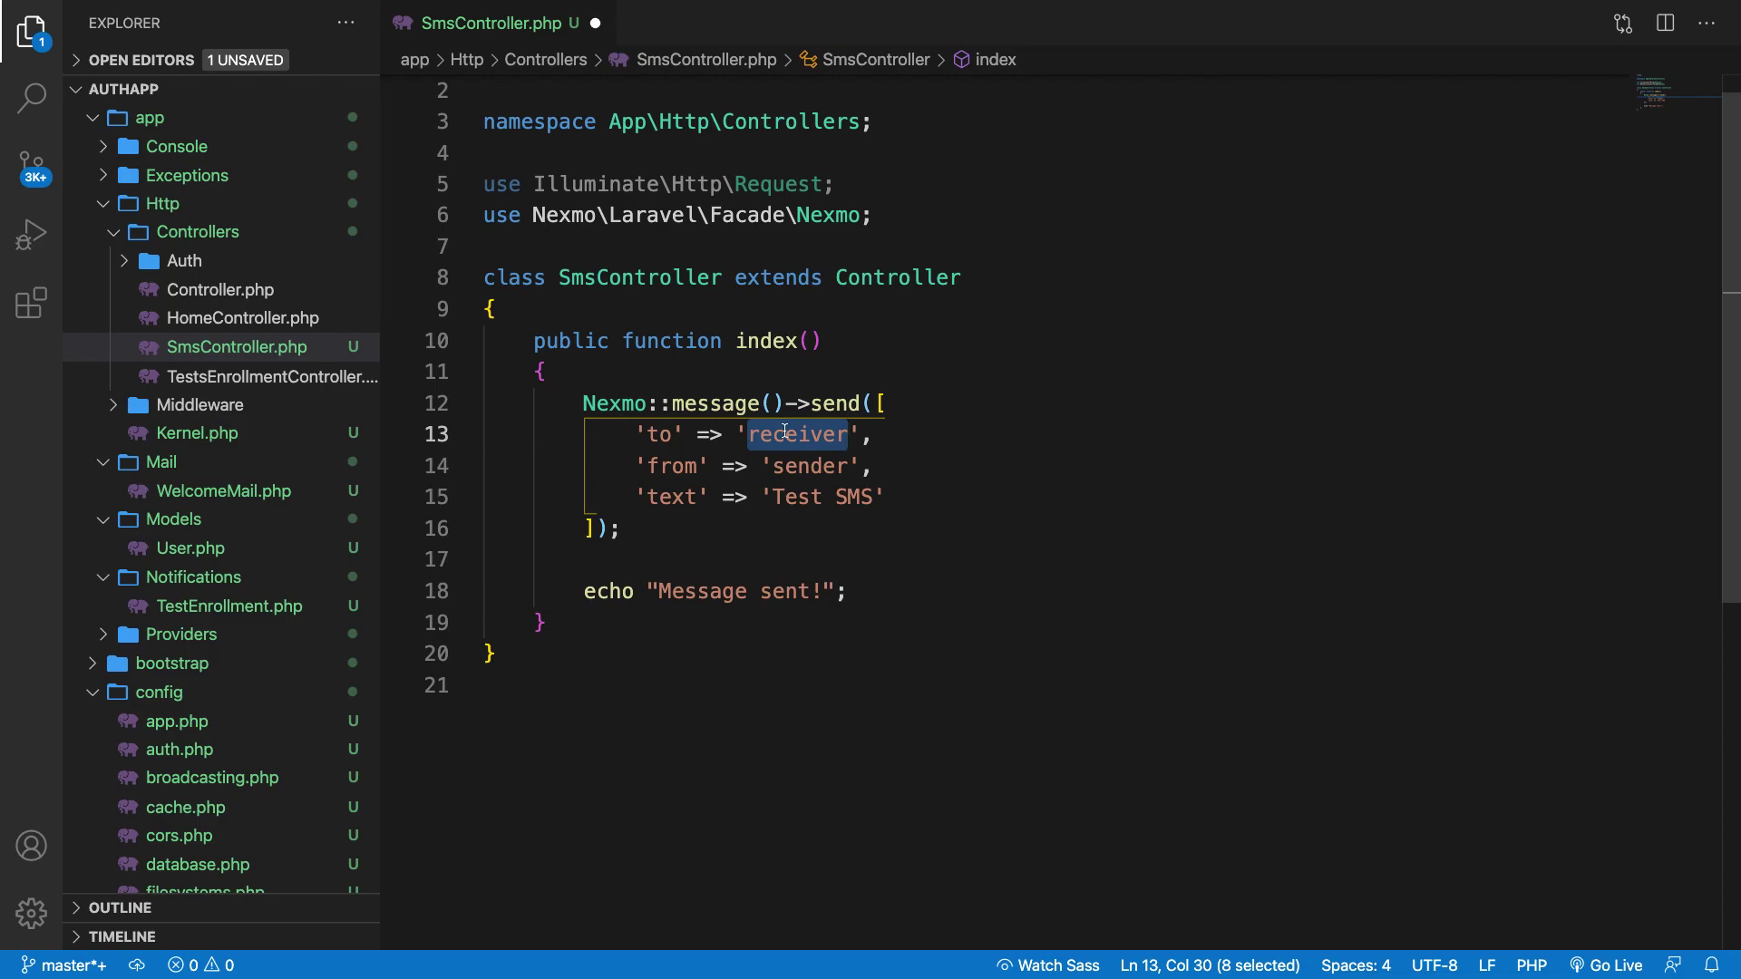